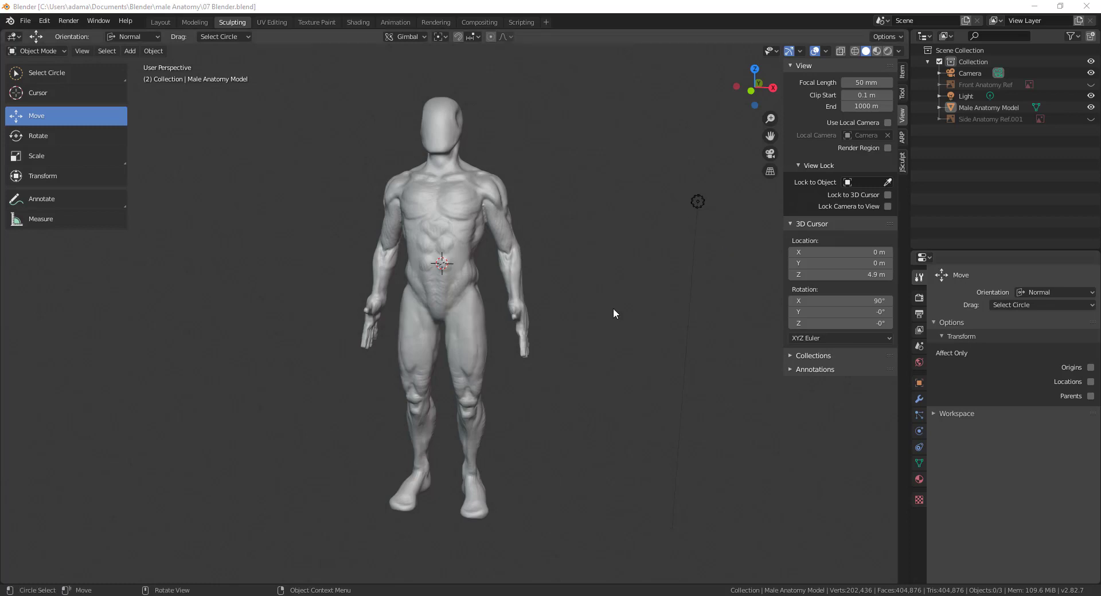
Step: Frame the whole reference sheet beside the torso and bring up the mode pie menu
{"action": "left_click_drag", "start_coordinate": [615, 313], "coordinate": [447, 487]}
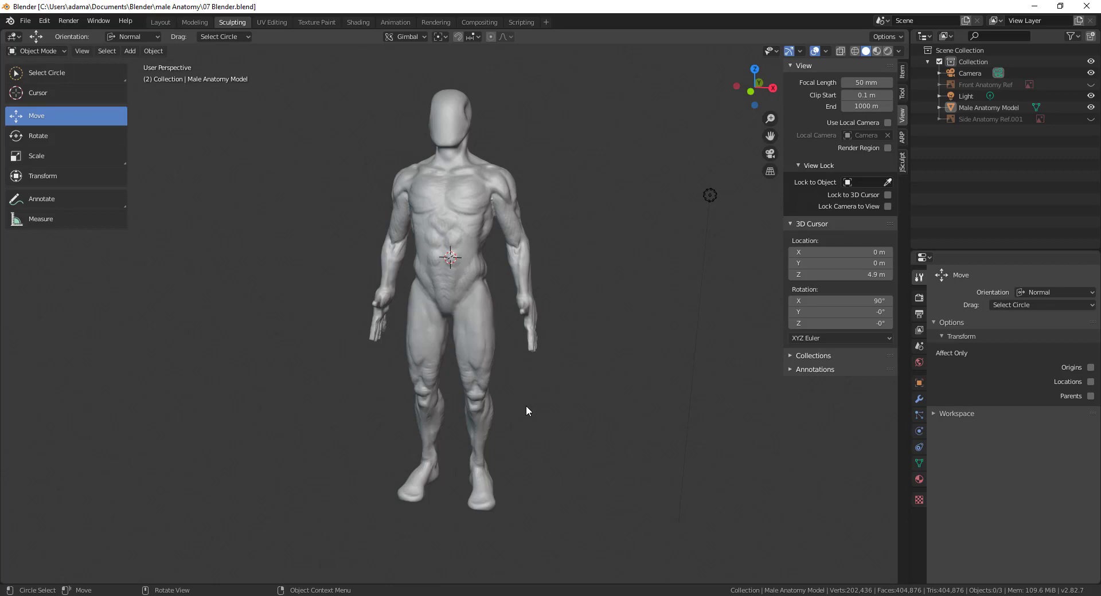
{"action": "mouse_move", "coordinate": [507, 346]}
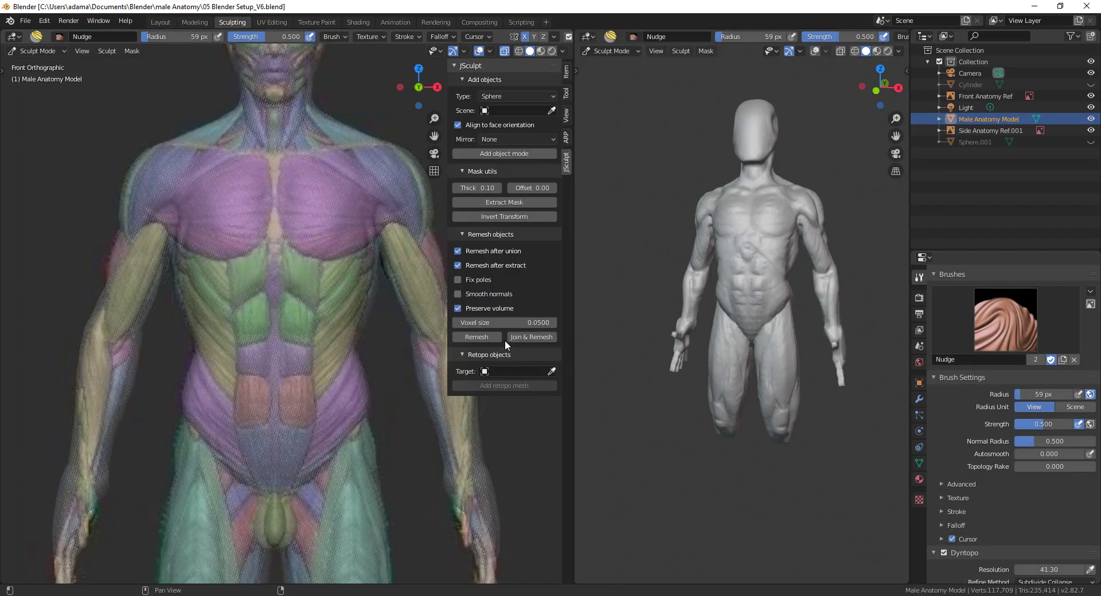
{"action": "mouse_move", "coordinate": [667, 448]}
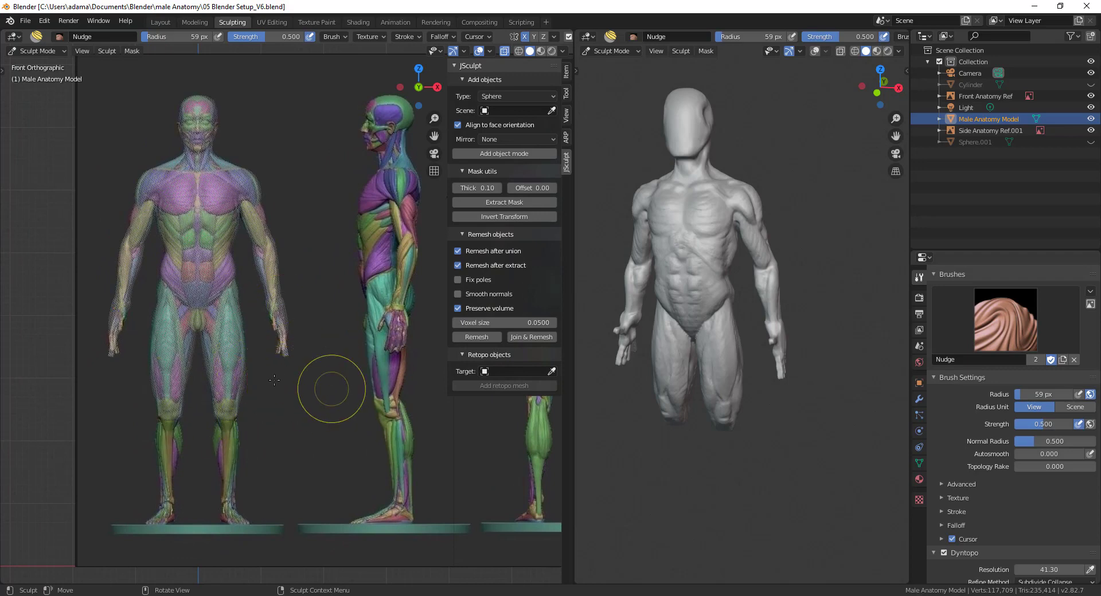
{"action": "mouse_move", "coordinate": [269, 325]}
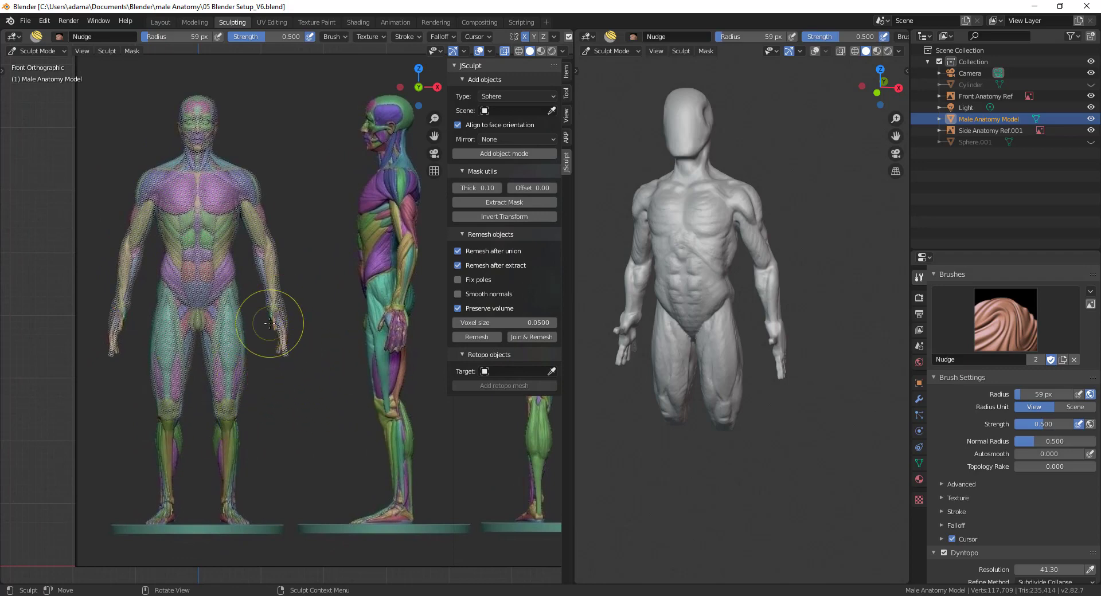
{"action": "mouse_move", "coordinate": [282, 273]}
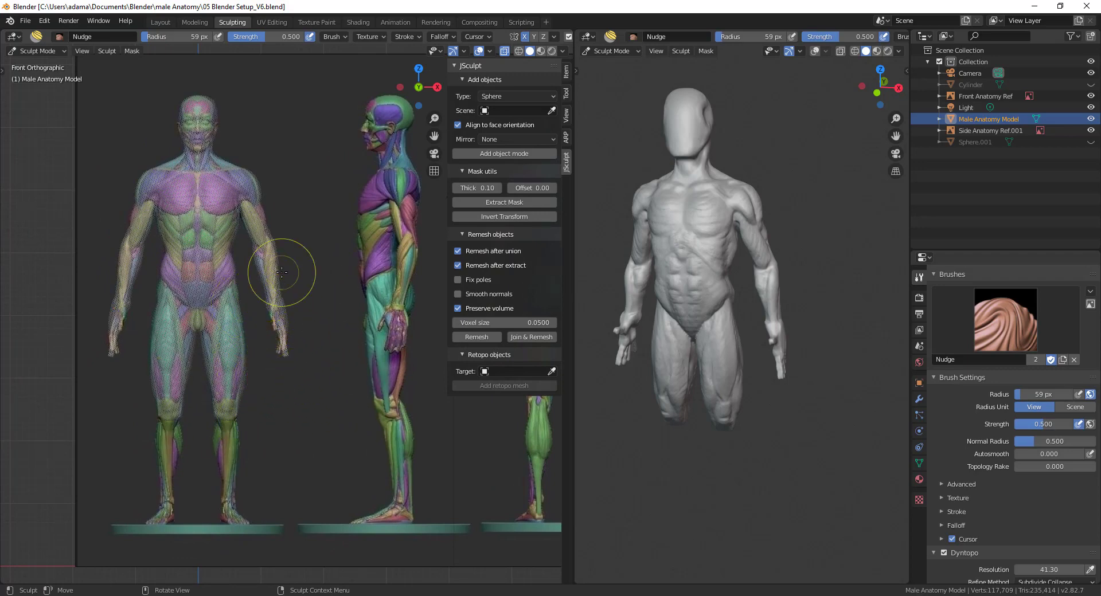
{"action": "key", "text": "Tab"}
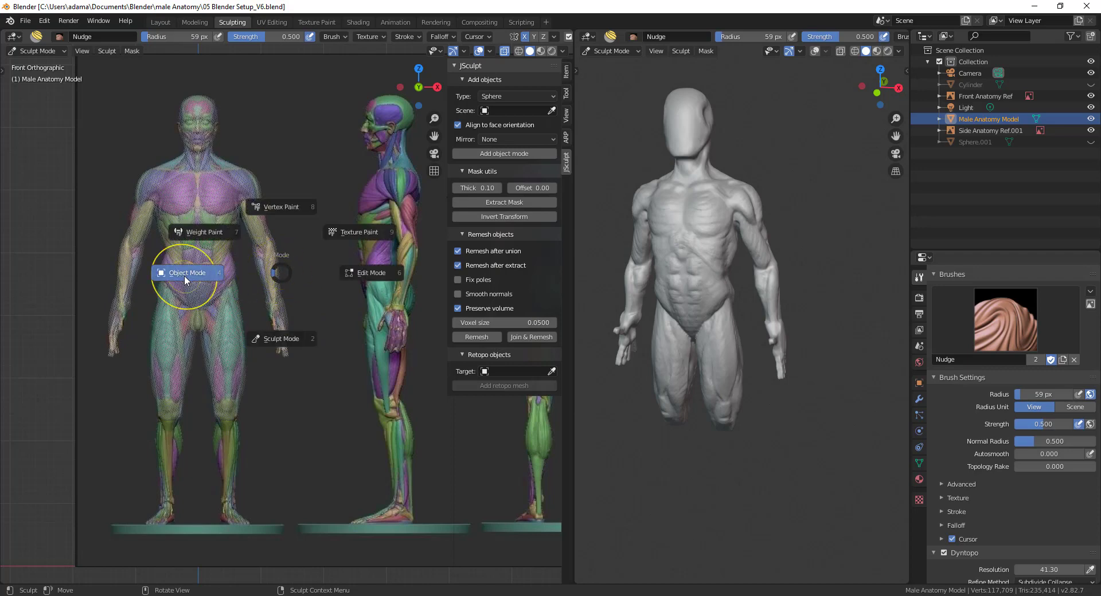
Step: Switch to Object Mode and set the 3D cursor in the gap between the front and side figures
{"action": "left_click", "coordinate": [187, 273]}
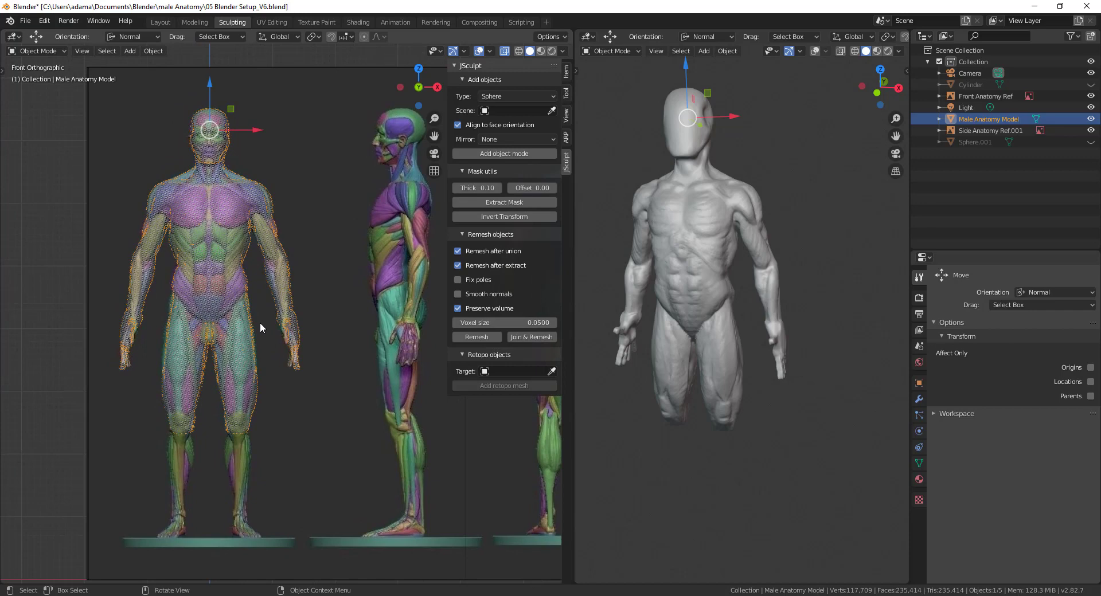
{"action": "mouse_move", "coordinate": [684, 120]}
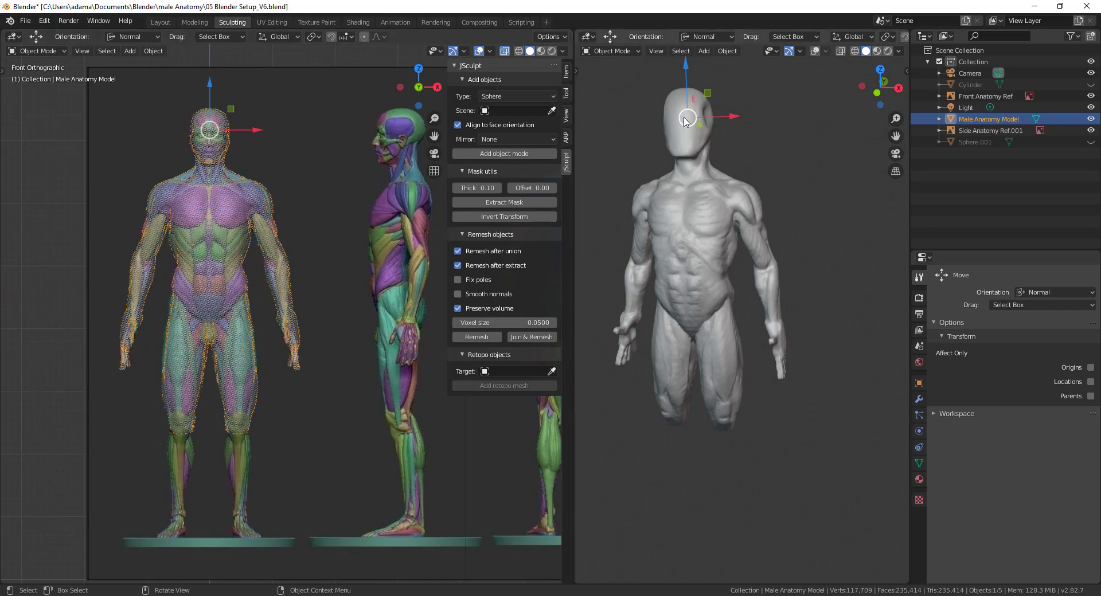
{"action": "mouse_move", "coordinate": [711, 249]}
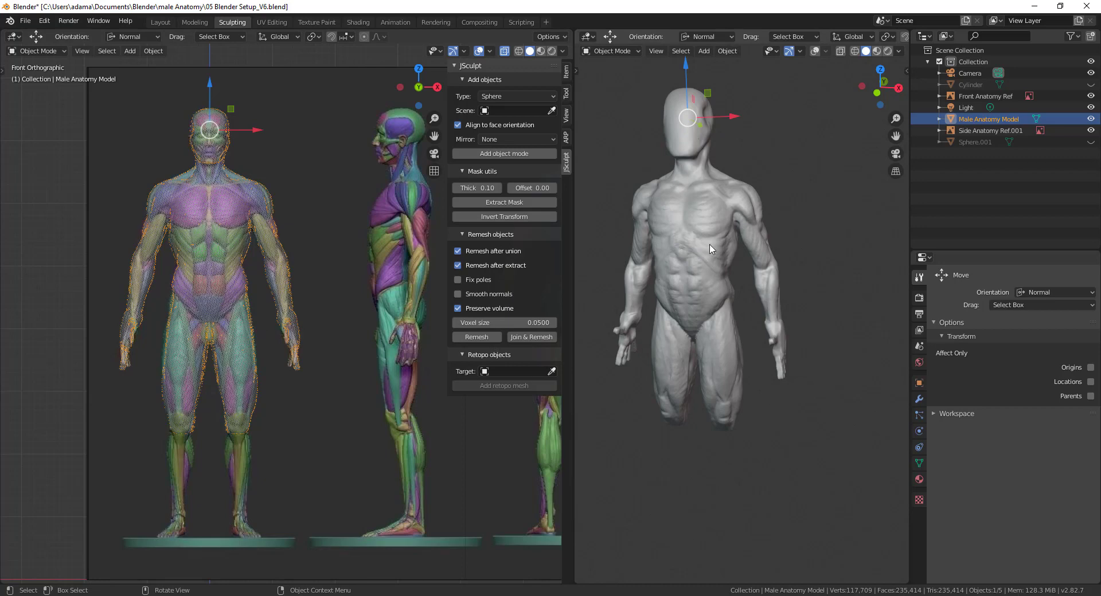
{"action": "mouse_move", "coordinate": [291, 265]}
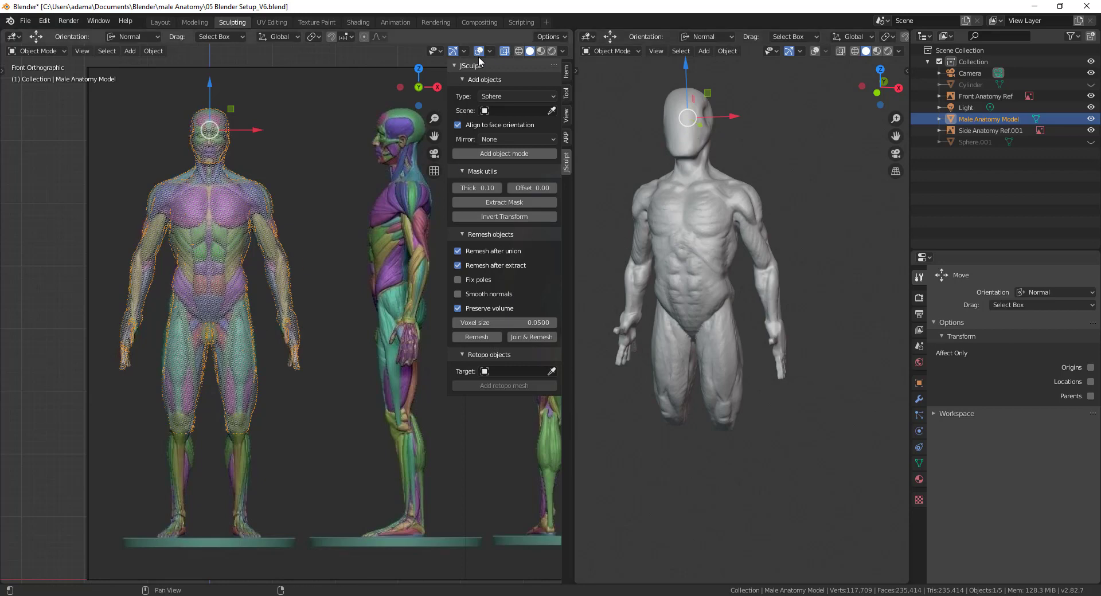
{"action": "left_click", "coordinate": [484, 52]}
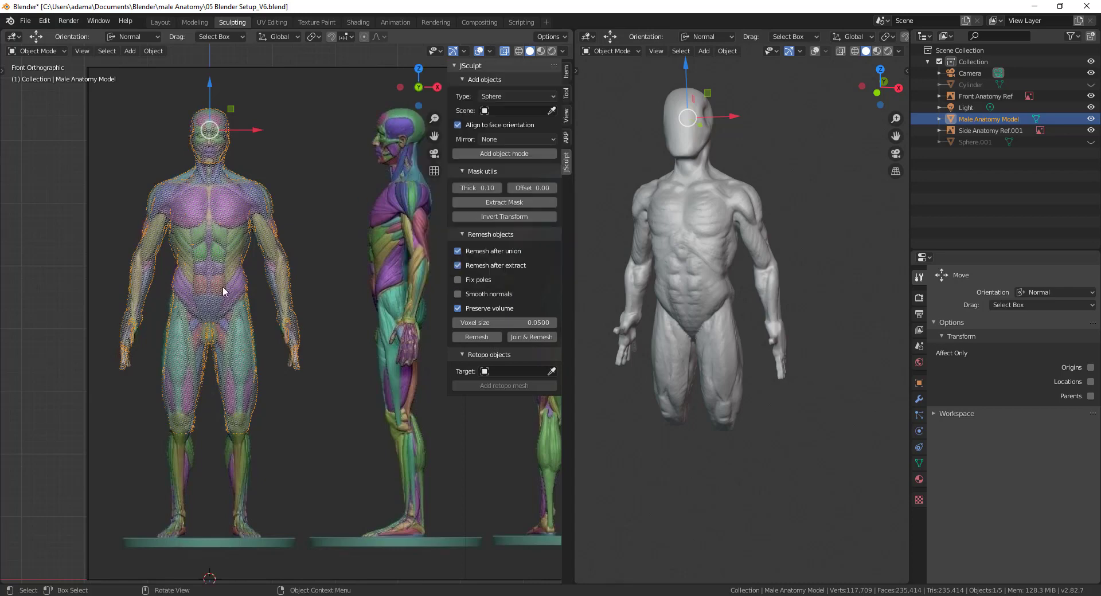
{"action": "mouse_move", "coordinate": [31, 136]}
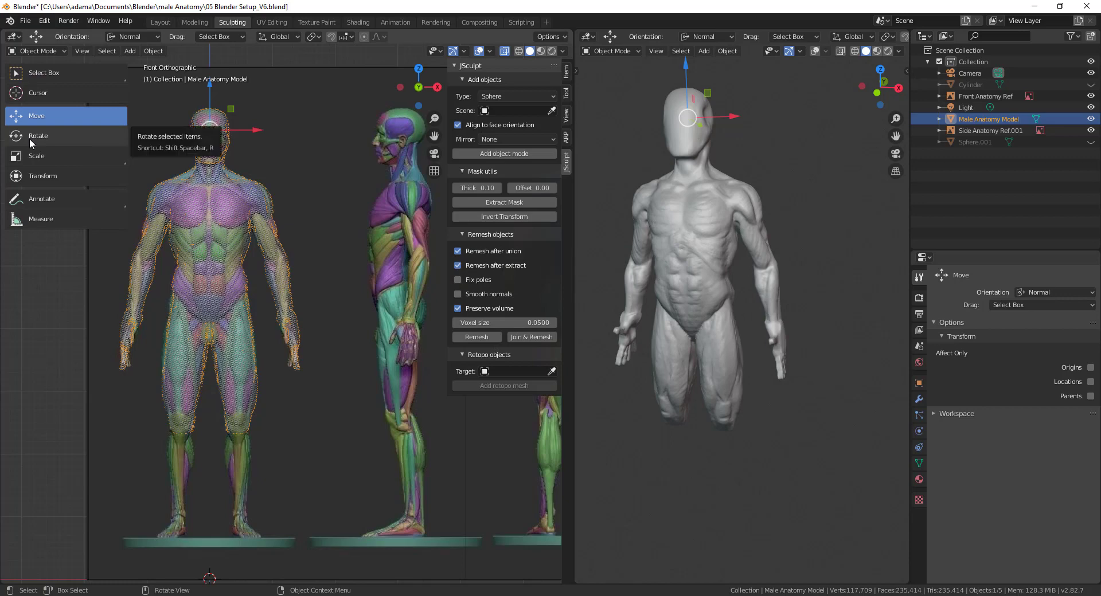
{"action": "left_click", "coordinate": [37, 92]}
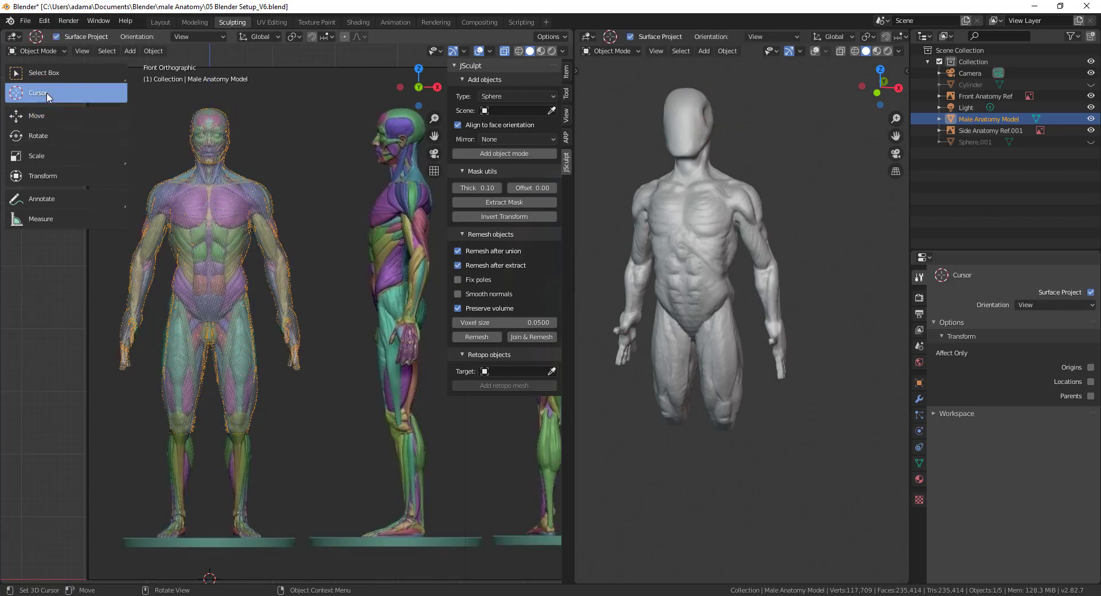
{"action": "left_click", "coordinate": [112, 392]}
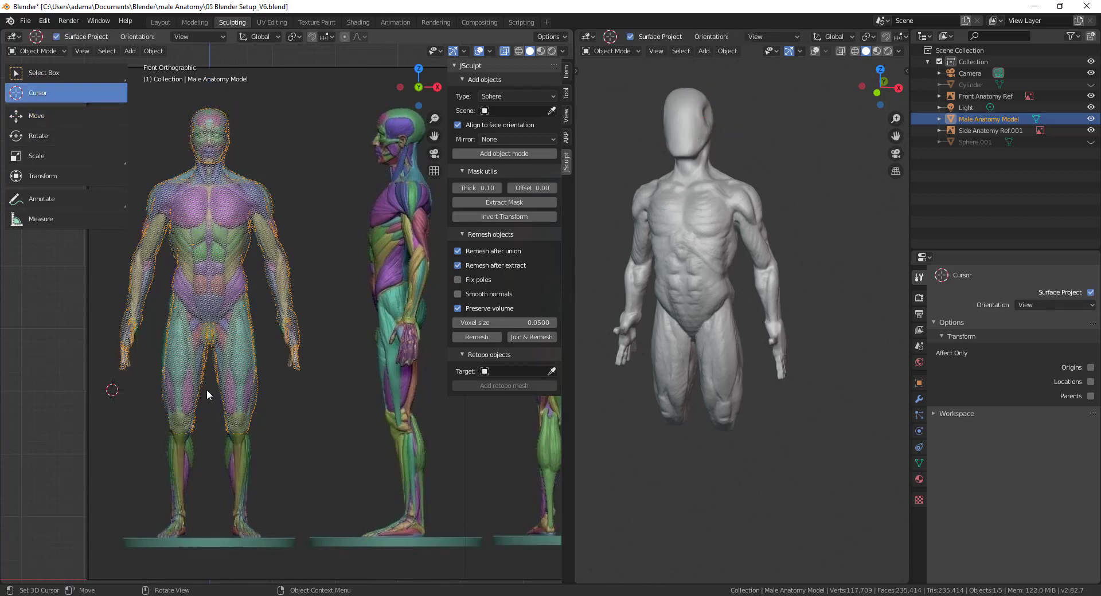
{"action": "left_click", "coordinate": [361, 391]}
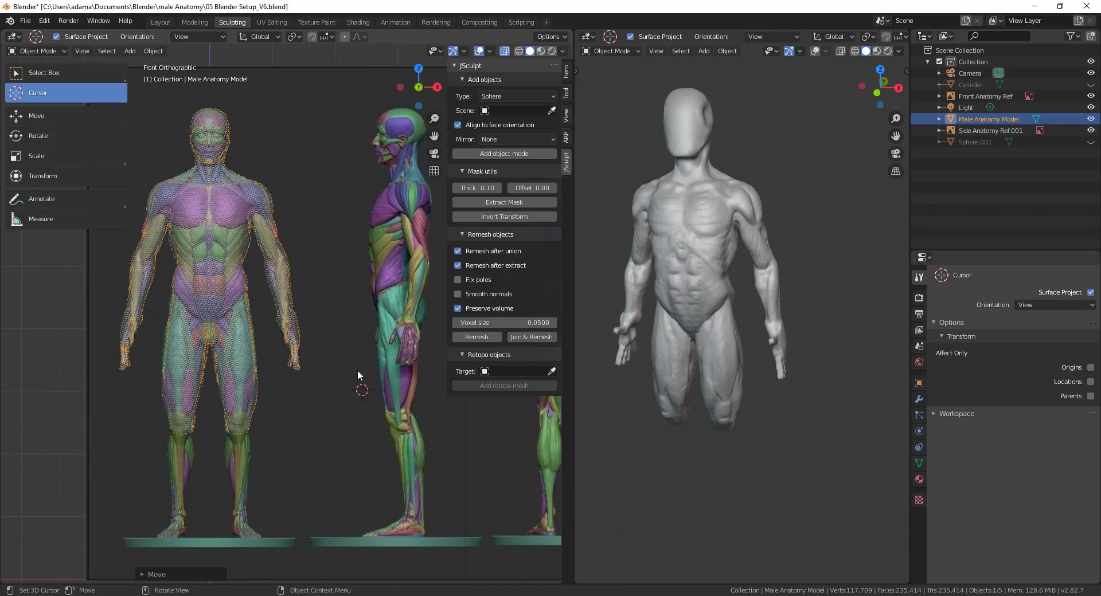
Step: Bring up the Shift+A Add menu and dismiss it without adding anything
{"action": "left_click", "coordinate": [131, 50]}
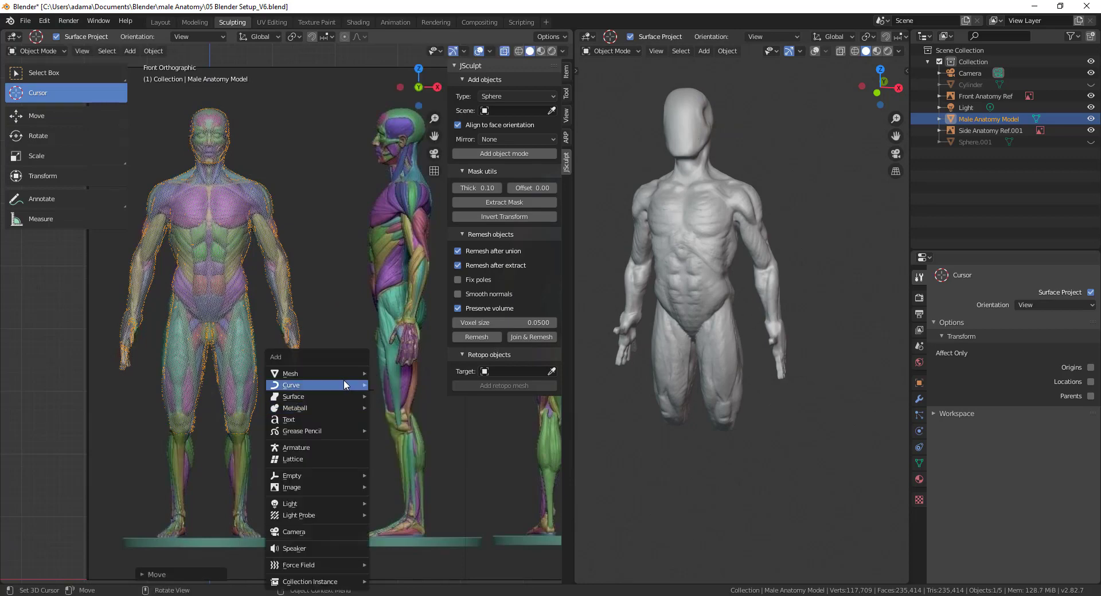
{"action": "left_click", "coordinate": [291, 386]}
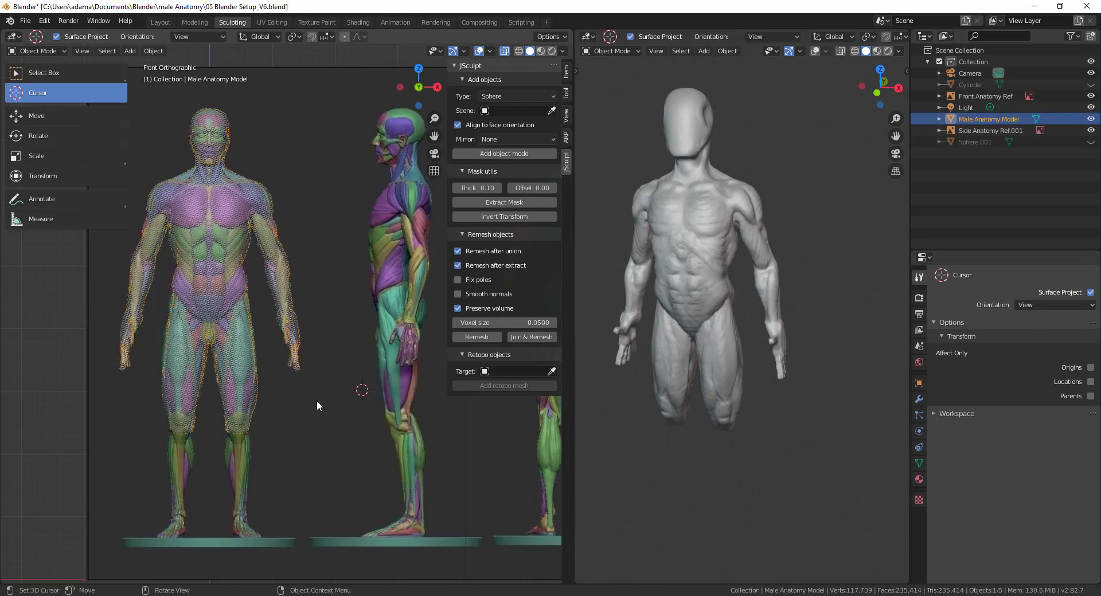
{"action": "mouse_move", "coordinate": [201, 264]}
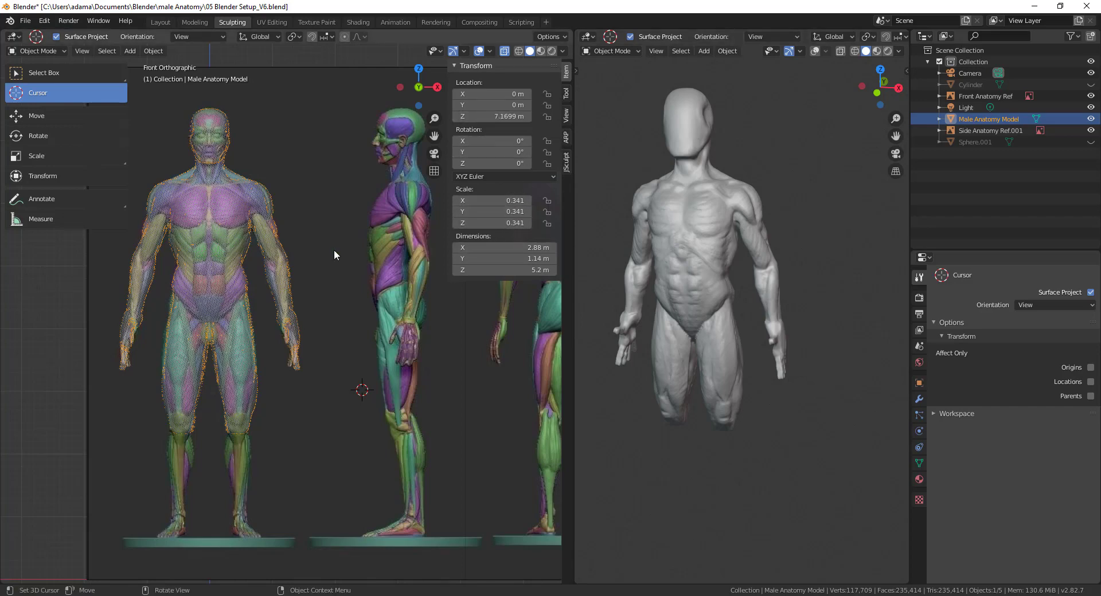
Step: Apply All Transforms so location reads zero and scale 1, then show the sidebar View settings
{"action": "left_click", "coordinate": [145, 50]}
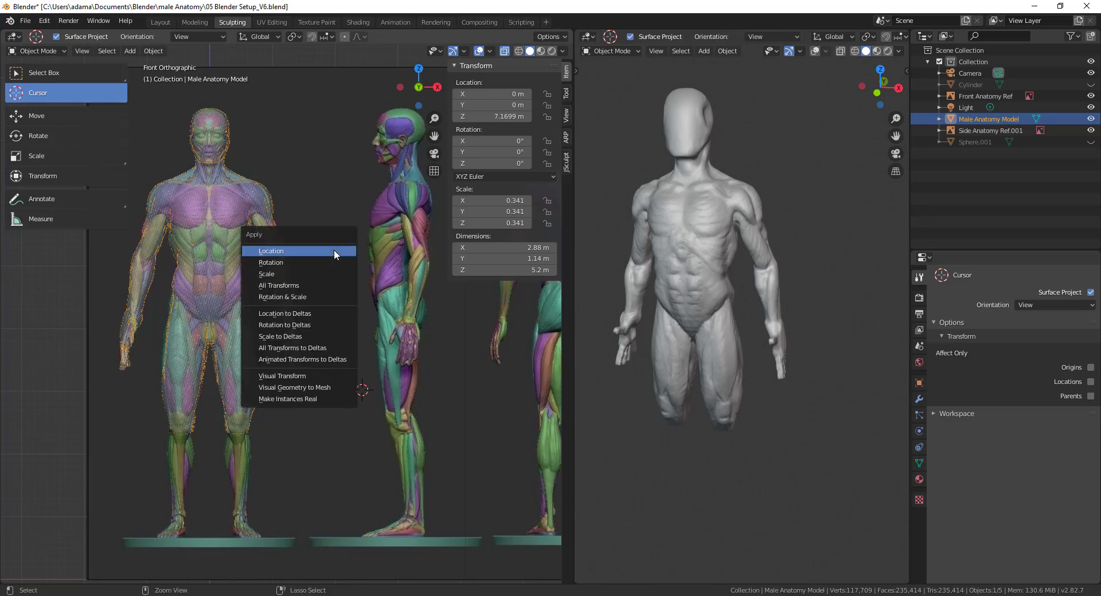
{"action": "left_click", "coordinate": [266, 275]}
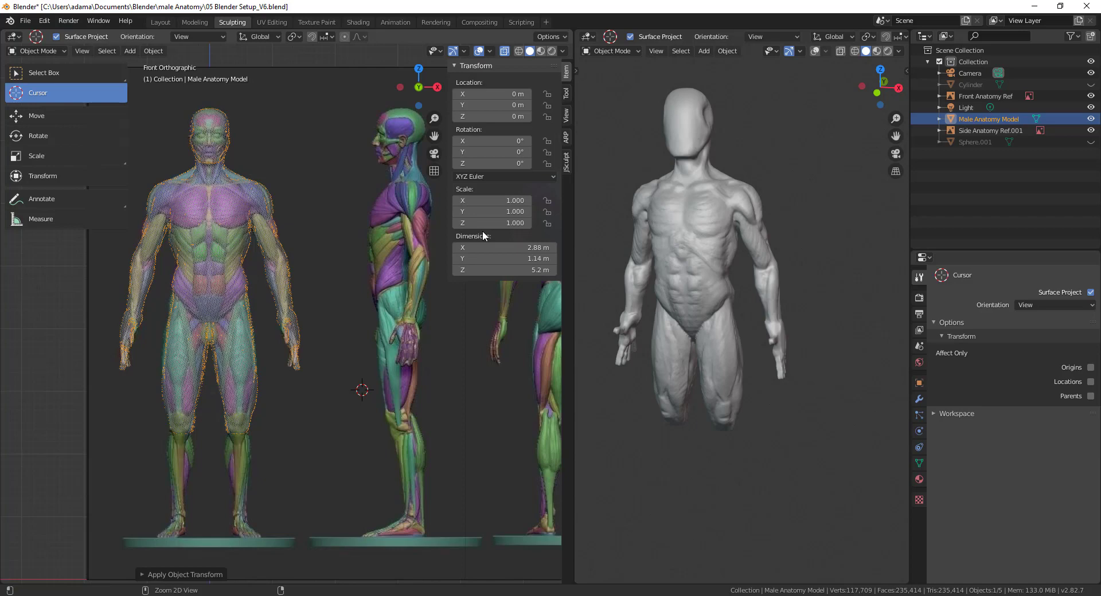
{"action": "left_click", "coordinate": [567, 95]}
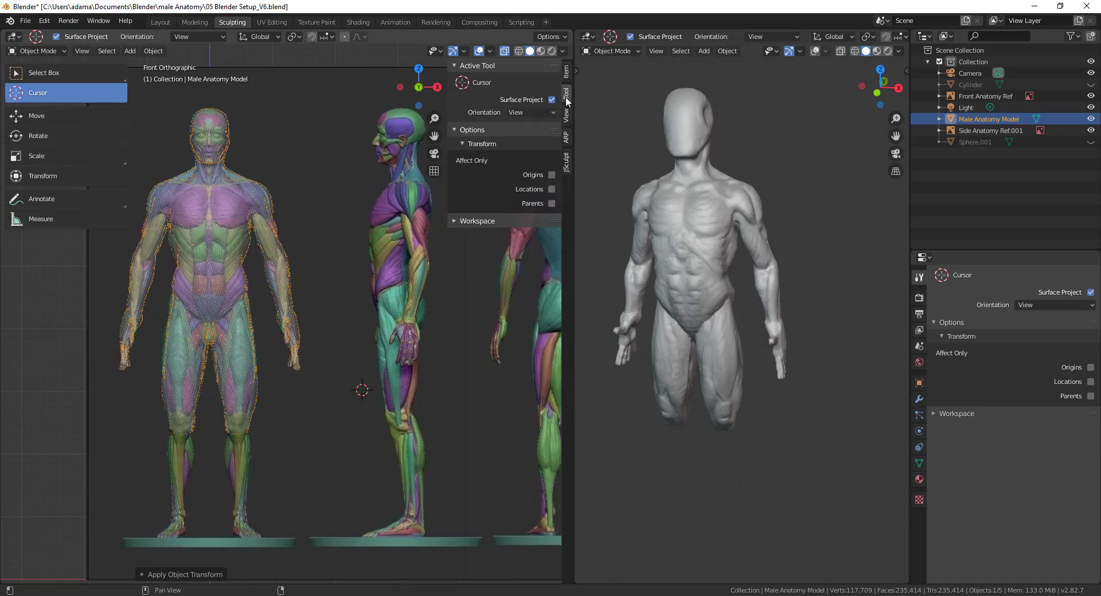
{"action": "left_click", "coordinate": [567, 116]}
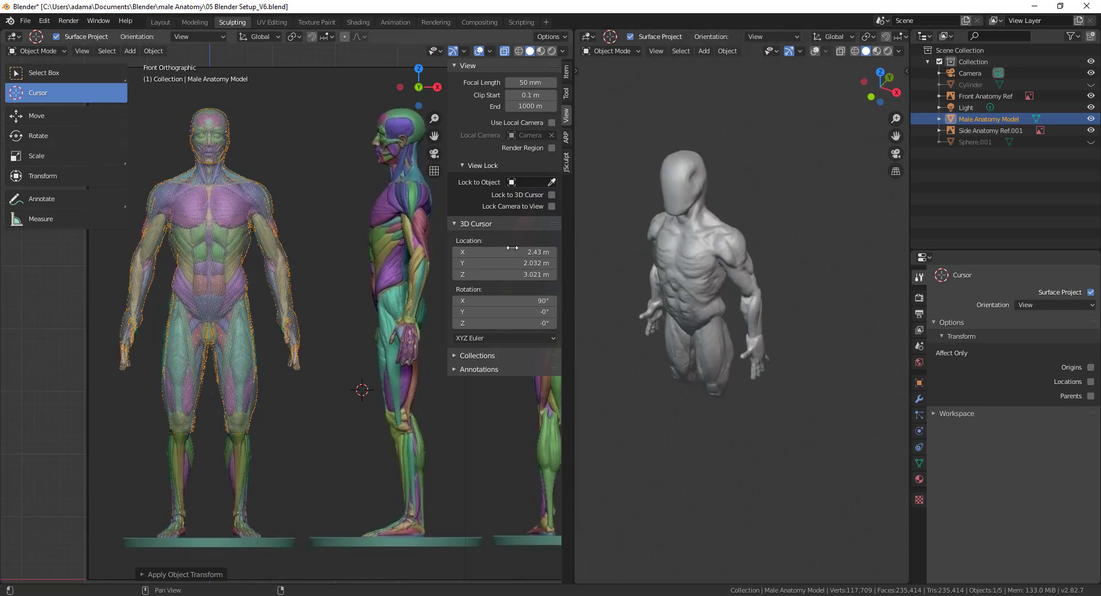
Step: Reset the 3D cursor to the origin, then raise its Z location to about 5.1 m
{"action": "left_click", "coordinate": [505, 253]}
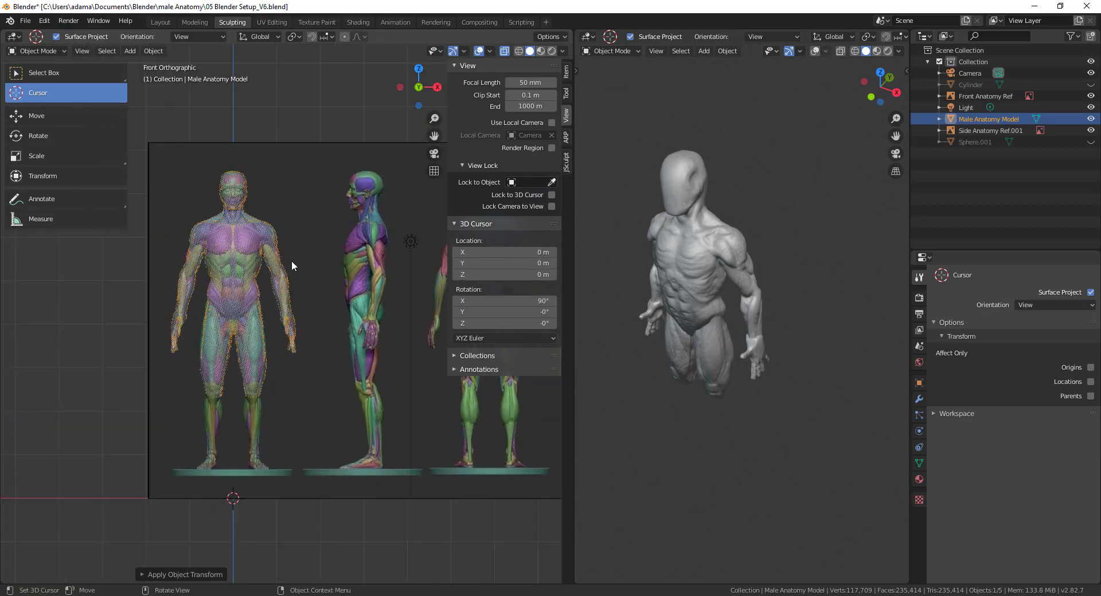
{"action": "mouse_move", "coordinate": [243, 91]}
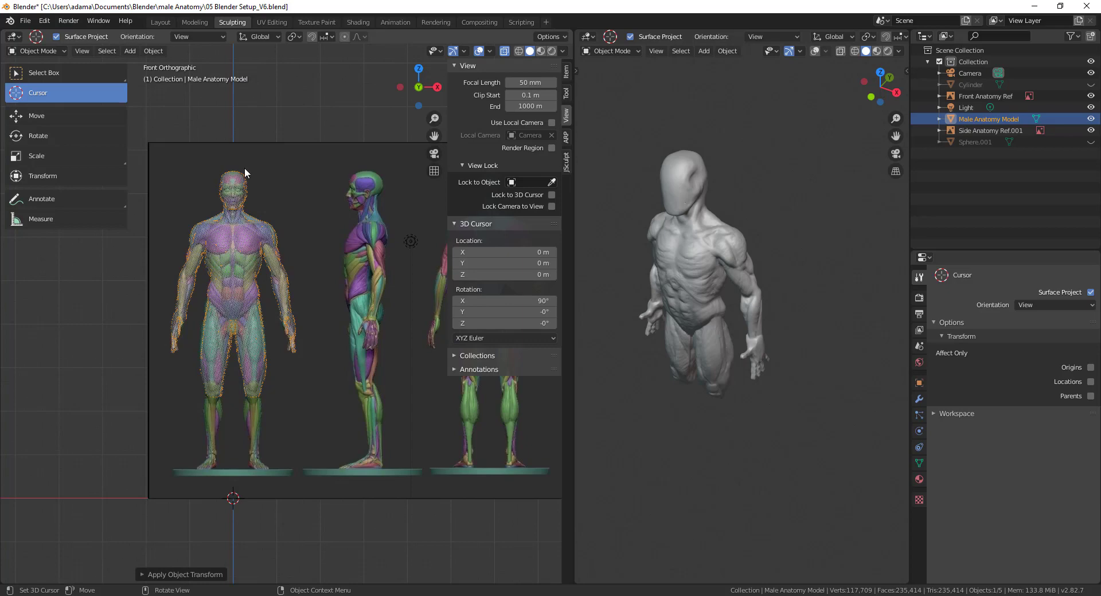
{"action": "mouse_move", "coordinate": [228, 283]}
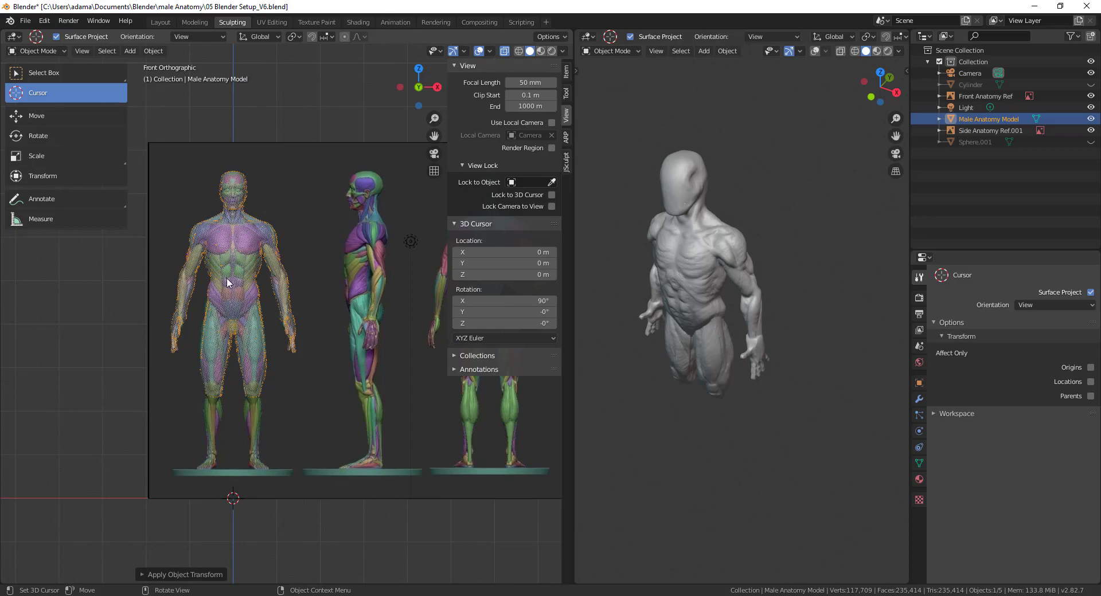
{"action": "mouse_move", "coordinate": [262, 263]}
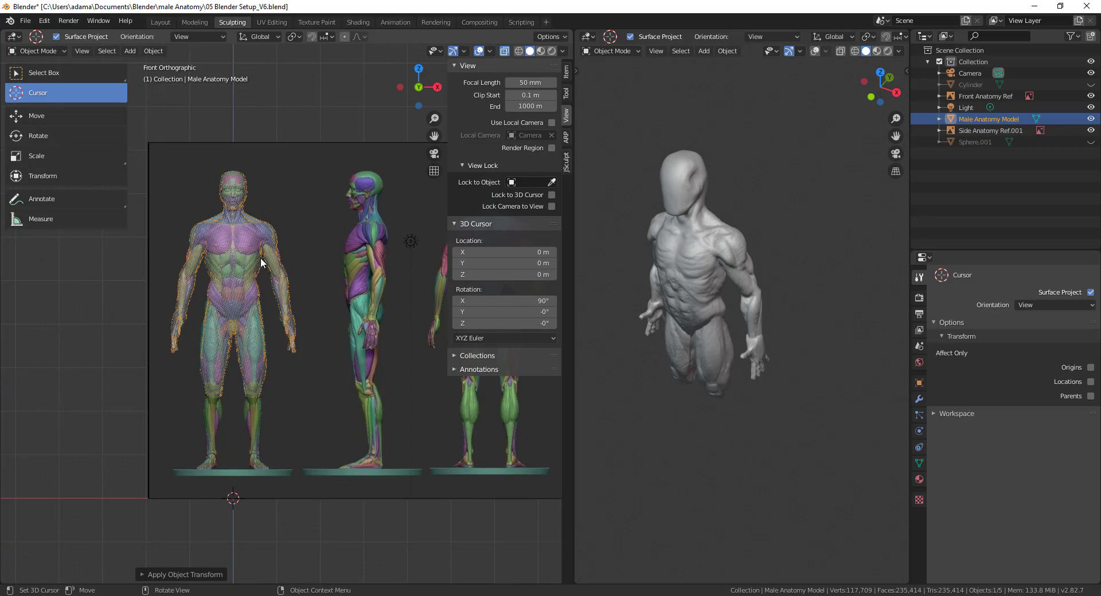
{"action": "mouse_move", "coordinate": [479, 274]}
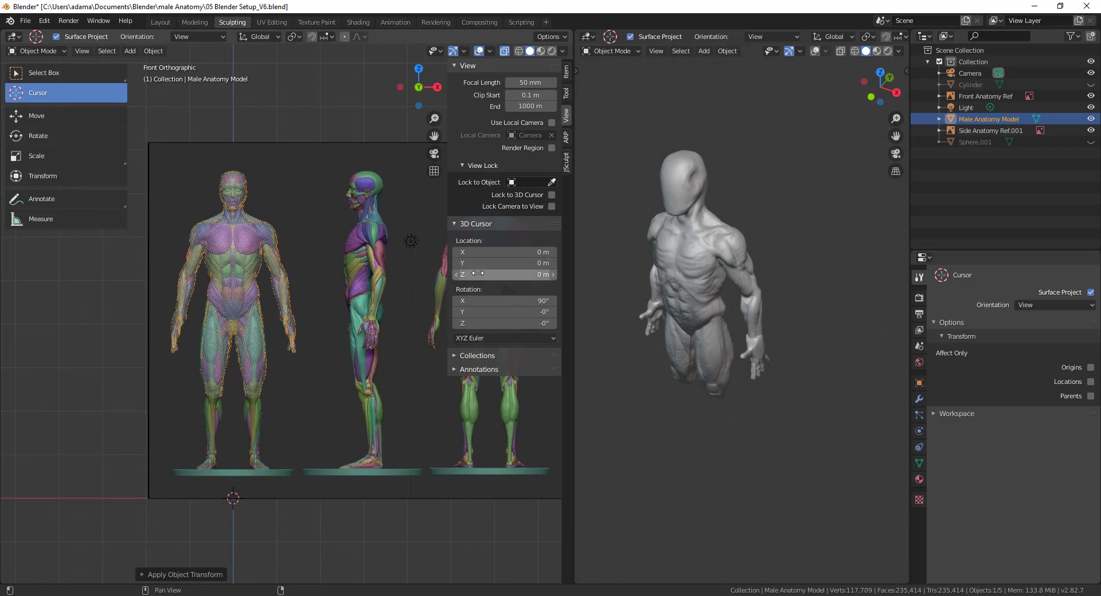
{"action": "left_click_drag", "start_coordinate": [505, 275], "coordinate": [505, 274]}
{"action": "type", "text": "5.1"}
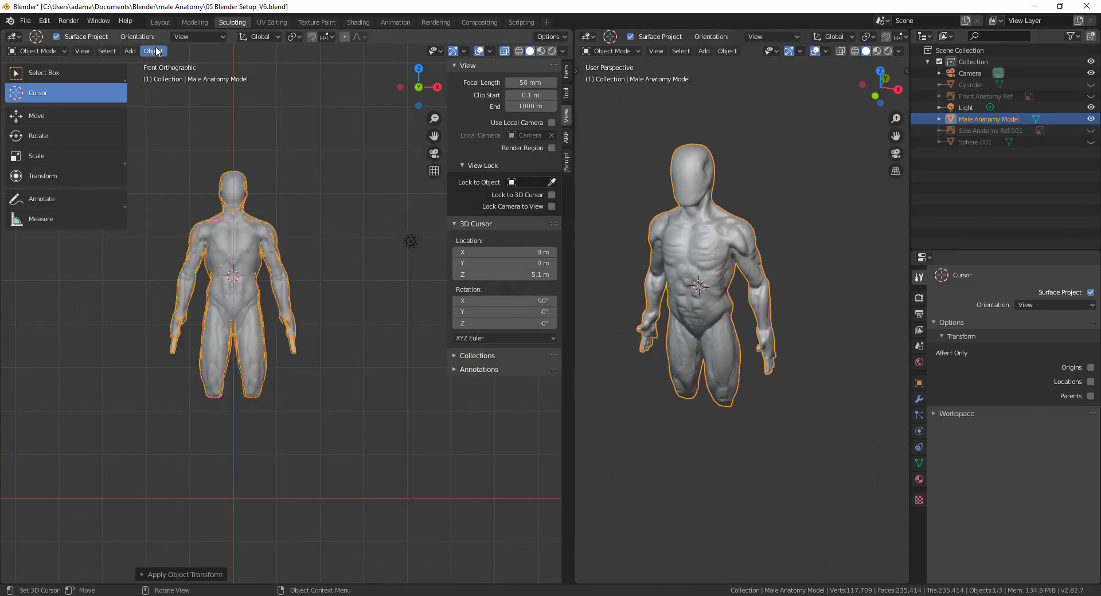
{"action": "left_click", "coordinate": [153, 52]}
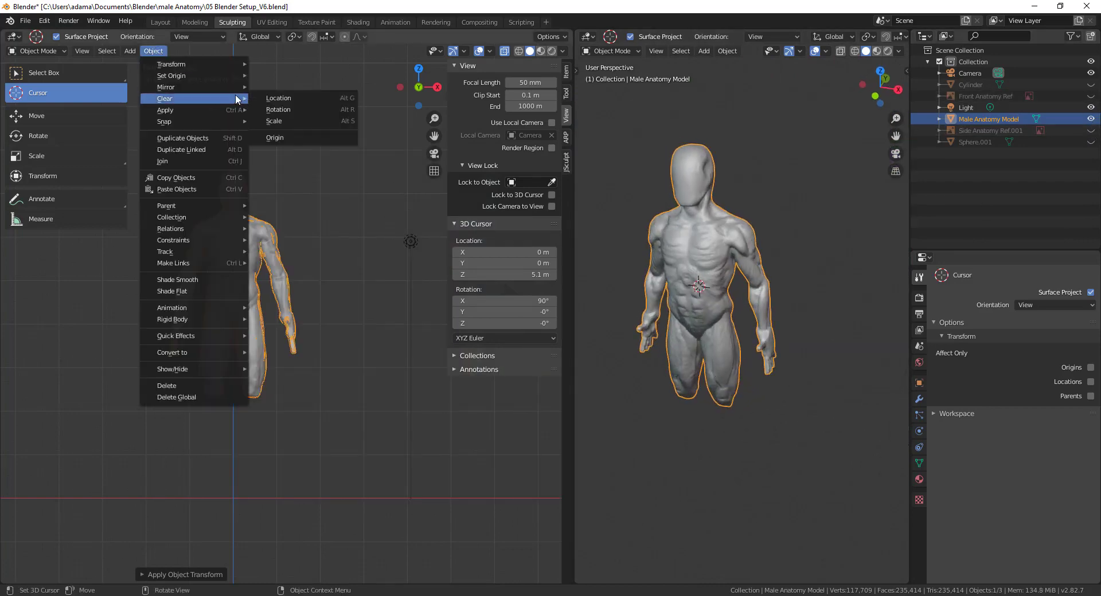
{"action": "mouse_move", "coordinate": [171, 75]}
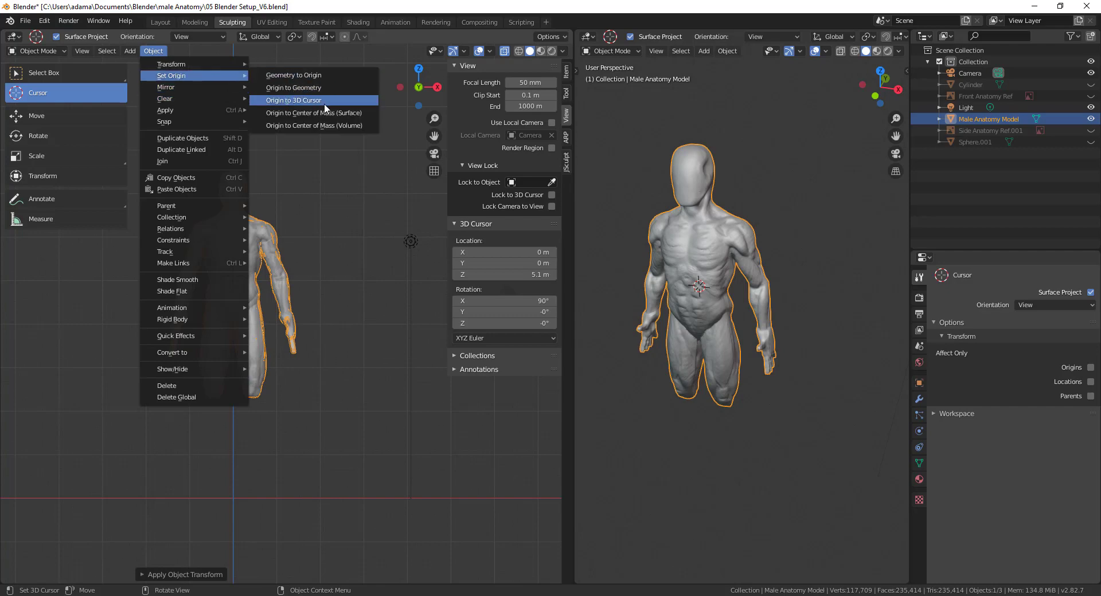
{"action": "left_click", "coordinate": [292, 100]}
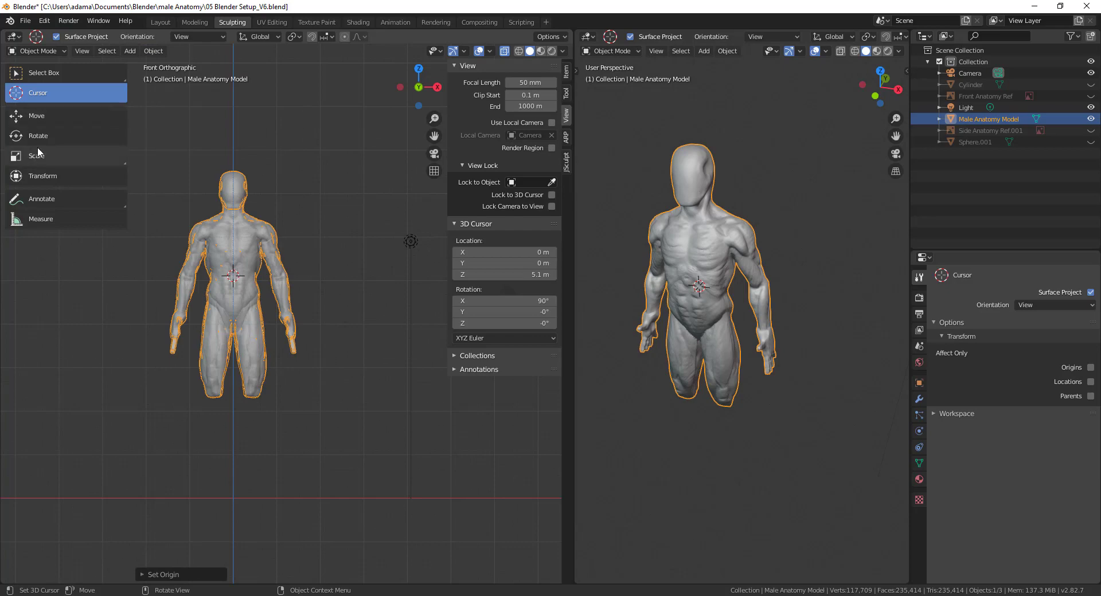
{"action": "left_click", "coordinate": [37, 115]}
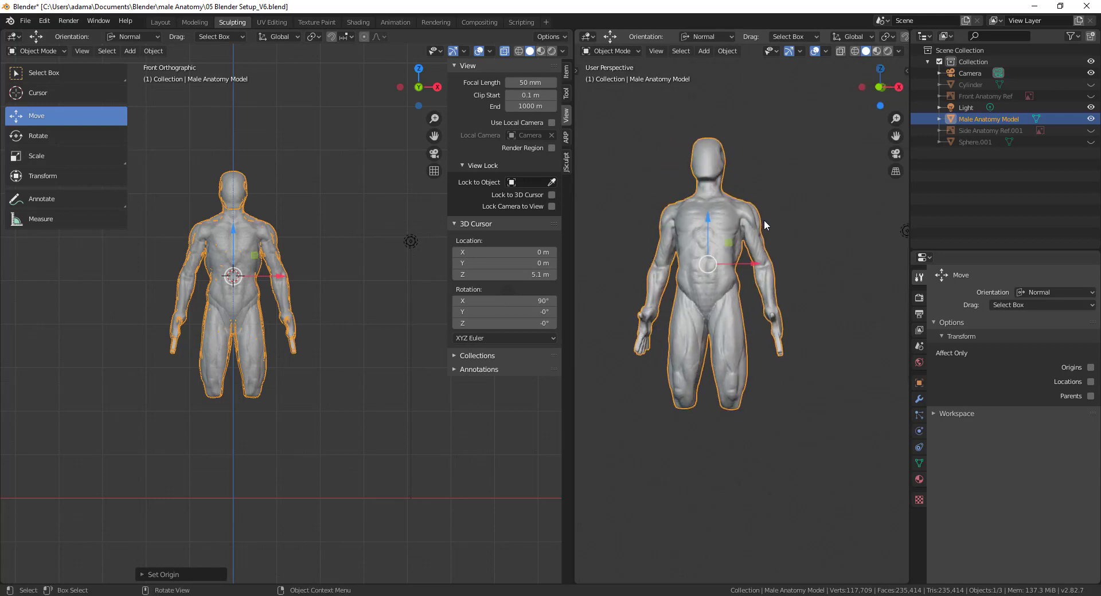
{"action": "mouse_move", "coordinate": [751, 265]}
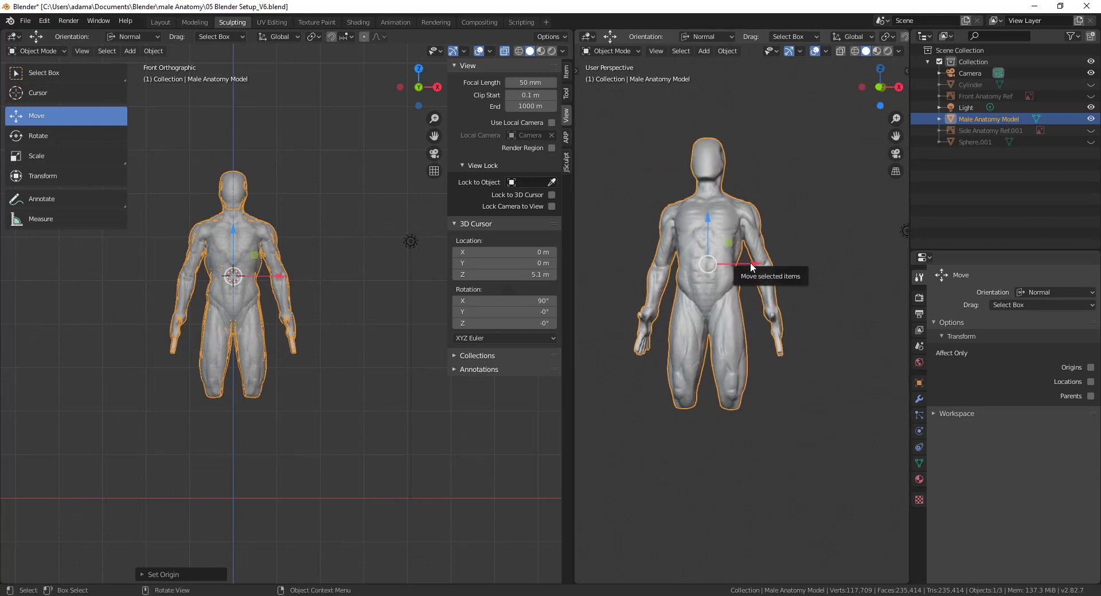
{"action": "left_click_drag", "start_coordinate": [737, 281], "coordinate": [712, 393]}
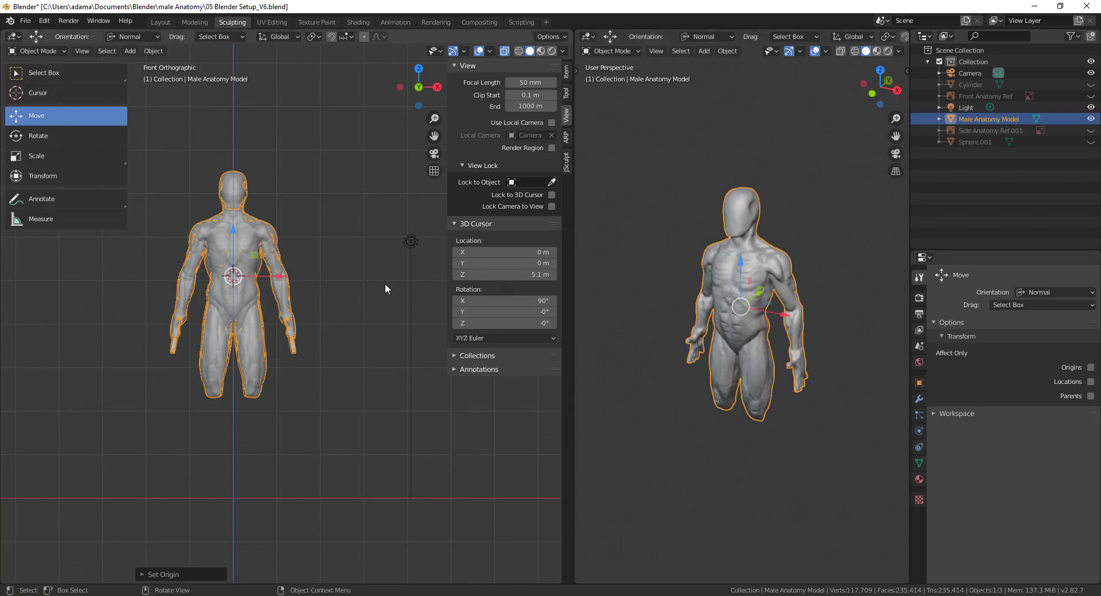
{"action": "mouse_move", "coordinate": [302, 226]}
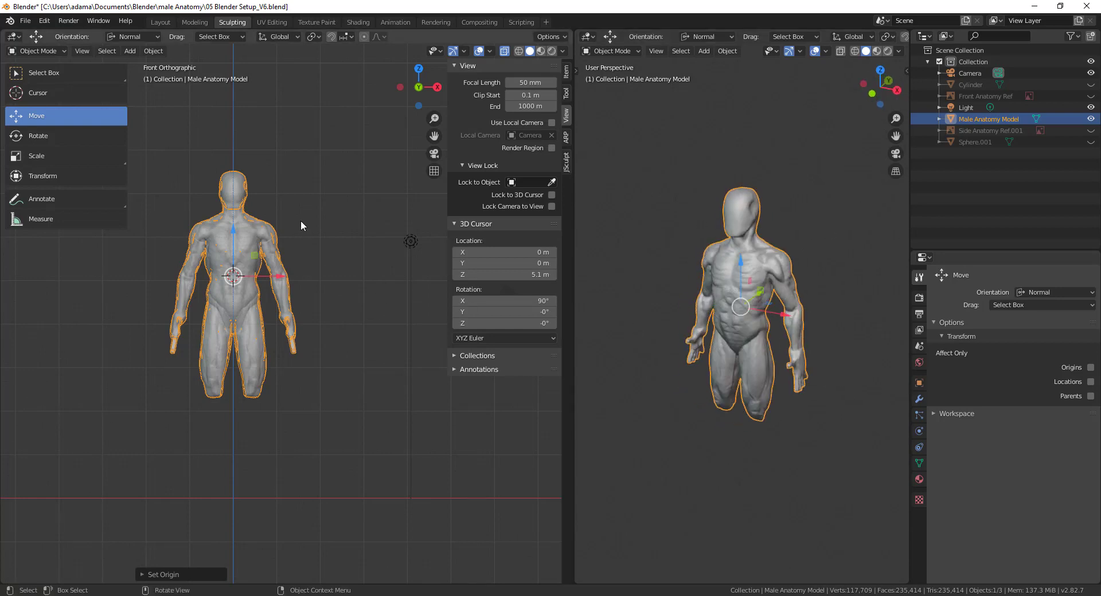
Step: Add a Mesh > Cylinder at the cursor and scale/move it into a narrow lower-leg block
{"action": "left_click", "coordinate": [130, 51]}
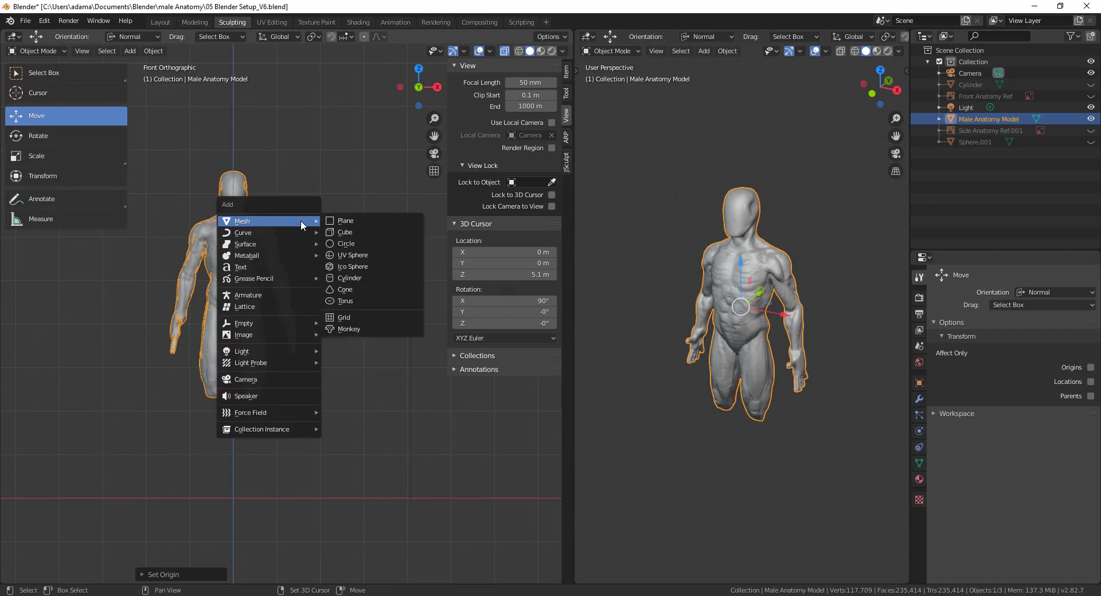
{"action": "mouse_move", "coordinate": [367, 233]}
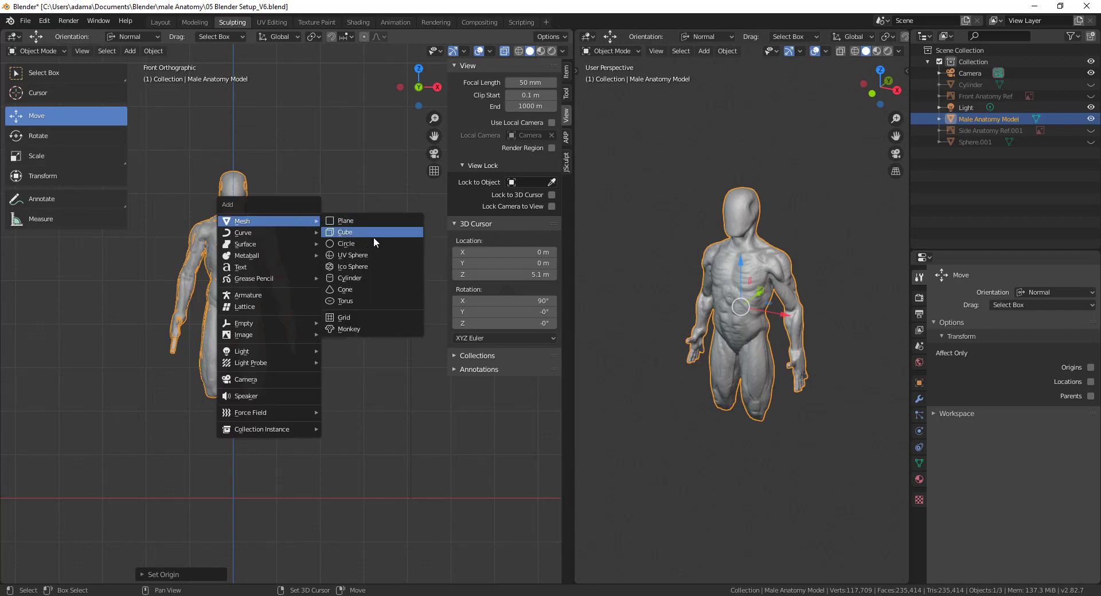
{"action": "left_click", "coordinate": [350, 279]}
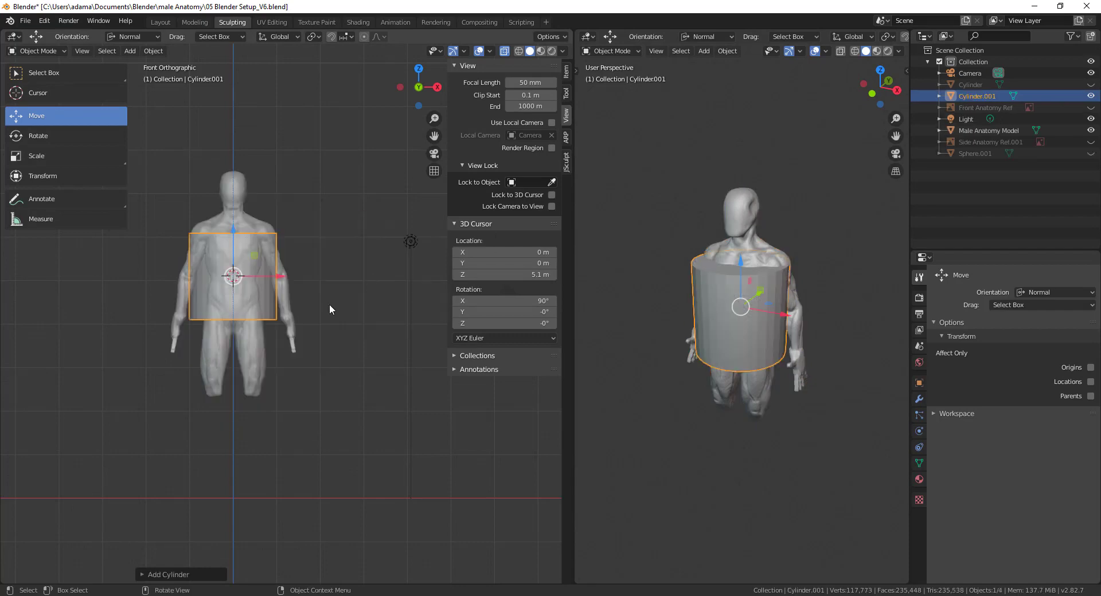
{"action": "left_click_drag", "start_coordinate": [231, 274], "coordinate": [246, 429]}
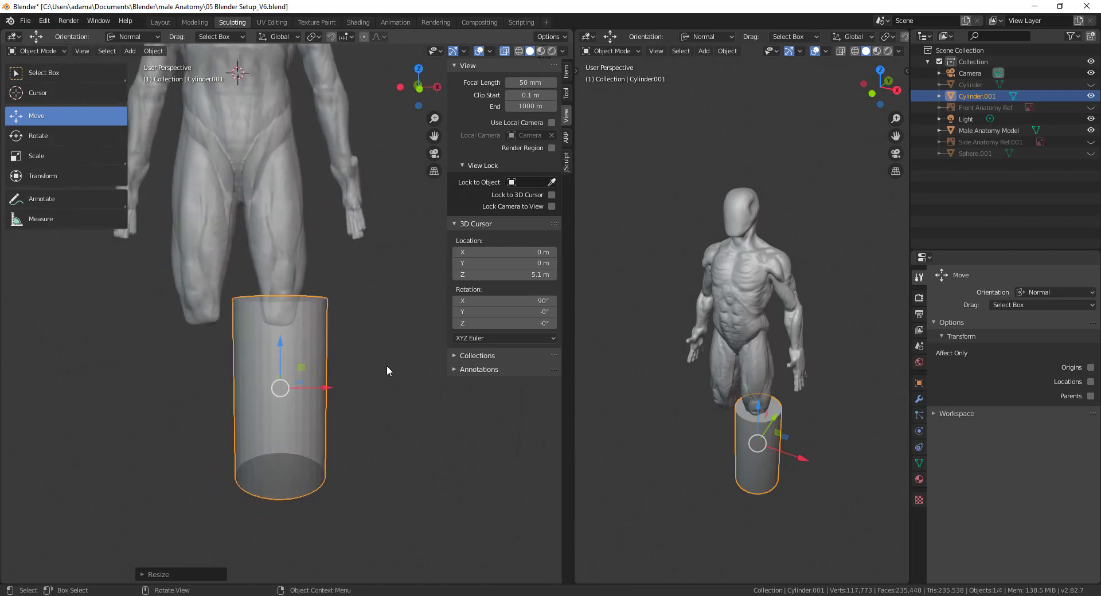
{"action": "mouse_move", "coordinate": [339, 299]}
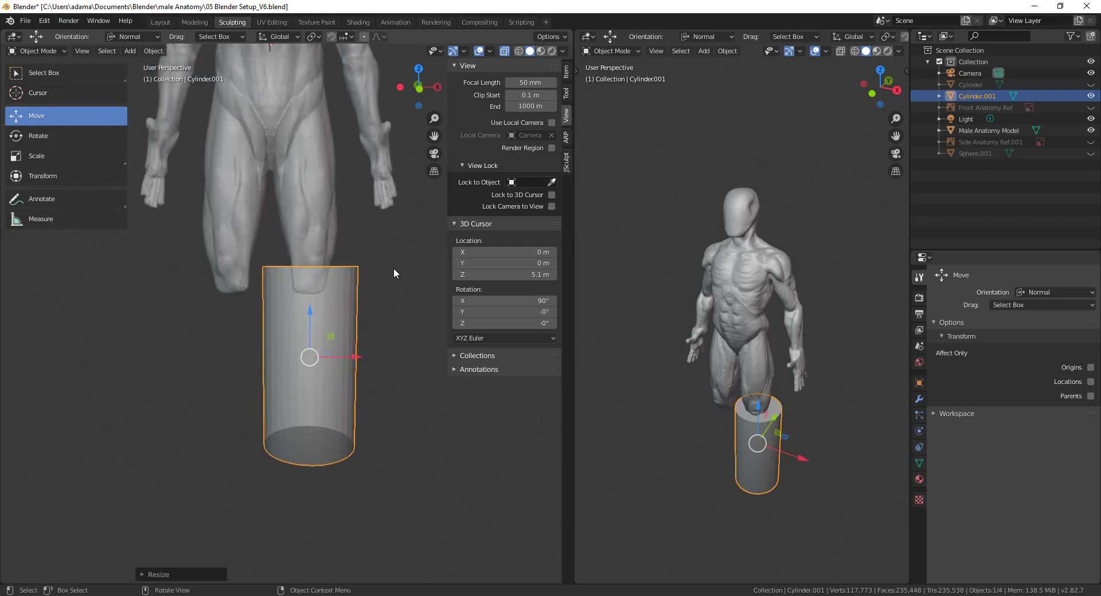
Step: Give the cylinder a Mirror modifier with Male Anatomy Model as its mirror object
{"action": "left_click", "coordinate": [919, 400]}
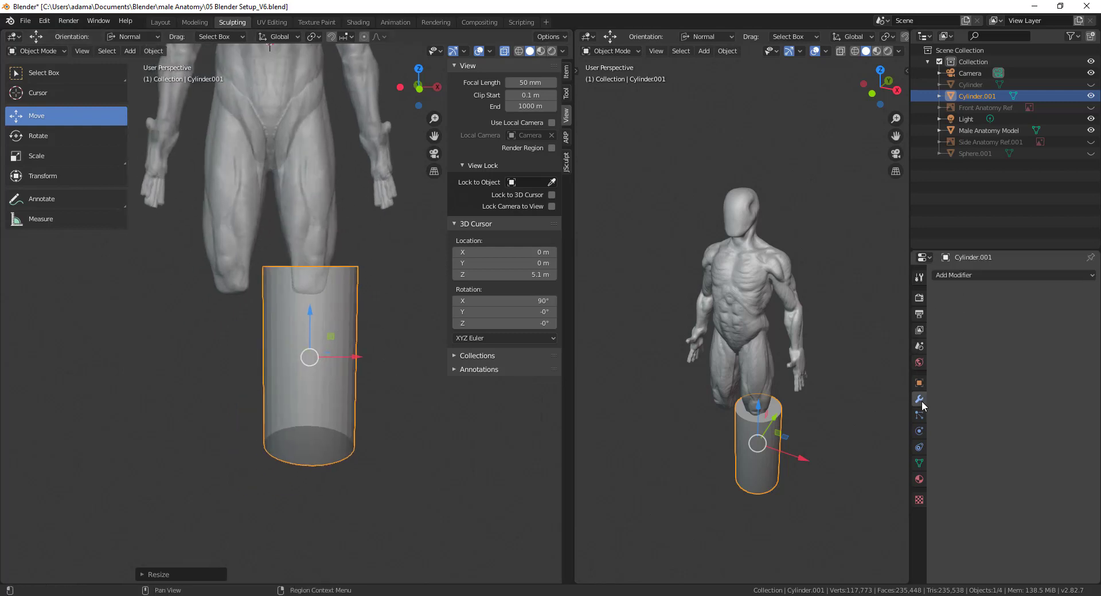
{"action": "left_click", "coordinate": [1013, 275]}
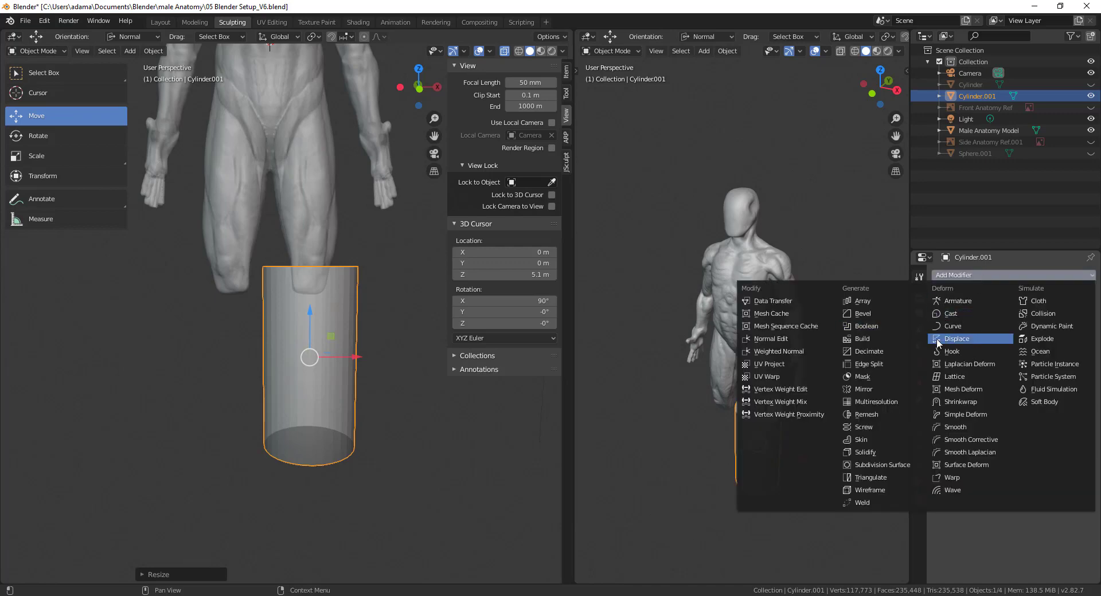
{"action": "mouse_move", "coordinate": [866, 327]}
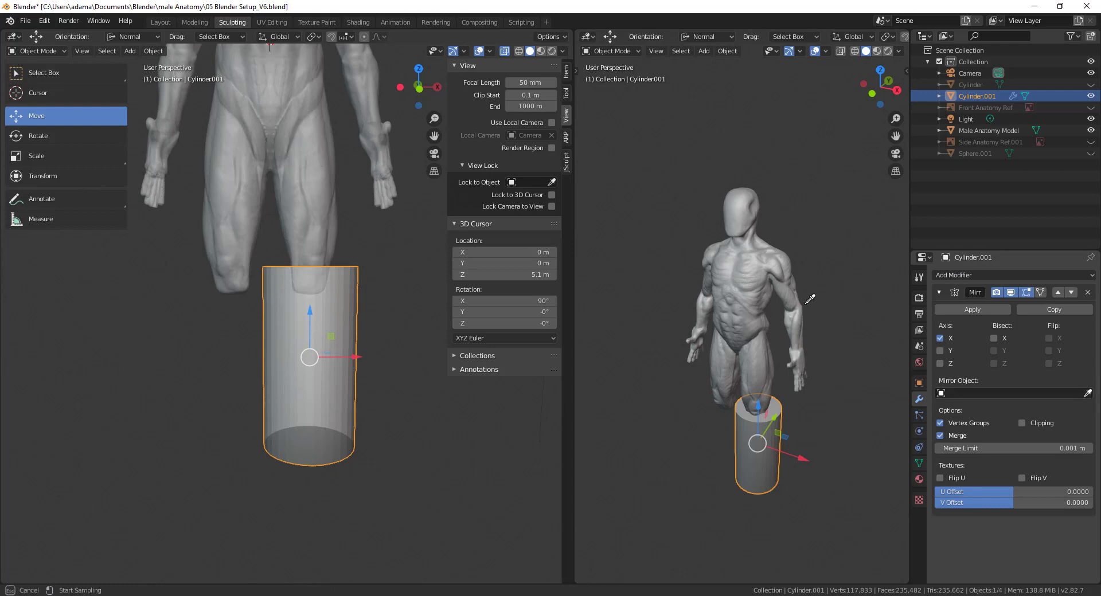
{"action": "left_click", "coordinate": [1011, 393]}
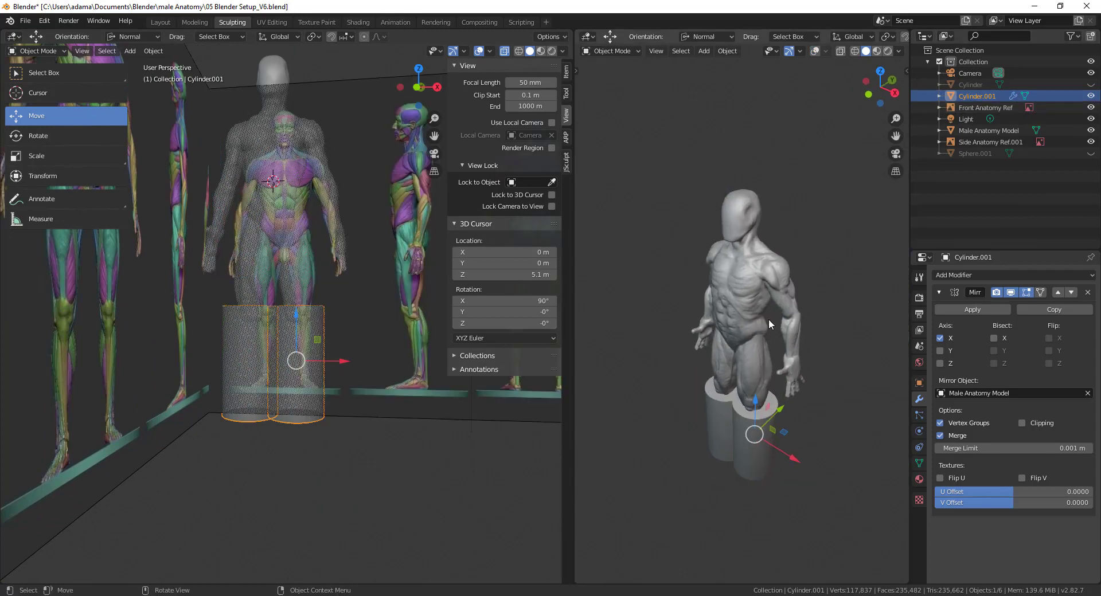
Step: In front view, enter Edit Mode on the cylinder with the Loop Cut tool active
{"action": "key", "text": "KP_1"}
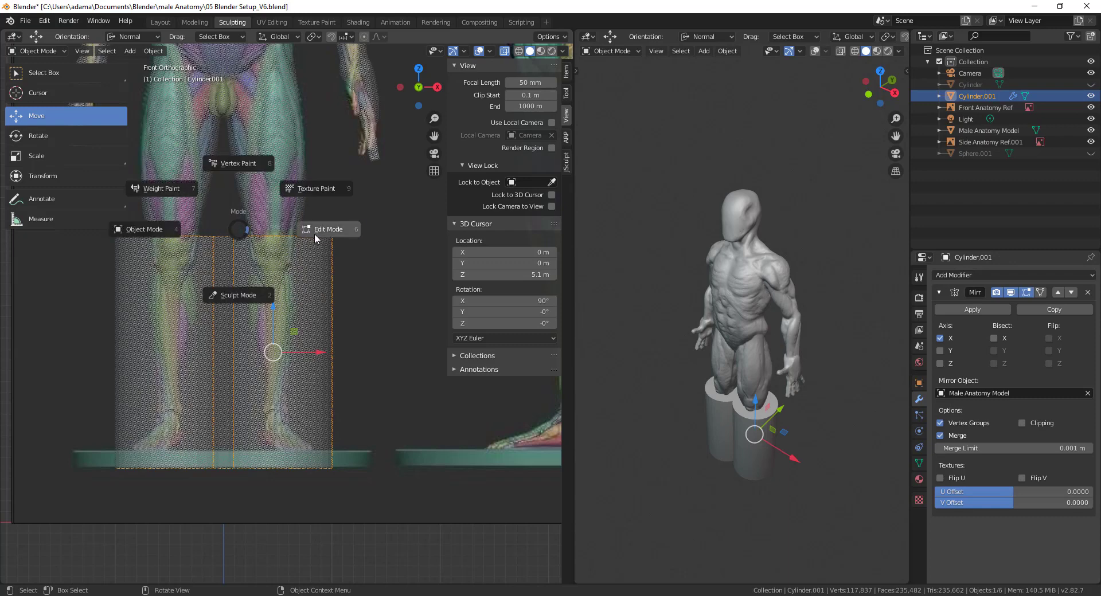
{"action": "left_click", "coordinate": [328, 229]}
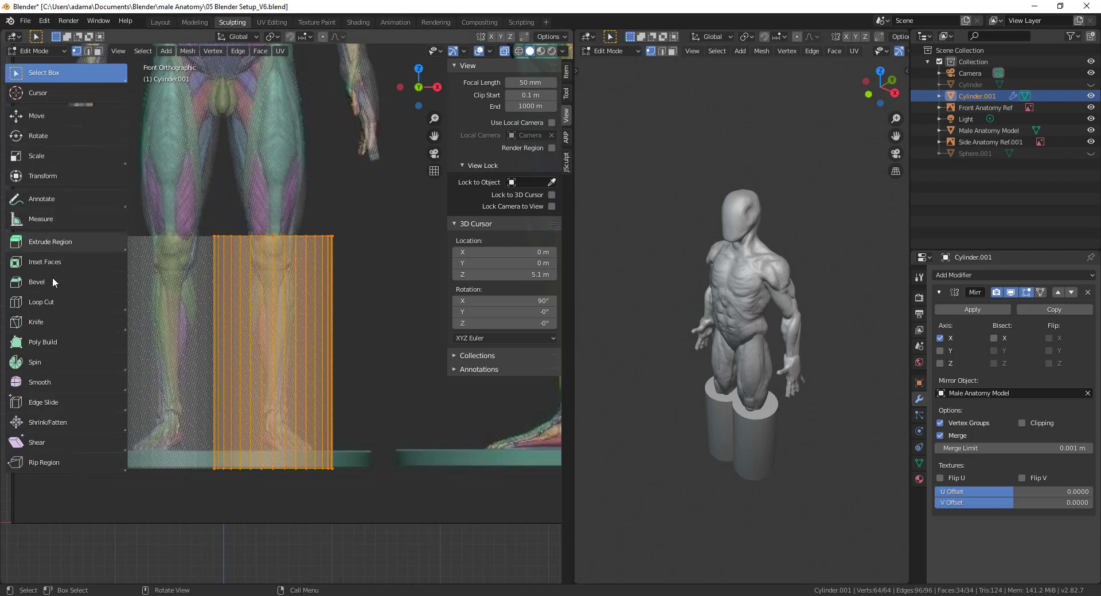
{"action": "mouse_move", "coordinate": [67, 288]}
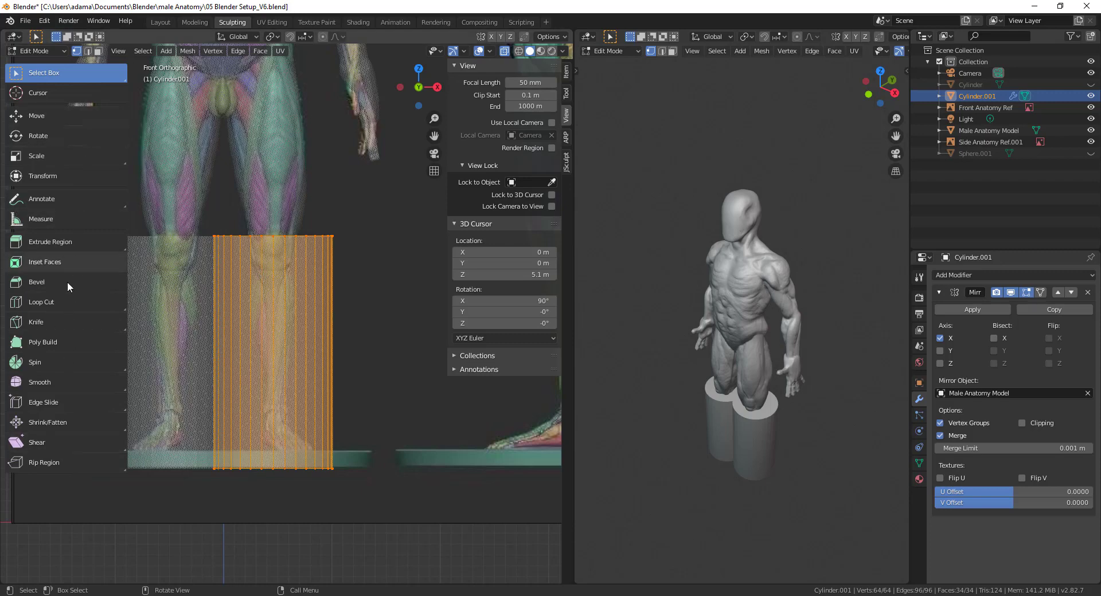
{"action": "mouse_move", "coordinate": [53, 295]}
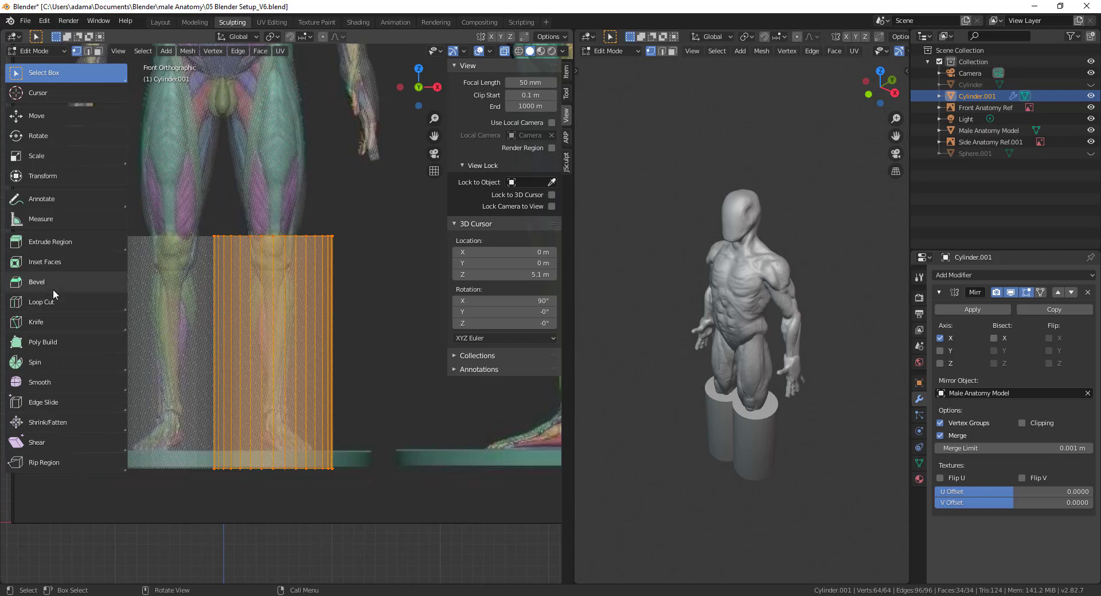
{"action": "mouse_move", "coordinate": [56, 308]}
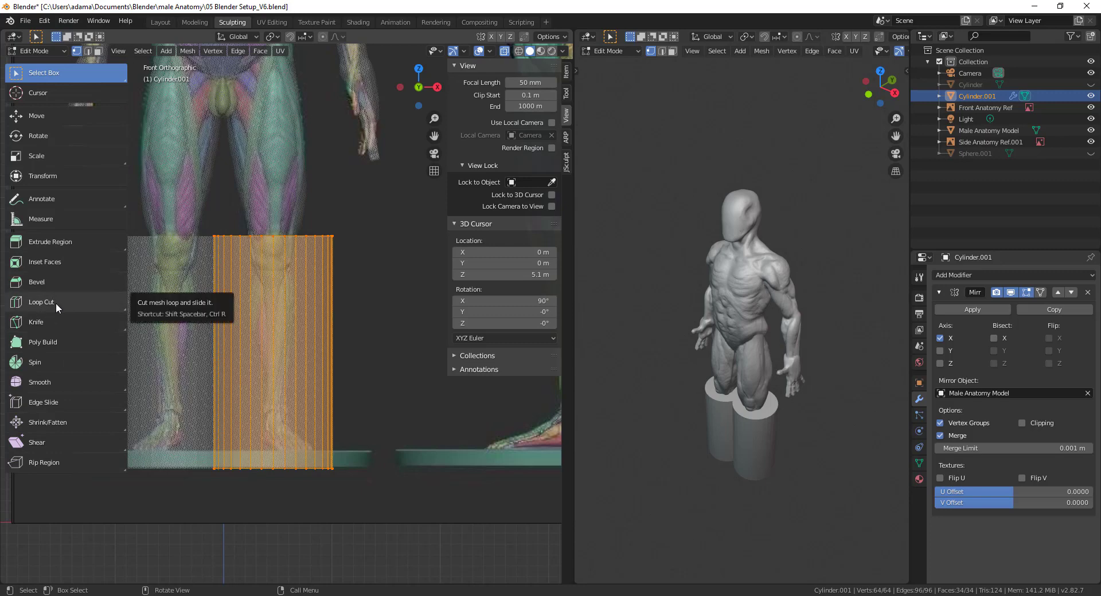
{"action": "left_click", "coordinate": [41, 302]}
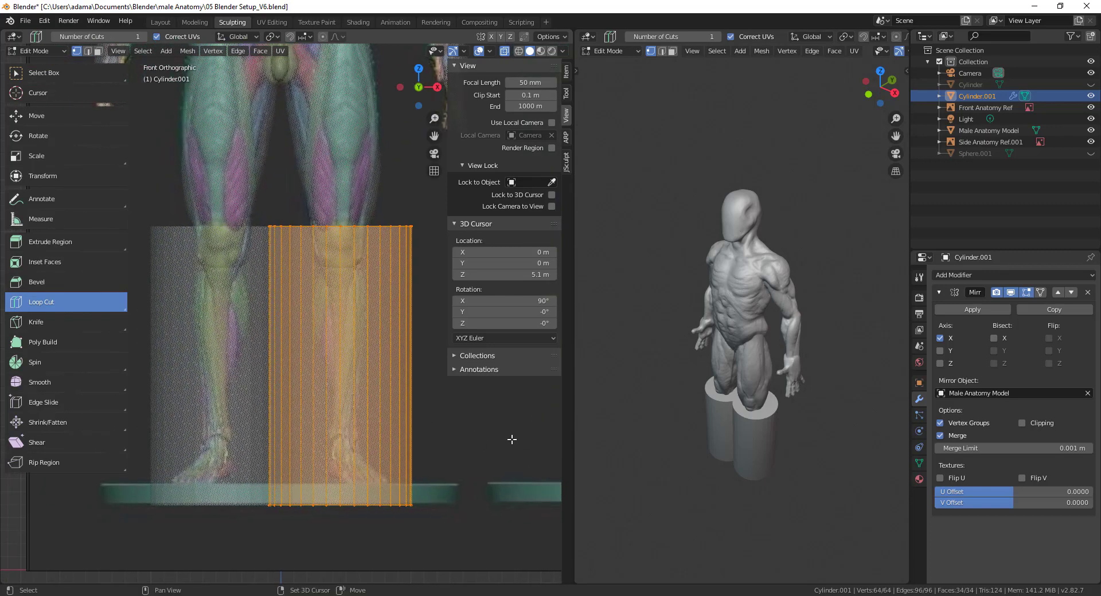
{"action": "mouse_move", "coordinate": [366, 362]}
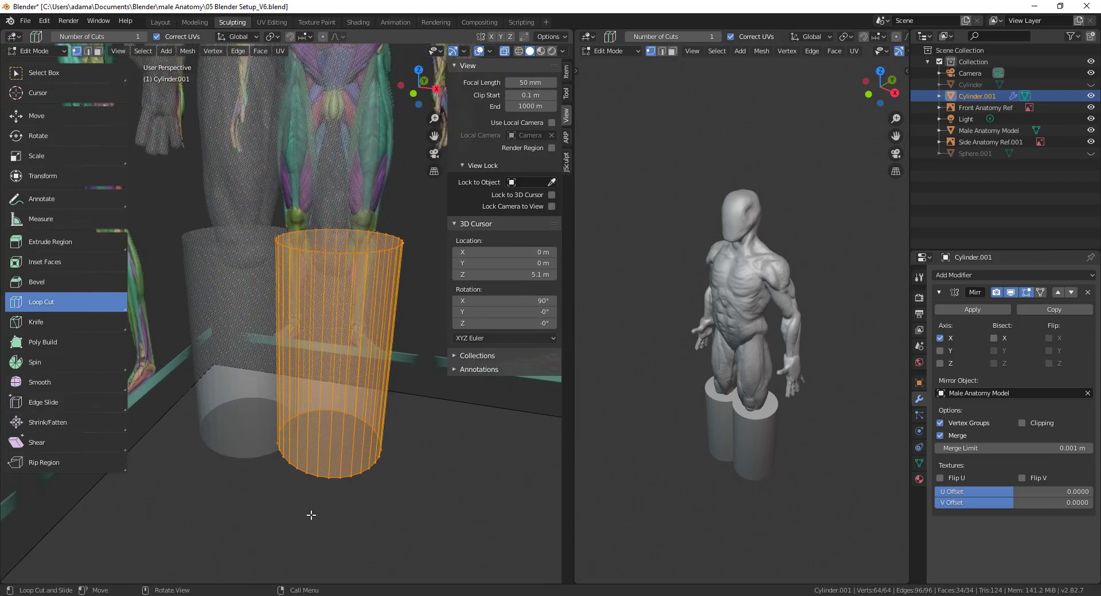
Step: Cut three horizontal loops into the cylinder and slide them down toward the foot
{"action": "left_click", "coordinate": [29, 115]}
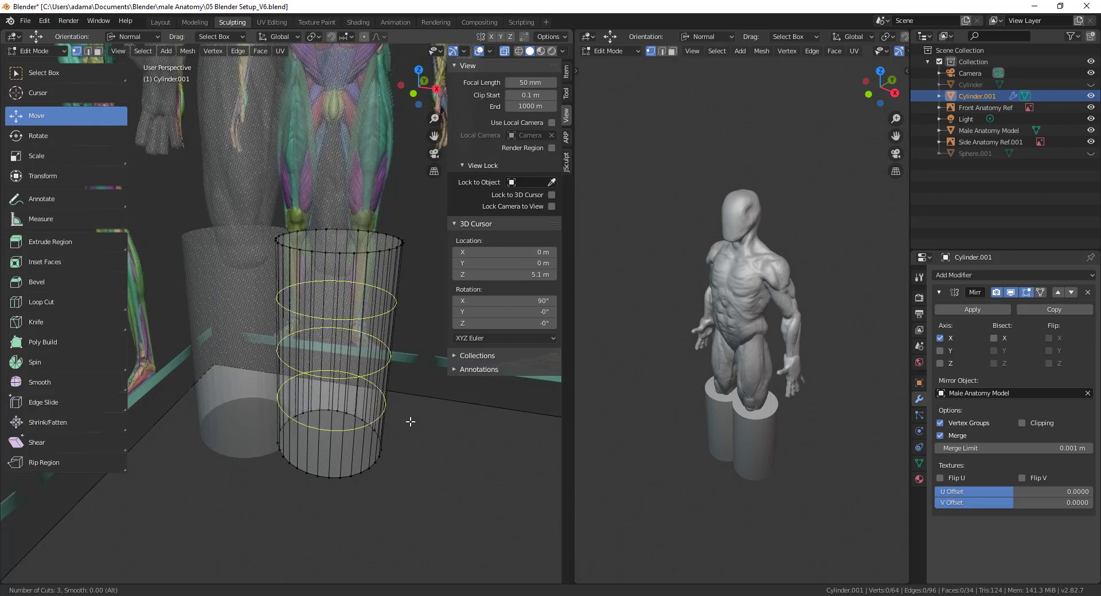
{"action": "mouse_move", "coordinate": [349, 444]}
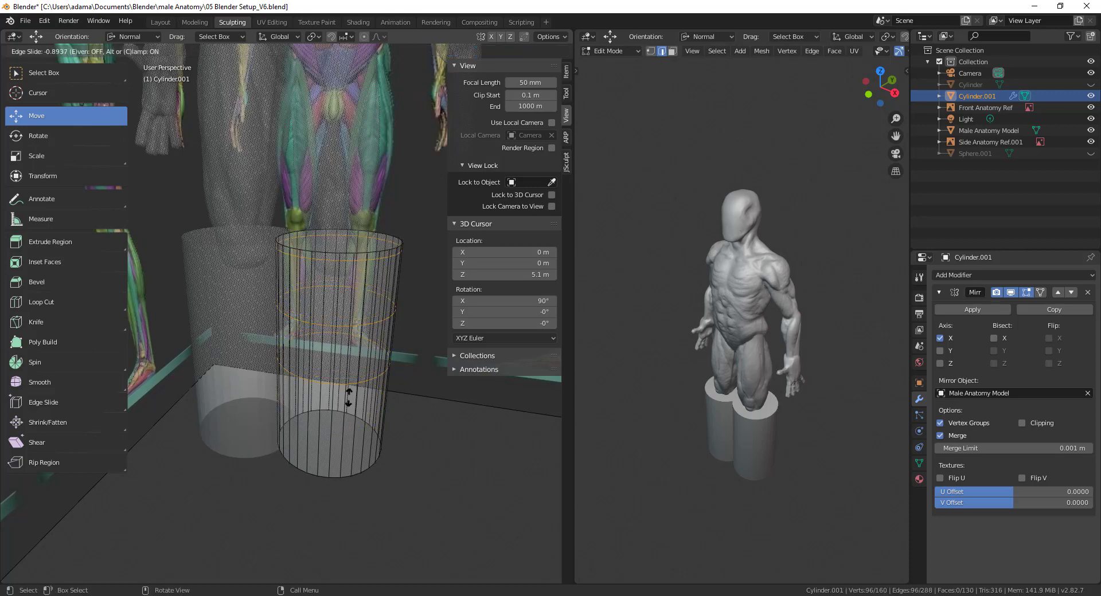
{"action": "left_click_drag", "start_coordinate": [349, 394], "coordinate": [342, 446]}
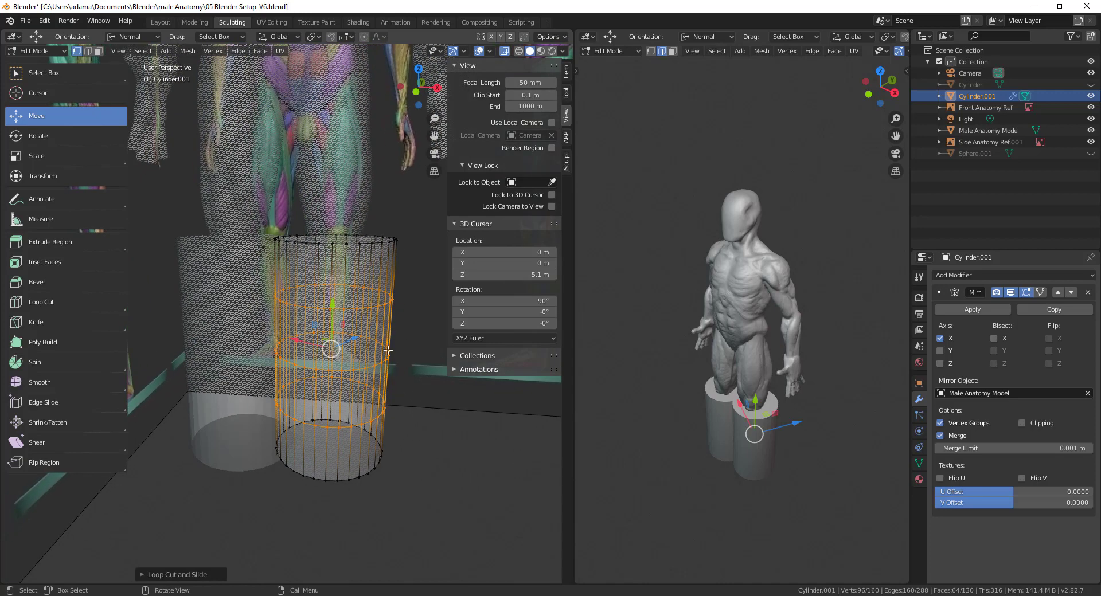
{"action": "mouse_move", "coordinate": [351, 447]}
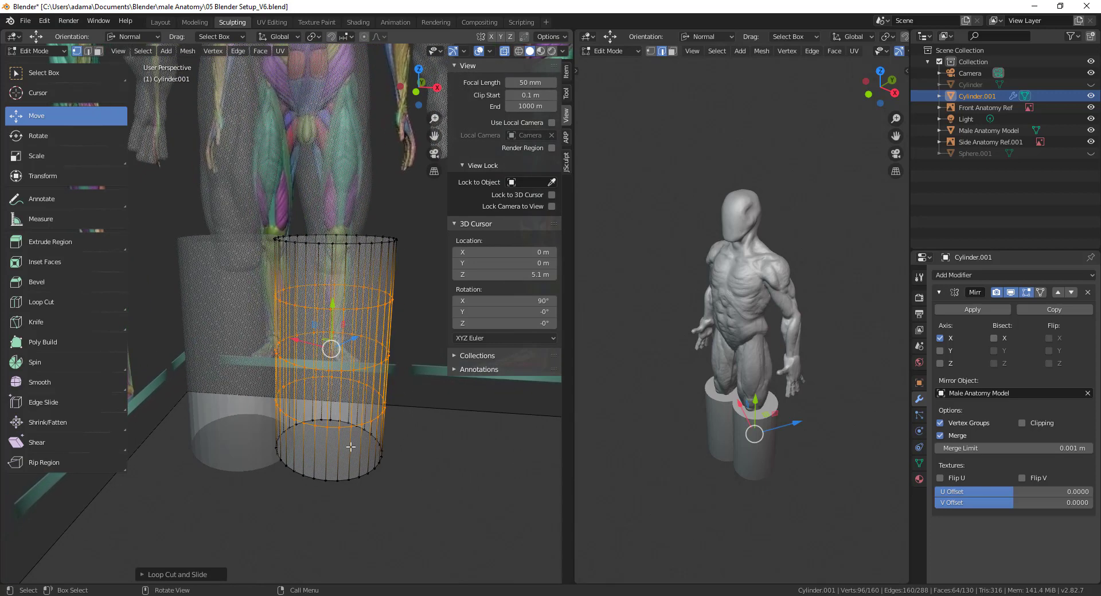
{"action": "left_click", "coordinate": [50, 242]}
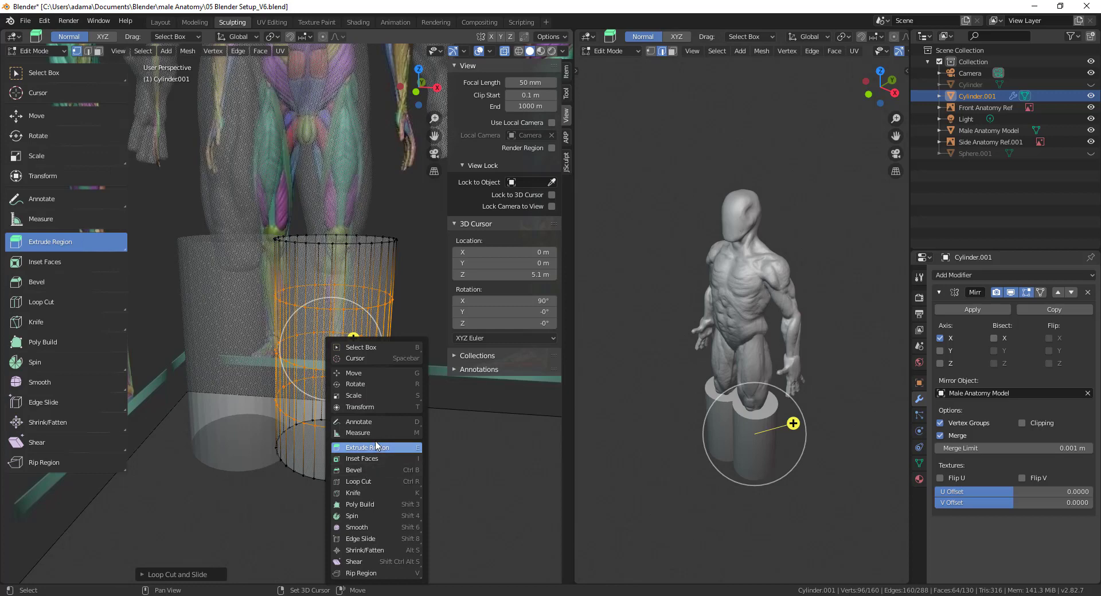
{"action": "mouse_move", "coordinate": [368, 465]}
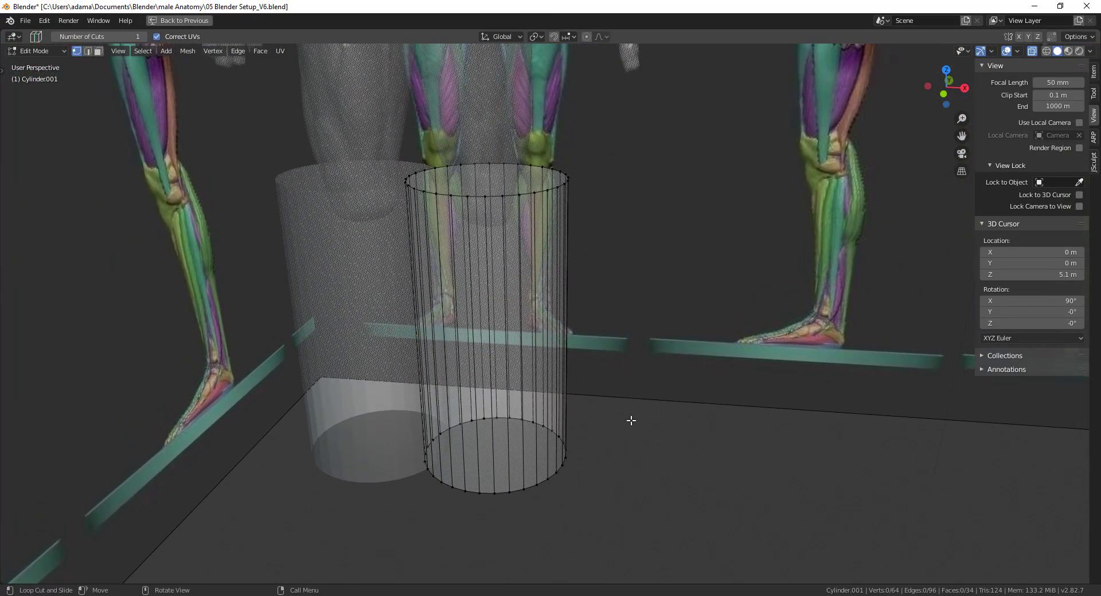
{"action": "mouse_move", "coordinate": [721, 90]}
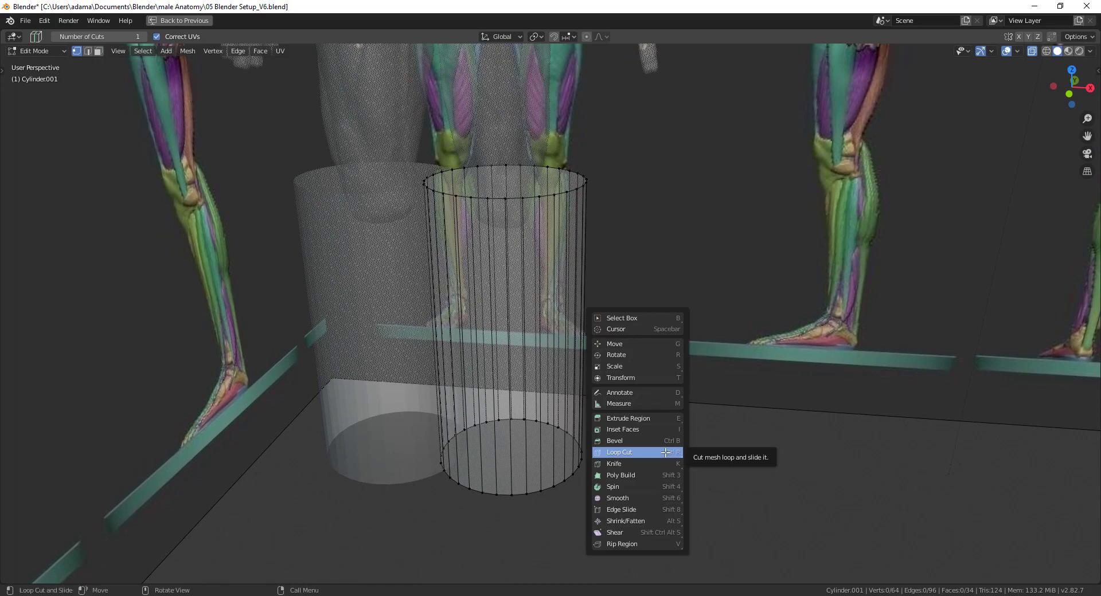
{"action": "mouse_move", "coordinate": [649, 431]}
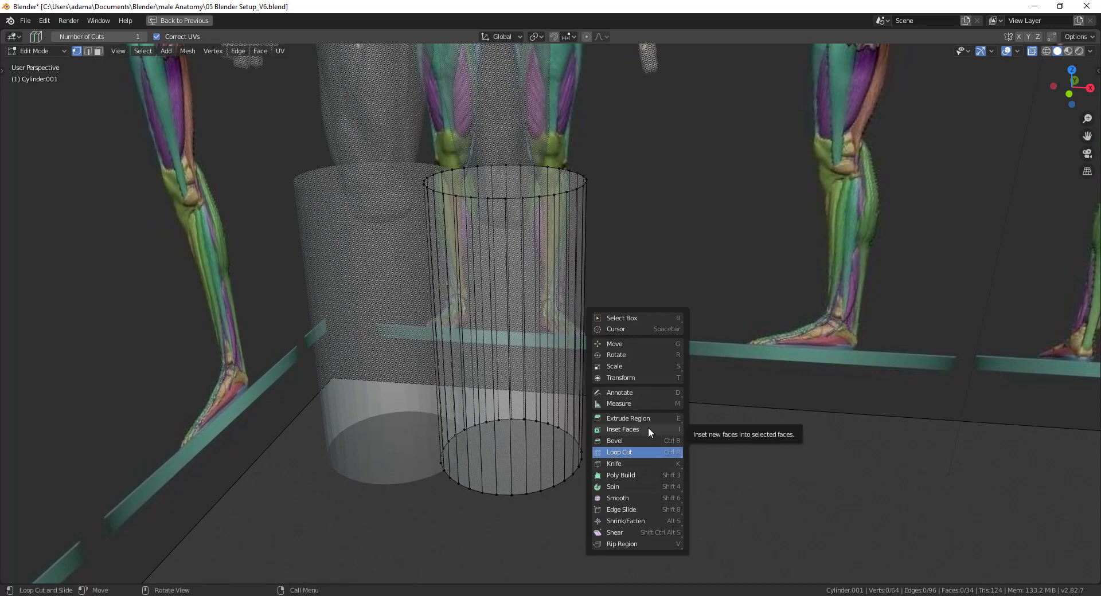
{"action": "mouse_move", "coordinate": [665, 433]}
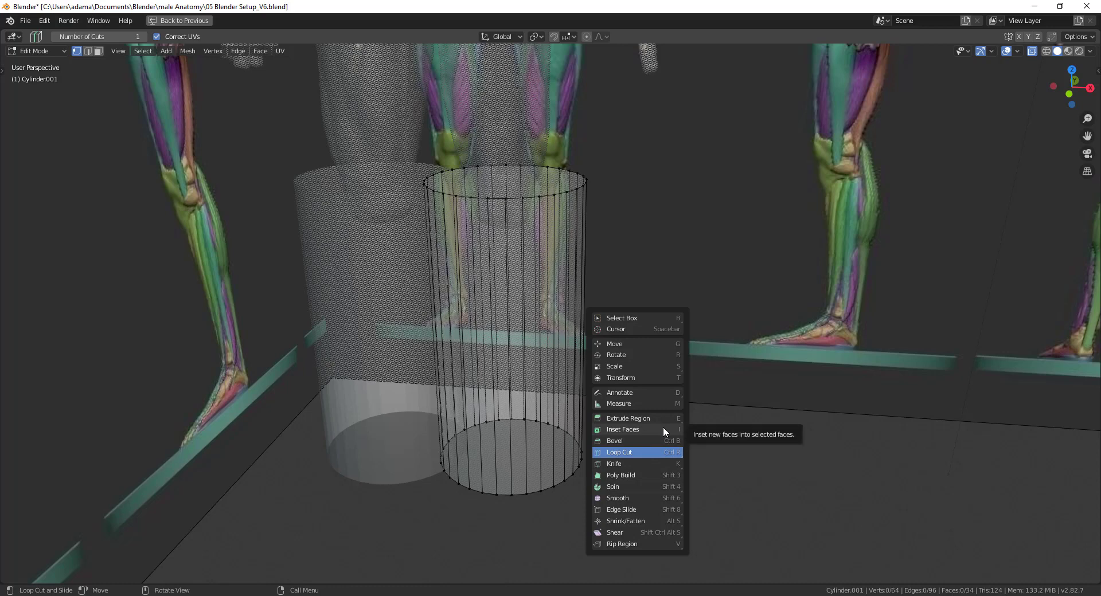
{"action": "mouse_move", "coordinate": [644, 469]}
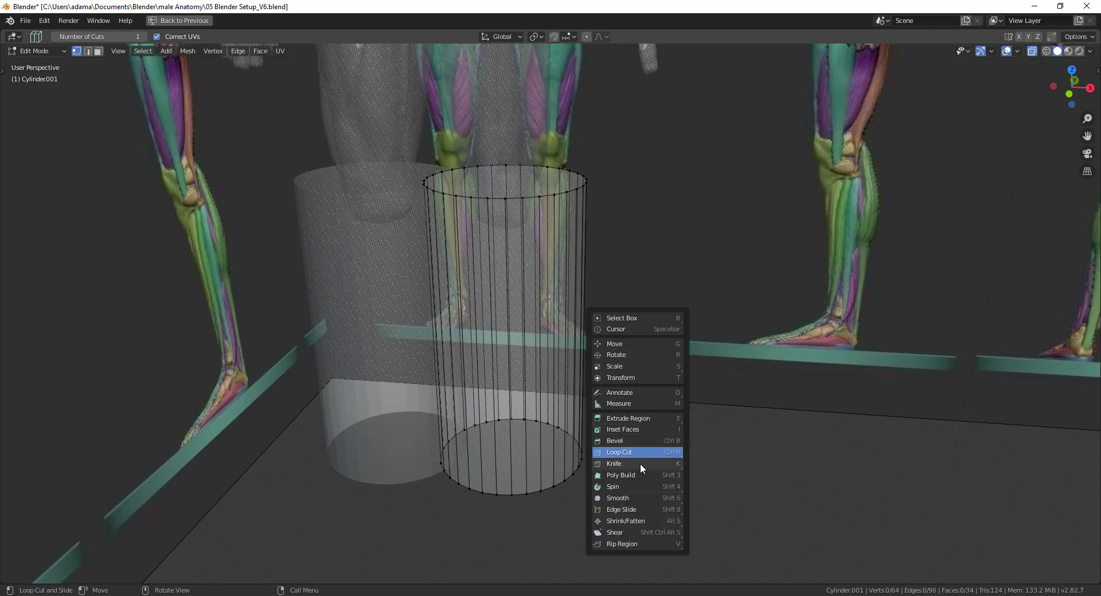
Step: Add loop cuts ringing the cylinder at ankle and mid-shin height
{"action": "left_click", "coordinate": [620, 453]}
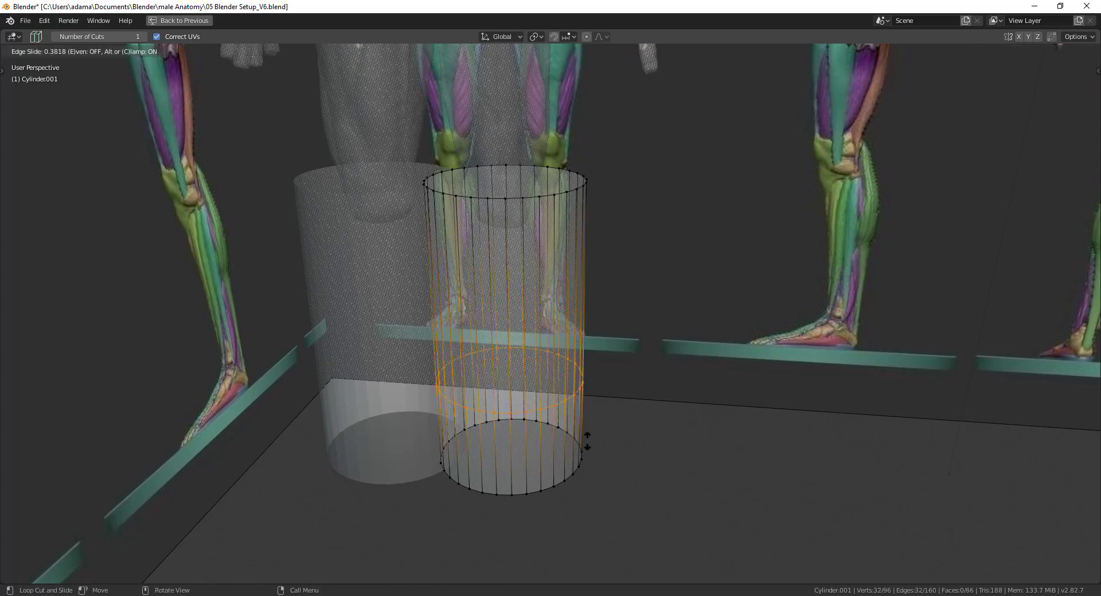
{"action": "left_click", "coordinate": [667, 472]}
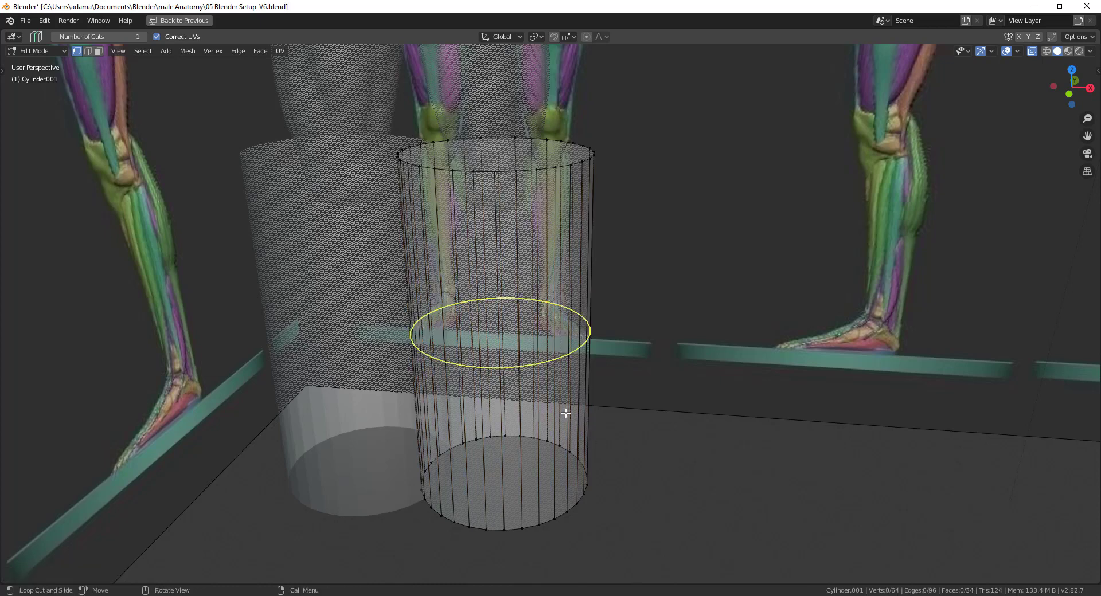
{"action": "left_click", "coordinate": [567, 414]}
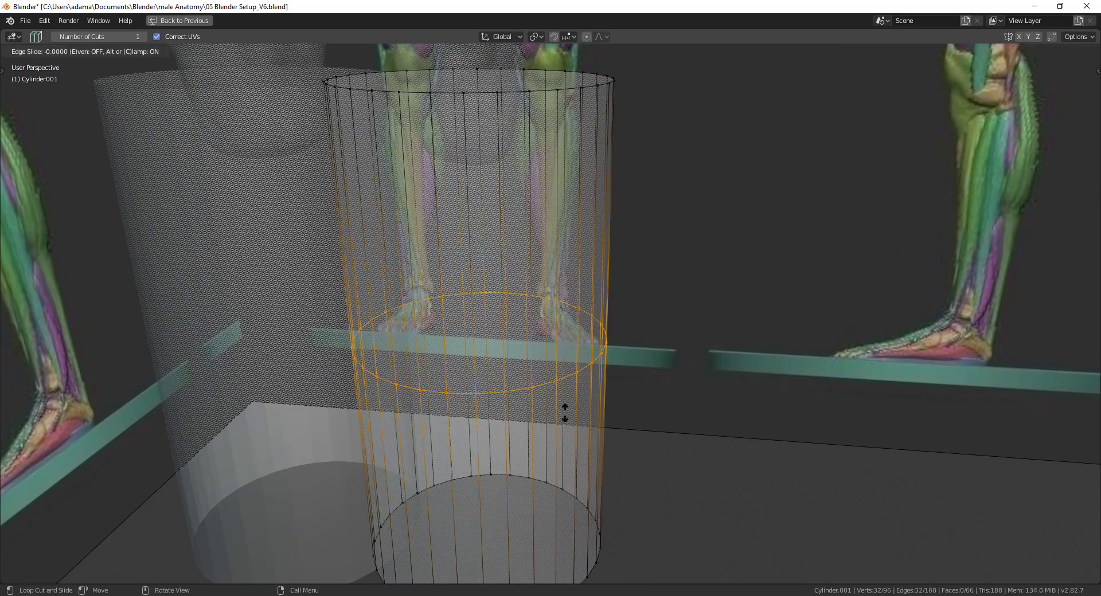
{"action": "left_click", "coordinate": [562, 335]}
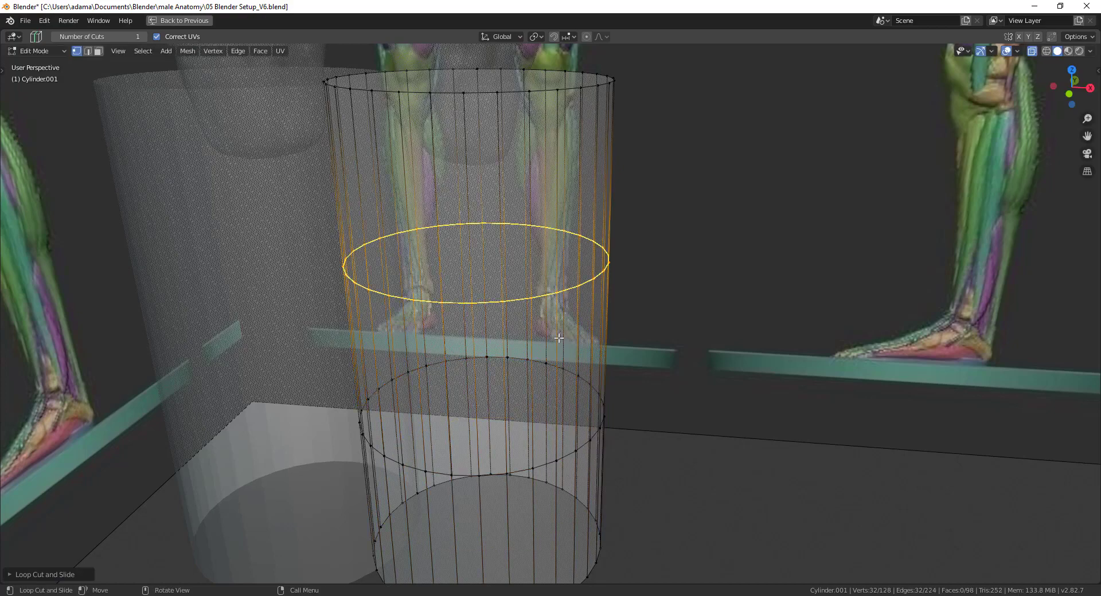
{"action": "left_click_drag", "start_coordinate": [558, 339], "coordinate": [647, 407]}
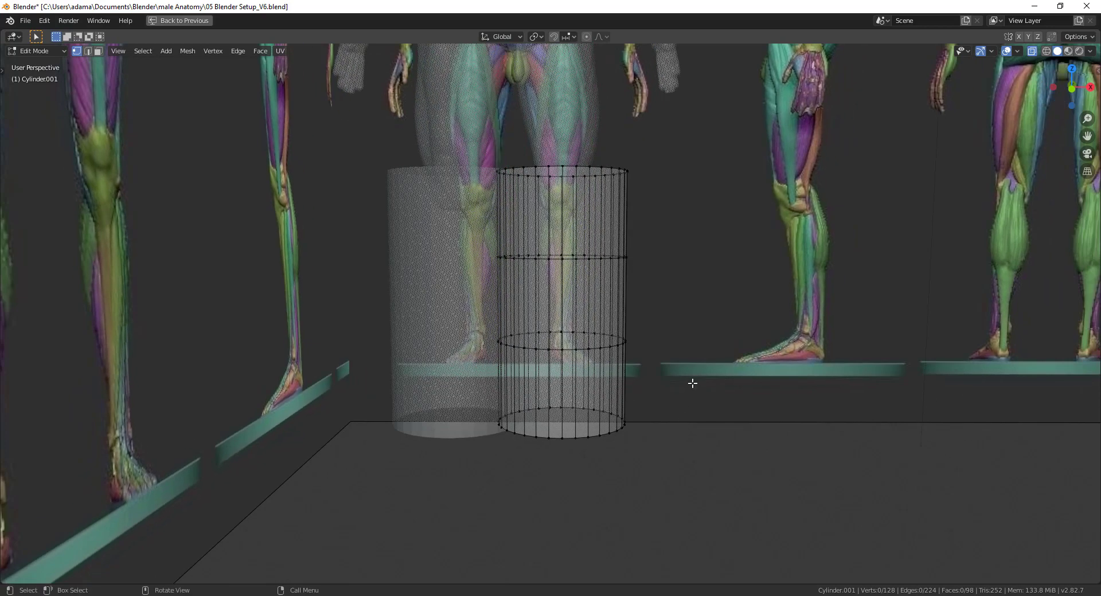
Step: Select the cylinder's bottom vertex ring and start scaling it
{"action": "left_click", "coordinate": [562, 435]}
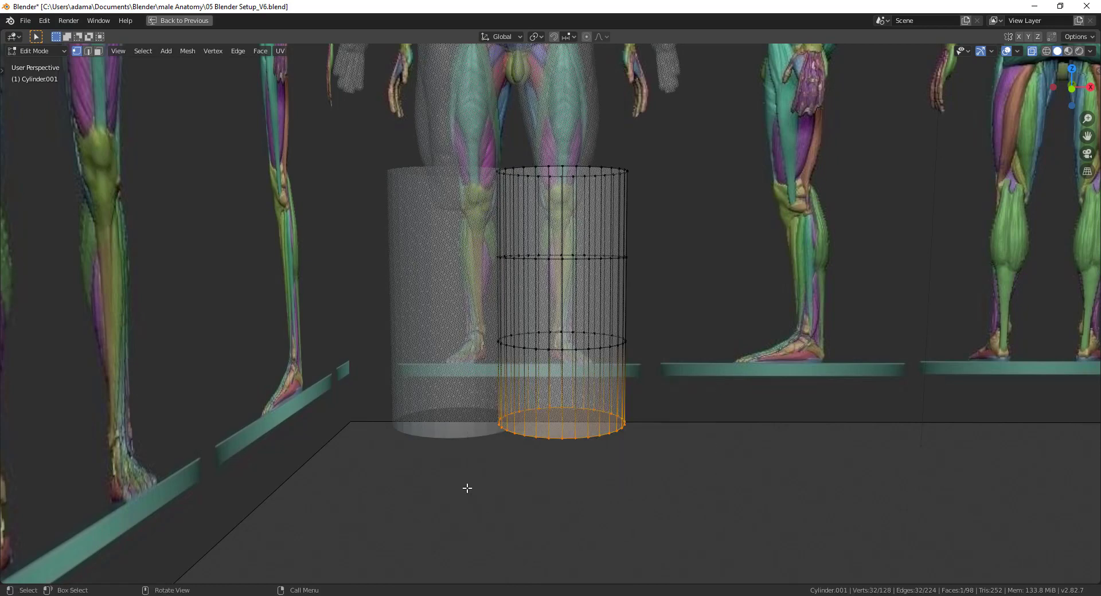
{"action": "mouse_move", "coordinate": [633, 418]}
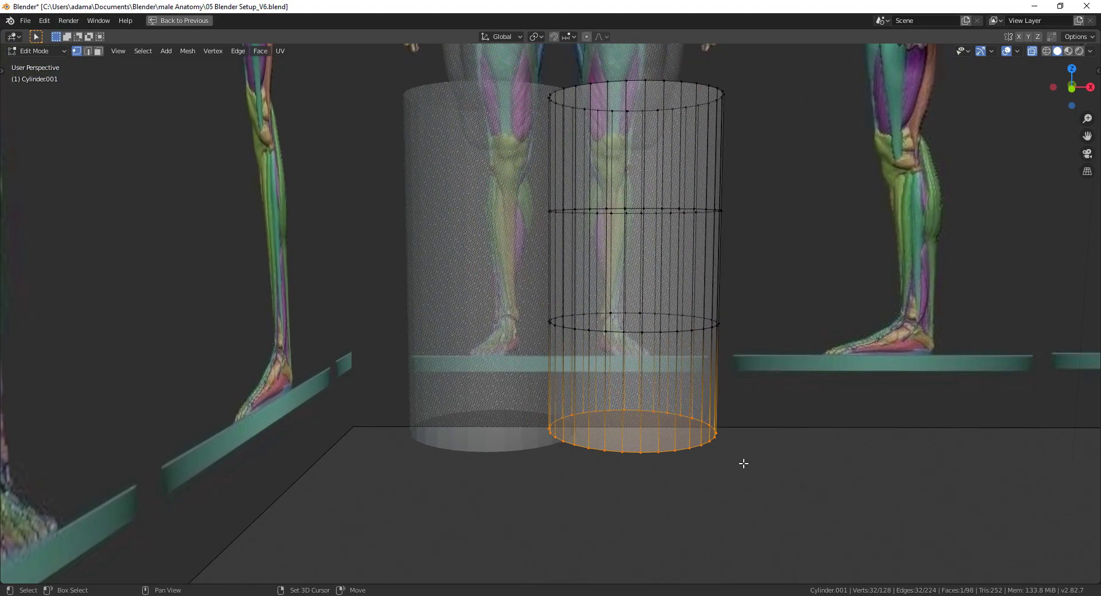
{"action": "left_click_drag", "start_coordinate": [743, 464], "coordinate": [787, 438]}
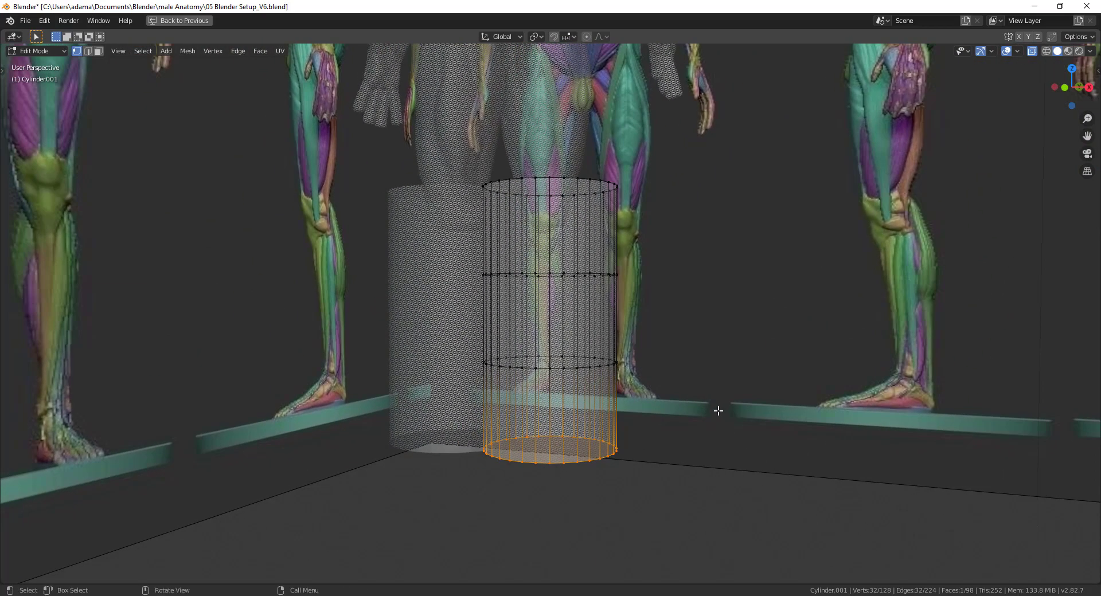
{"action": "key", "text": "s"}
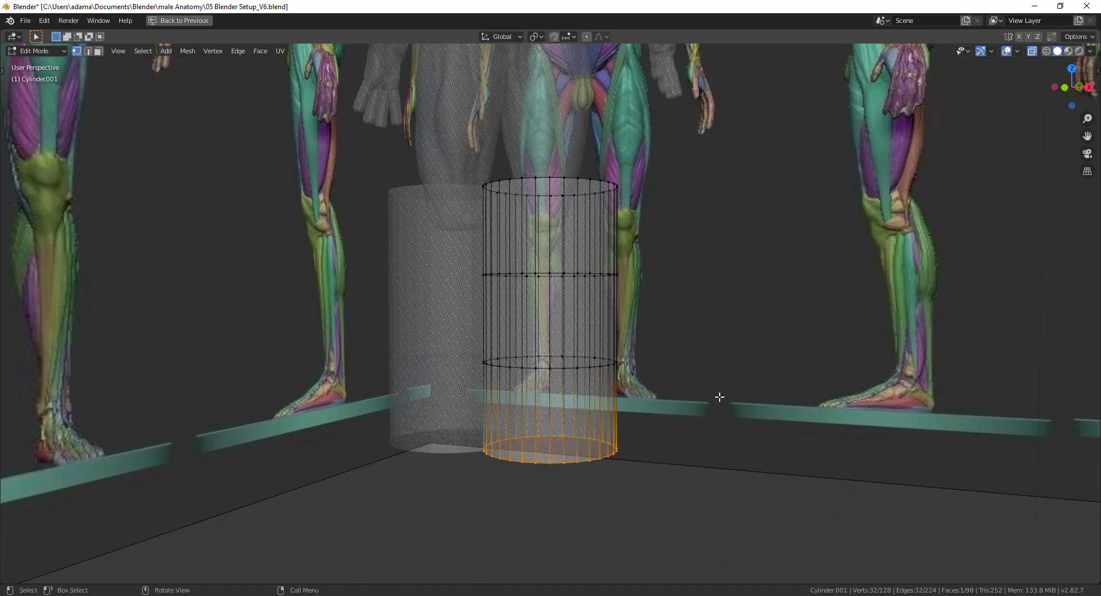
Step: In front view, reselect just the bottom ring of the leg cylinder
{"action": "key", "text": "KP_1"}
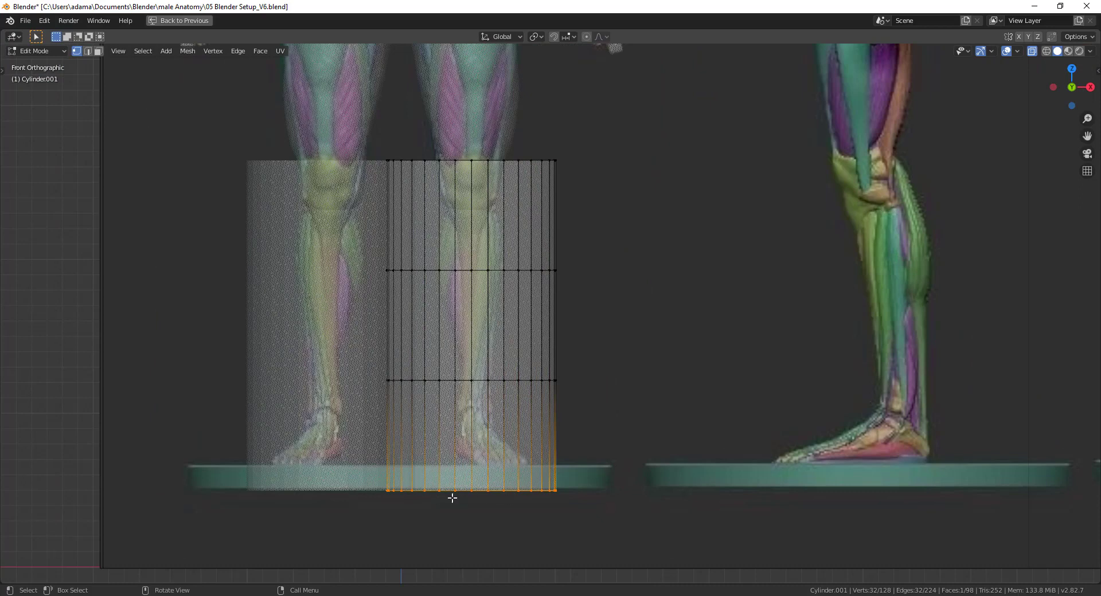
{"action": "mouse_move", "coordinate": [458, 459]}
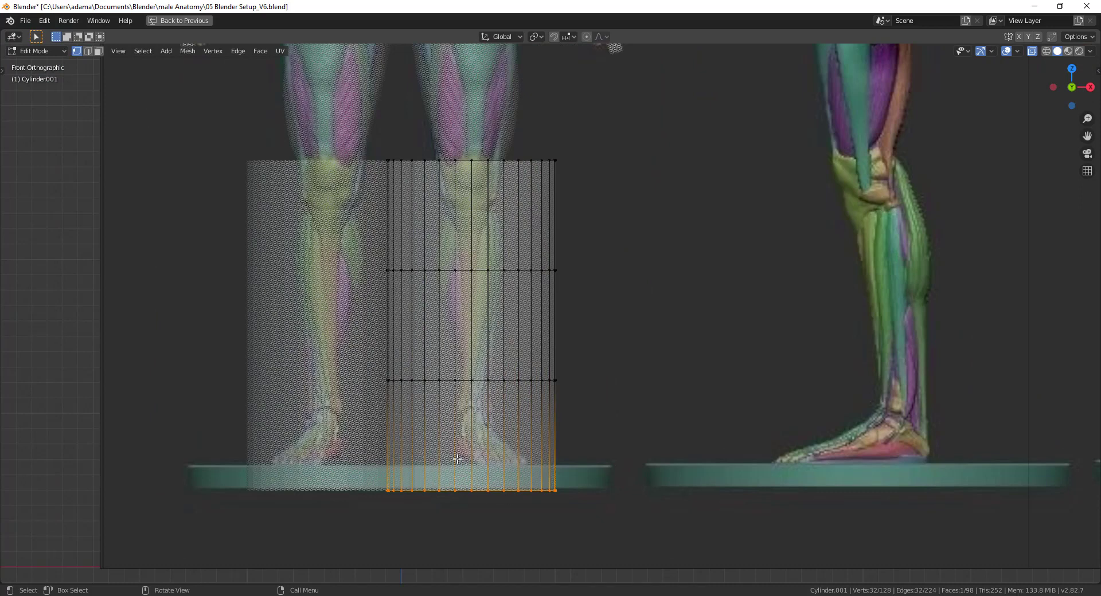
{"action": "mouse_move", "coordinate": [567, 304]}
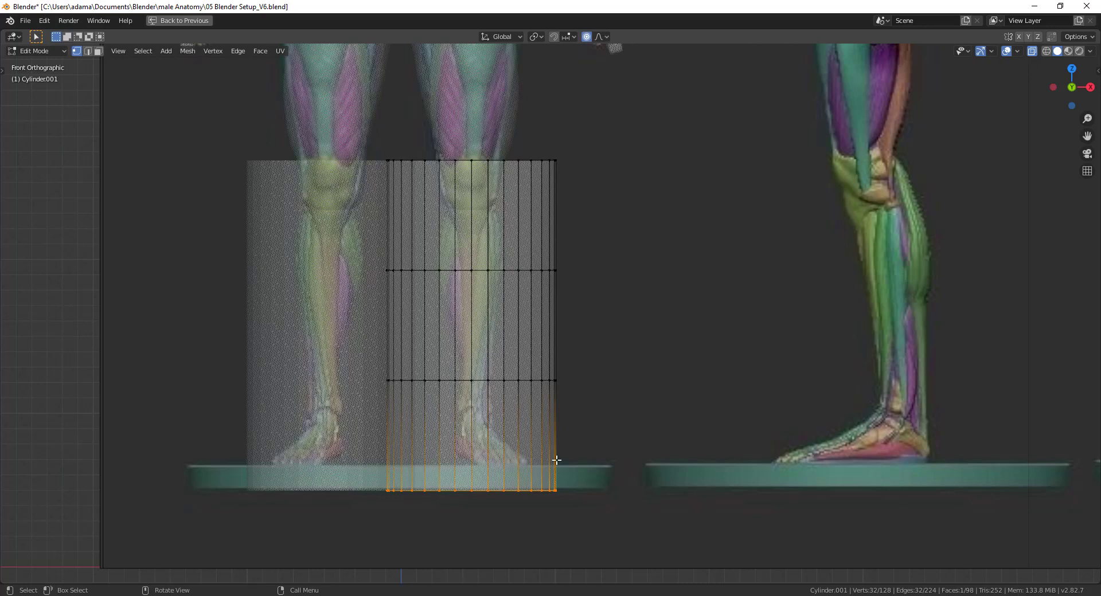
{"action": "mouse_move", "coordinate": [586, 37]}
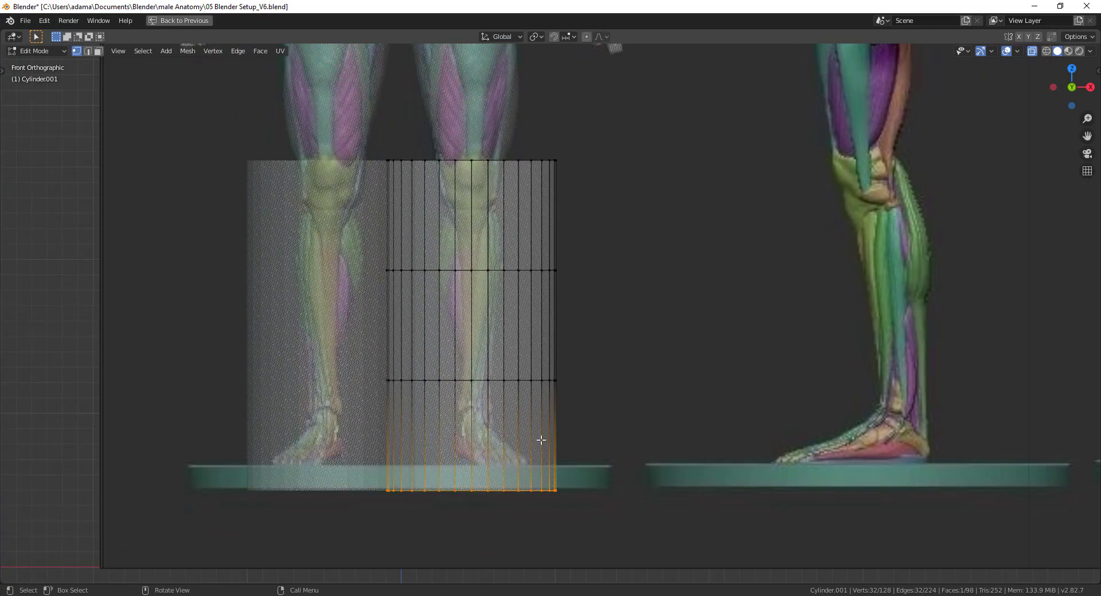
{"action": "mouse_move", "coordinate": [559, 426]}
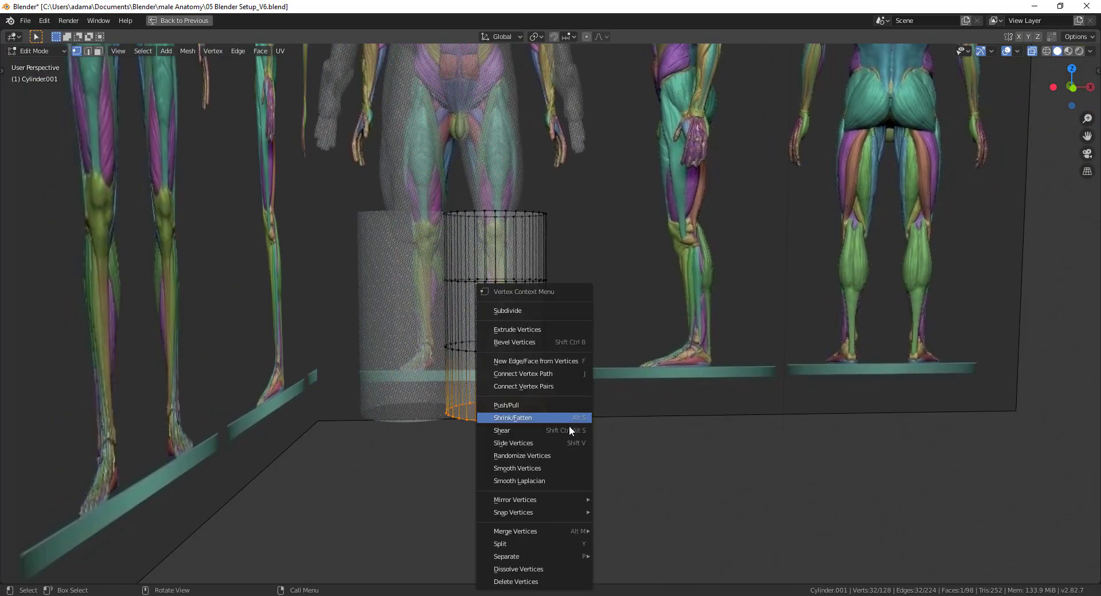
{"action": "left_click", "coordinate": [512, 417]}
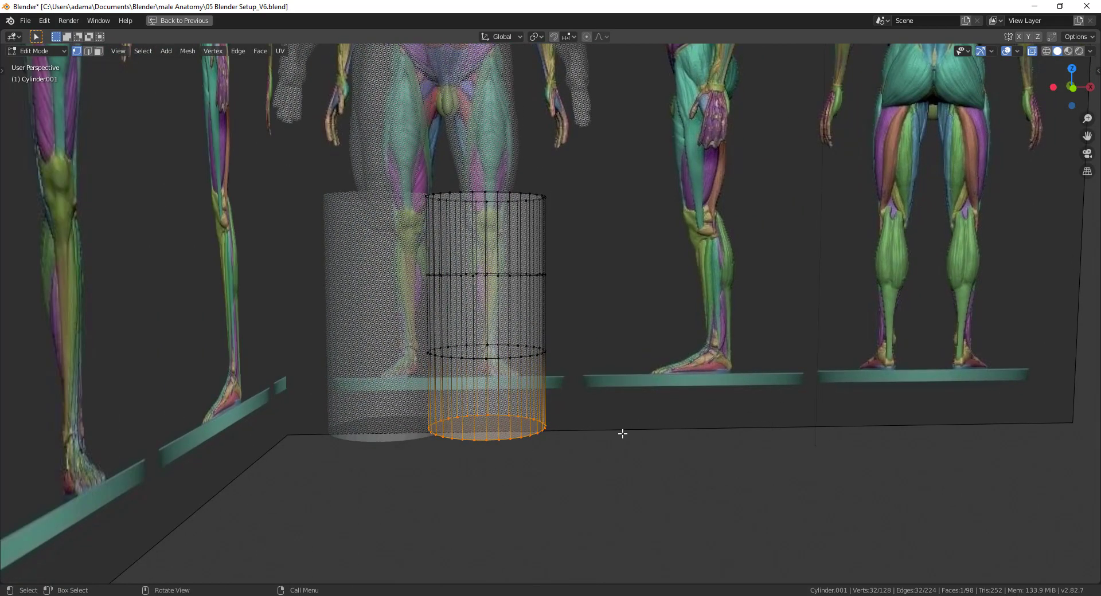
{"action": "key", "text": "KP_1"}
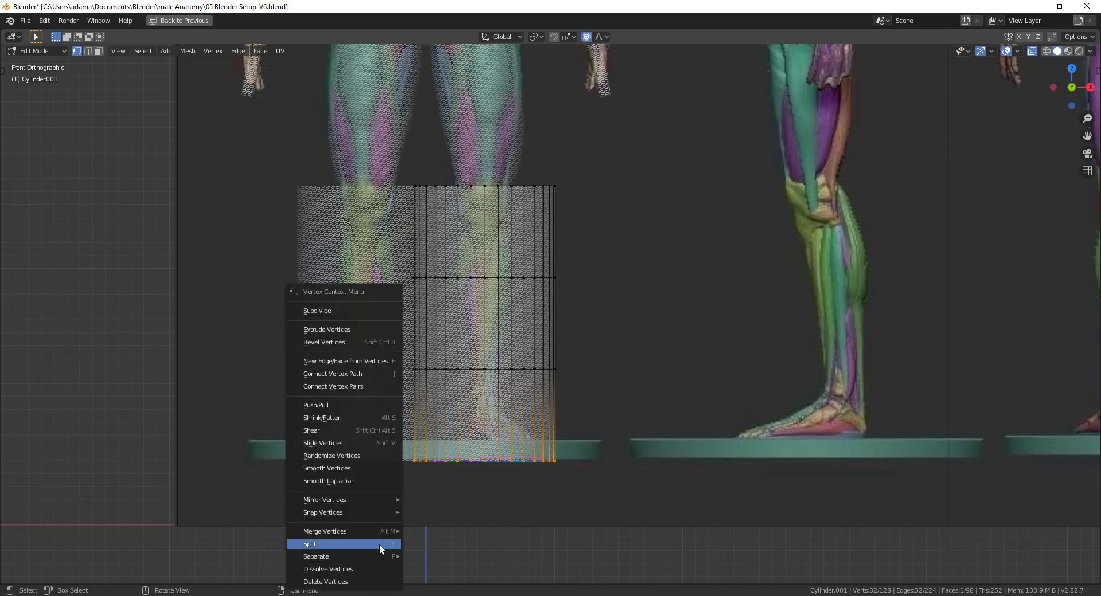
{"action": "left_click", "coordinate": [310, 543]}
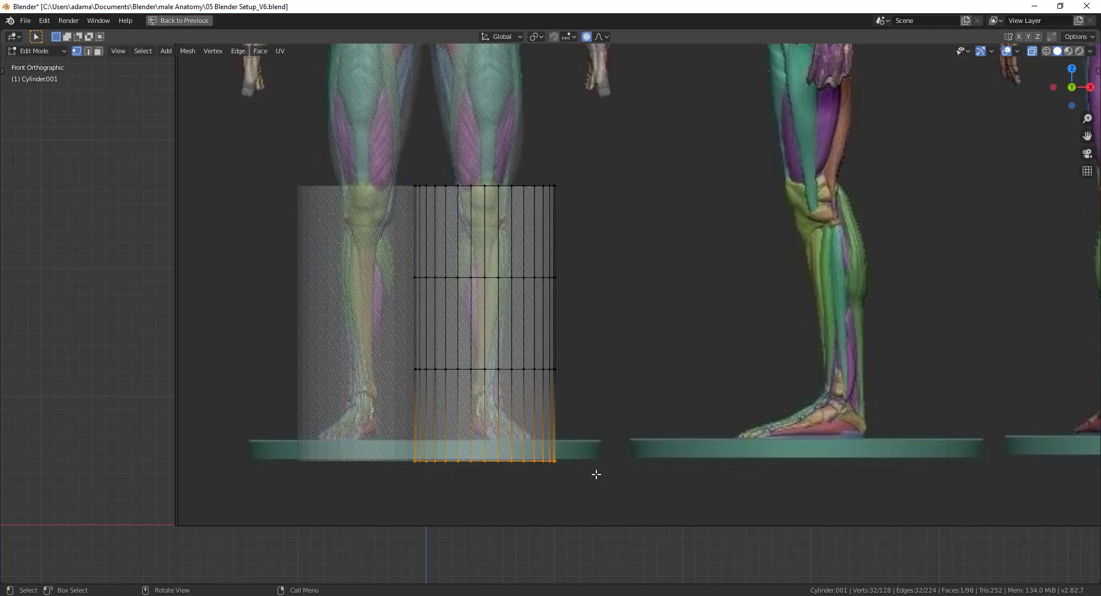
{"action": "mouse_move", "coordinate": [535, 327]}
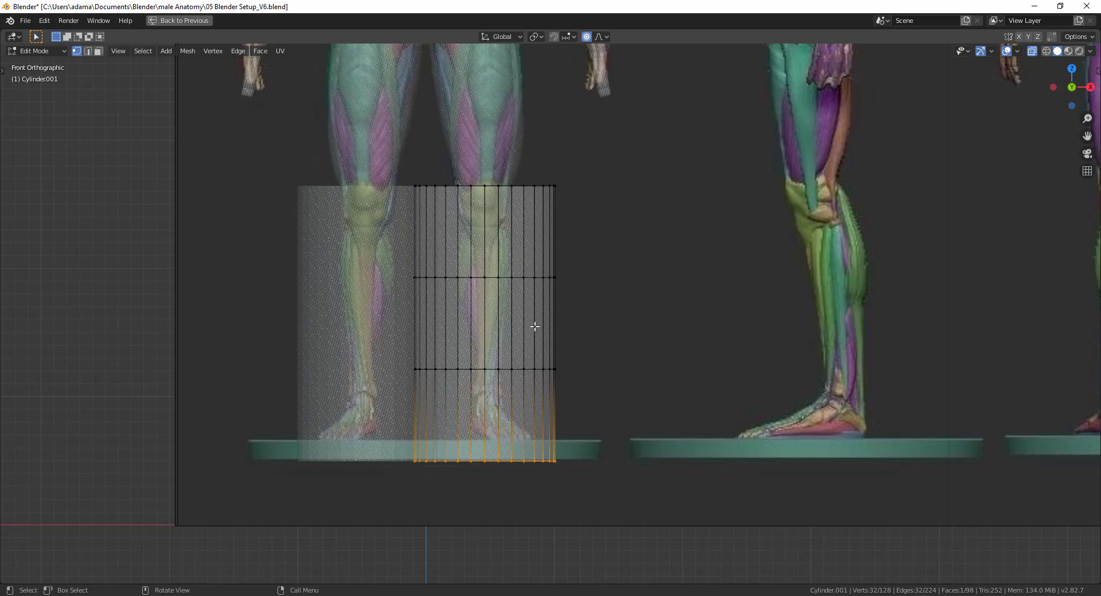
{"action": "left_click_drag", "start_coordinate": [536, 326], "coordinate": [512, 457]}
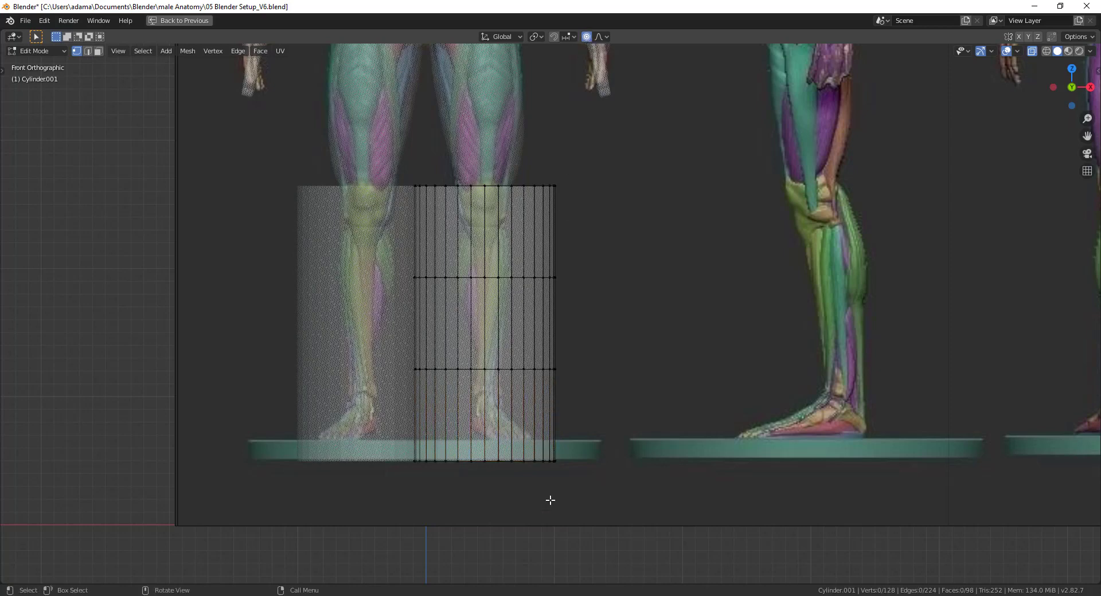
{"action": "left_click", "coordinate": [484, 463]}
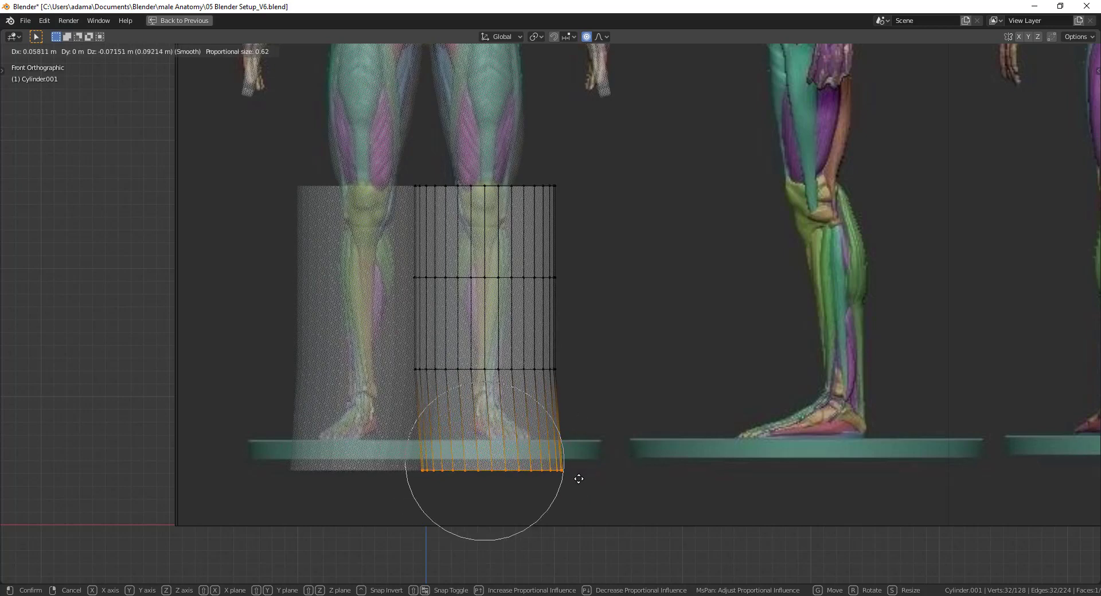
Step: Scale the bottom ring down with proportional falloff to taper toward the ankle, then nudge the shin side outward
{"action": "left_click_drag", "start_coordinate": [578, 479], "coordinate": [556, 477]}
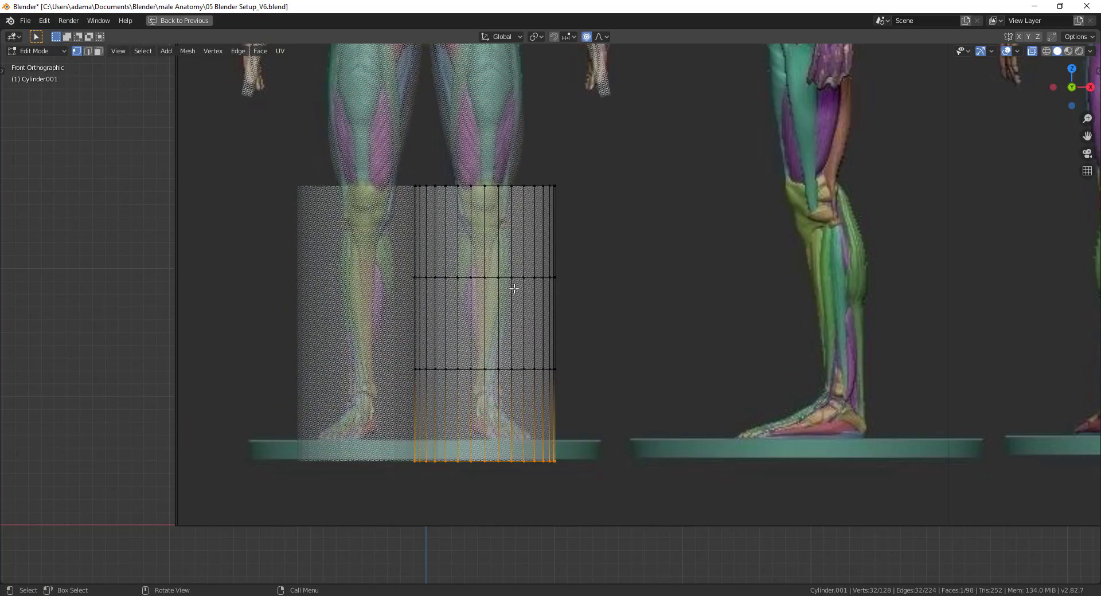
{"action": "left_click_drag", "start_coordinate": [374, 443], "coordinate": [621, 509]}
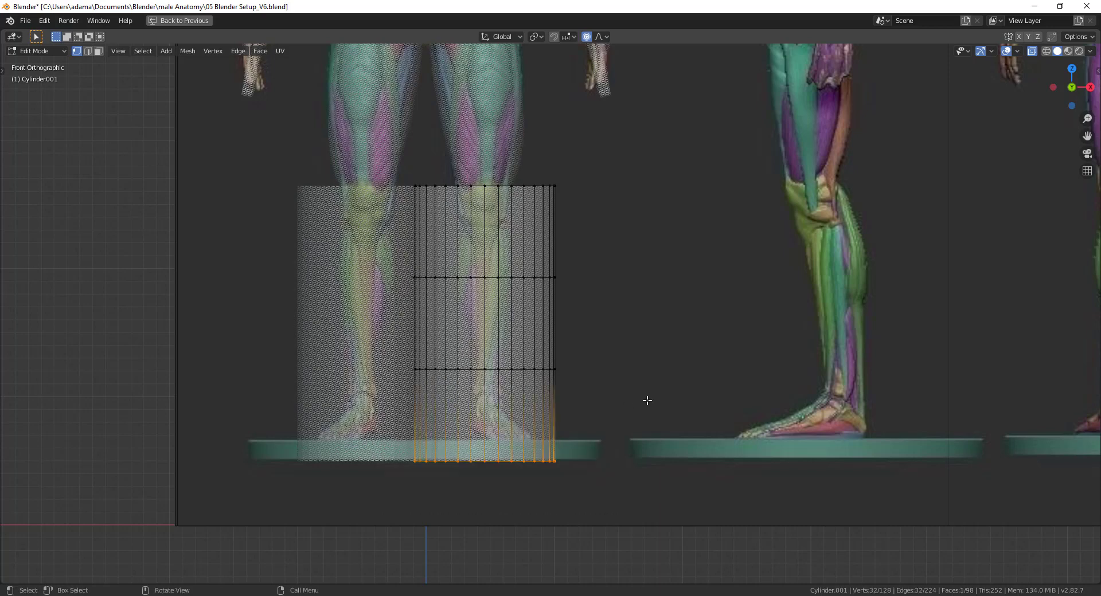
{"action": "key", "text": "s"}
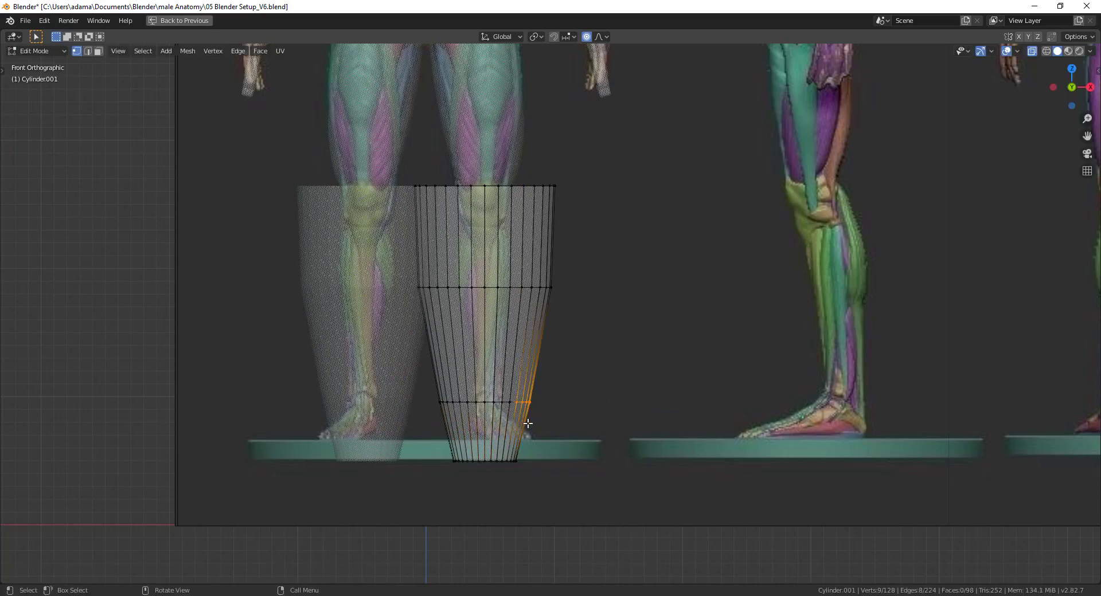
{"action": "key", "text": "g"}
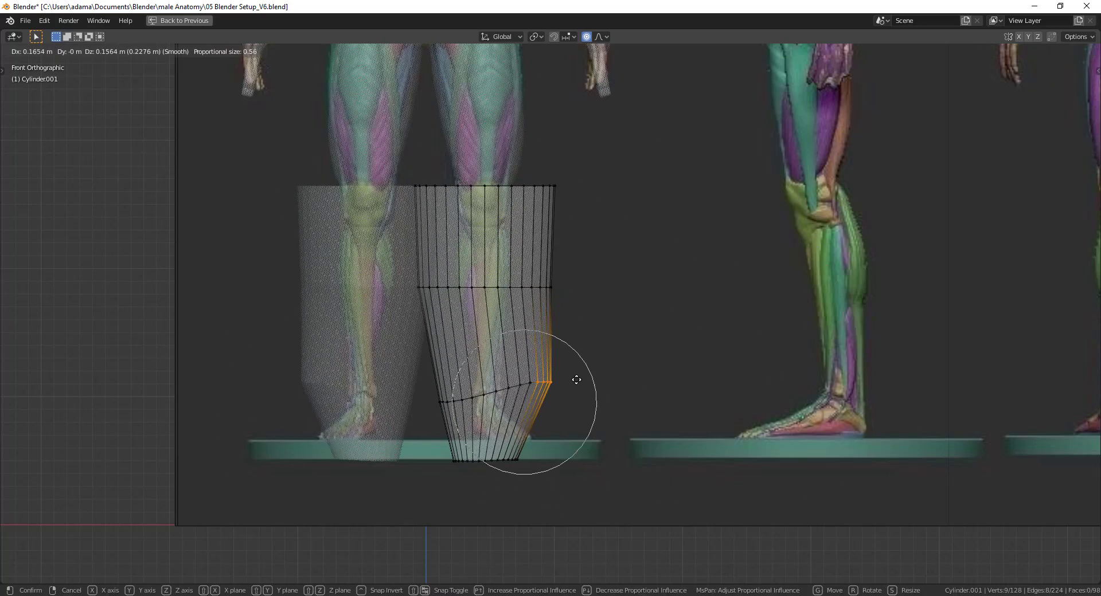
{"action": "left_click_drag", "start_coordinate": [576, 380], "coordinate": [548, 401]}
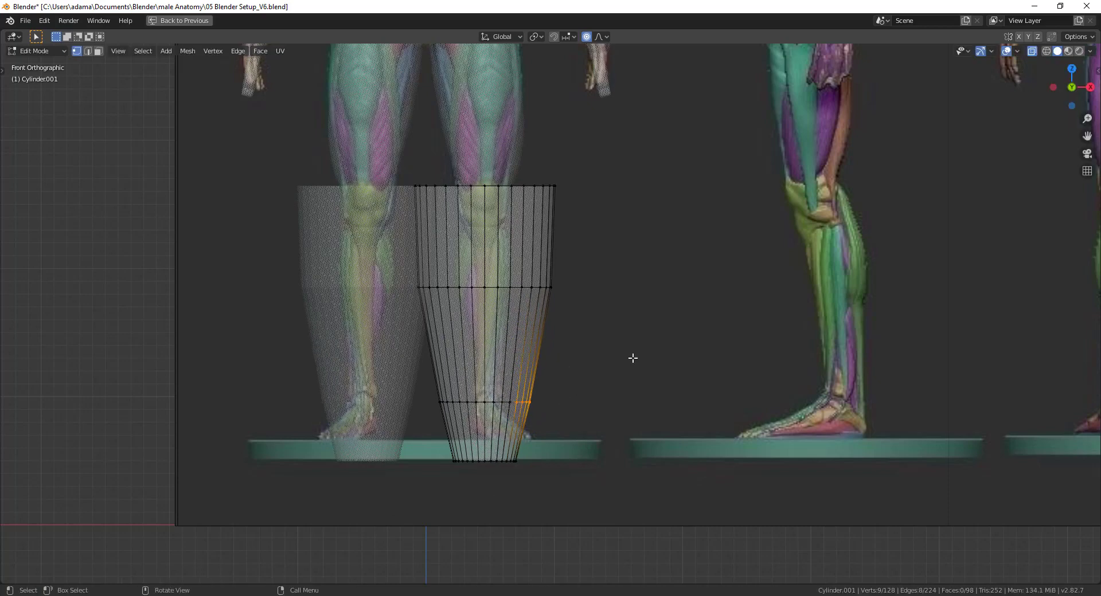
{"action": "mouse_move", "coordinate": [607, 187]}
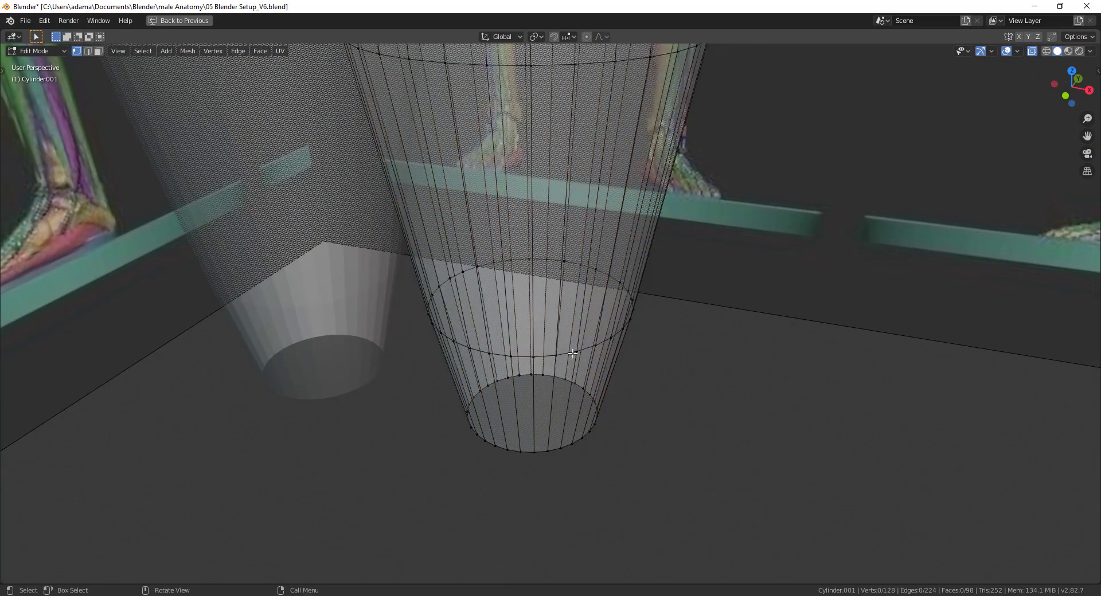
Step: In edge select, pick the ankle loop and shrink it into a slim straight ankle section
{"action": "left_click", "coordinate": [571, 368]}
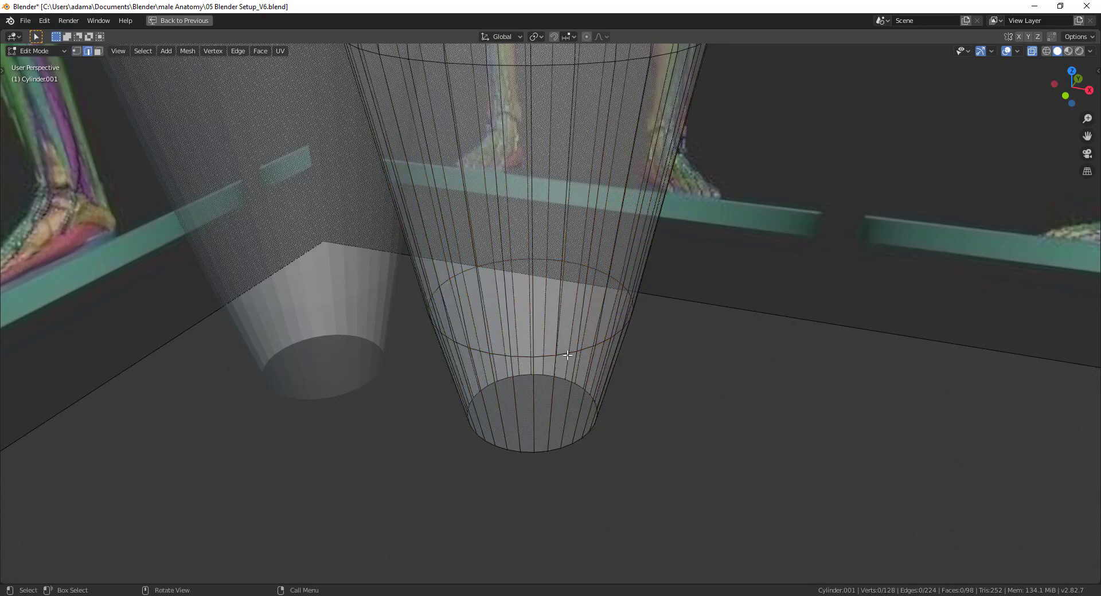
{"action": "left_click", "coordinate": [564, 358]}
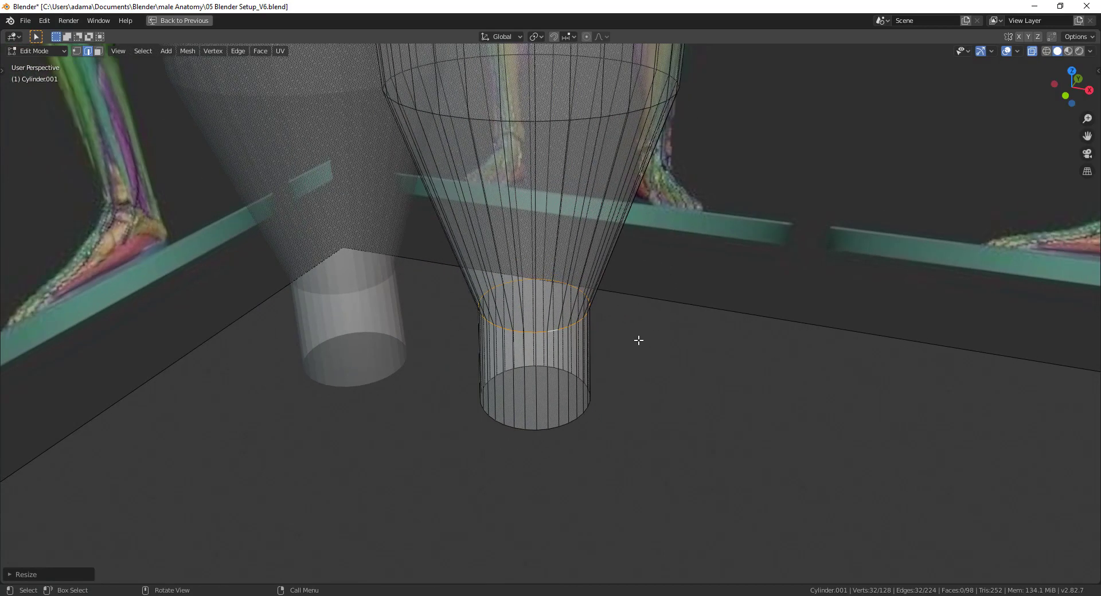
{"action": "key", "text": "KP_1"}
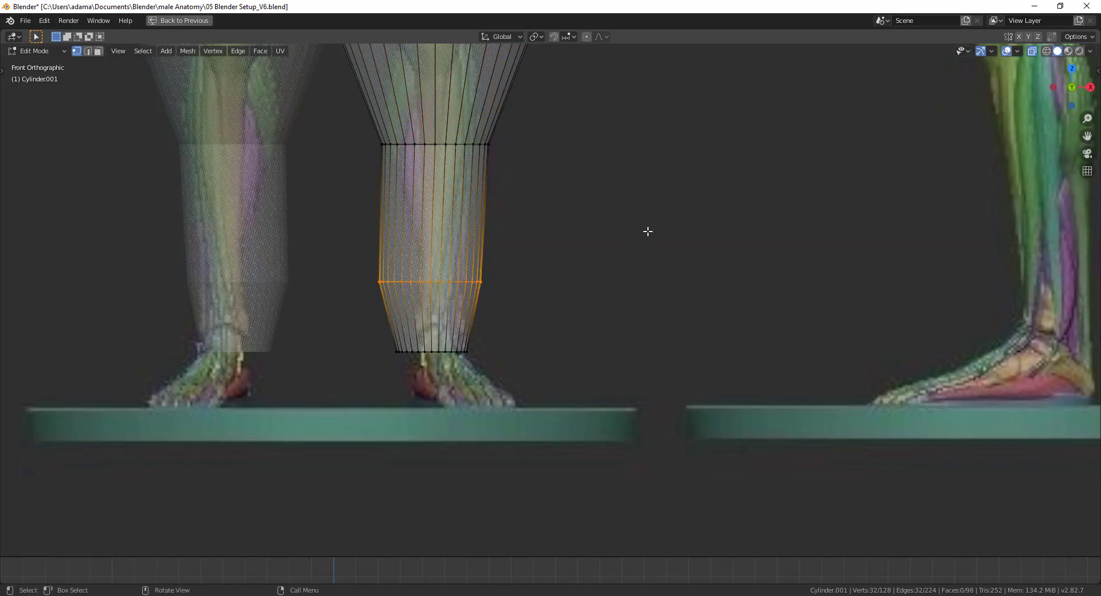
{"action": "left_click", "coordinate": [477, 274]}
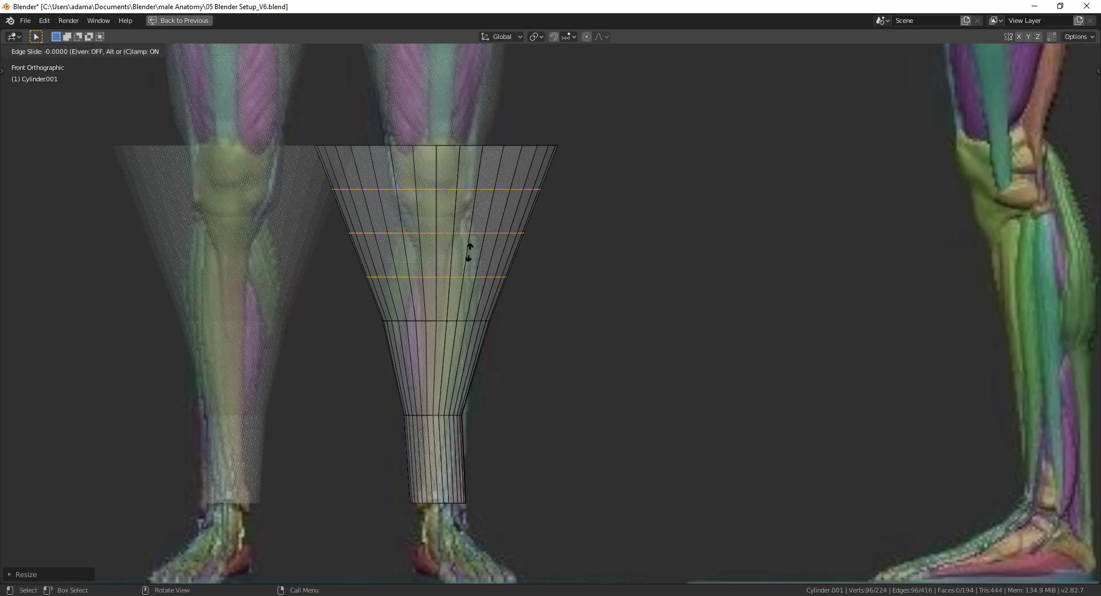
Step: Add loops up to the knee and start scaling the knee ring with soft falloff, bringing up the falloff shapes
{"action": "left_click", "coordinate": [360, 268]}
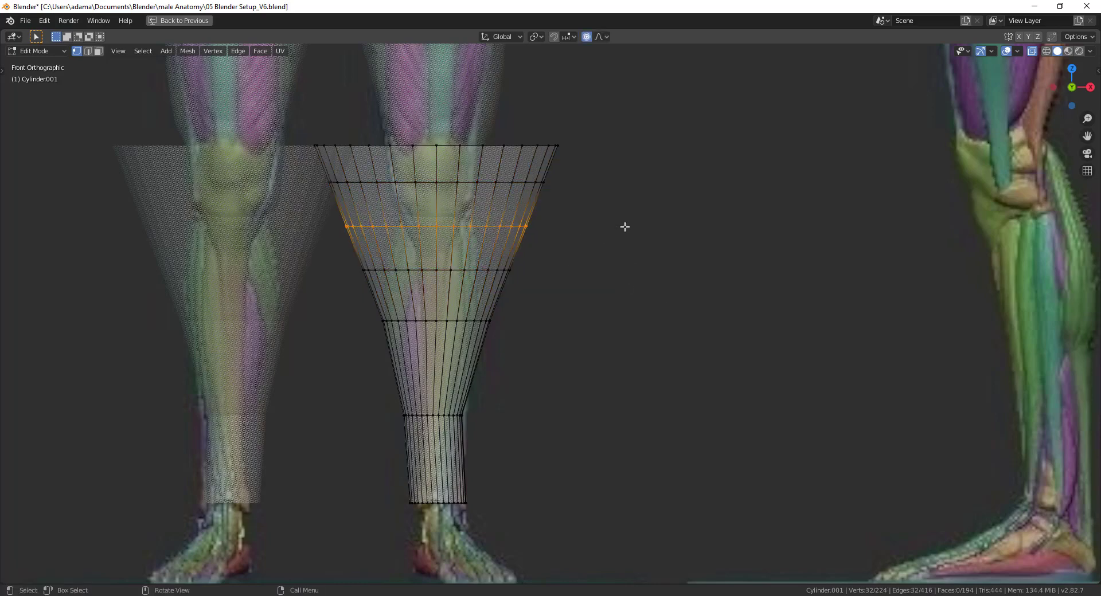
{"action": "key", "text": "s"}
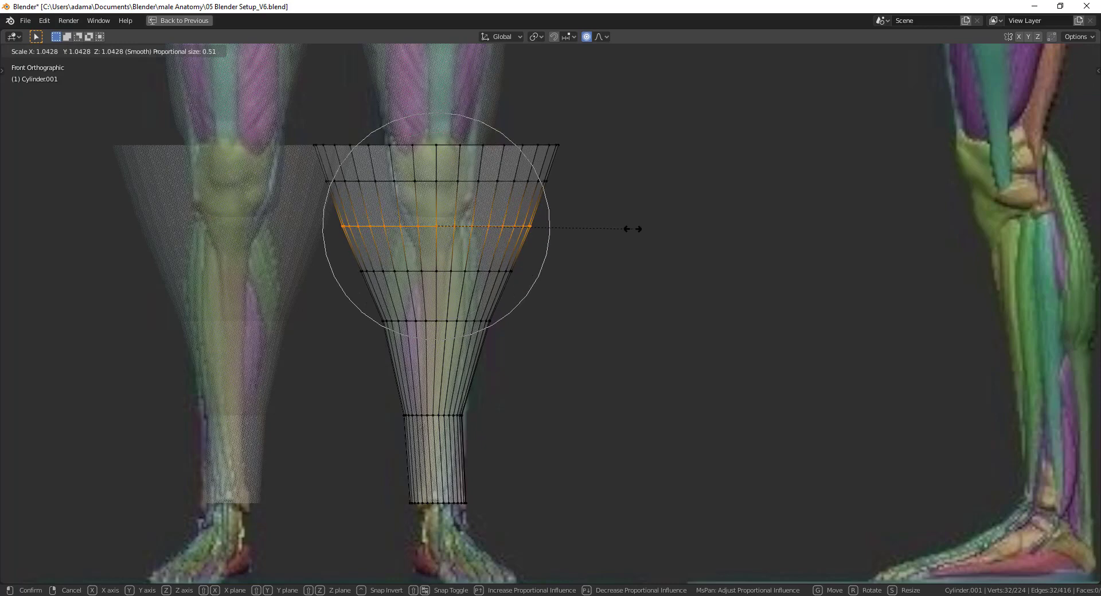
{"action": "mouse_move", "coordinate": [562, 196]}
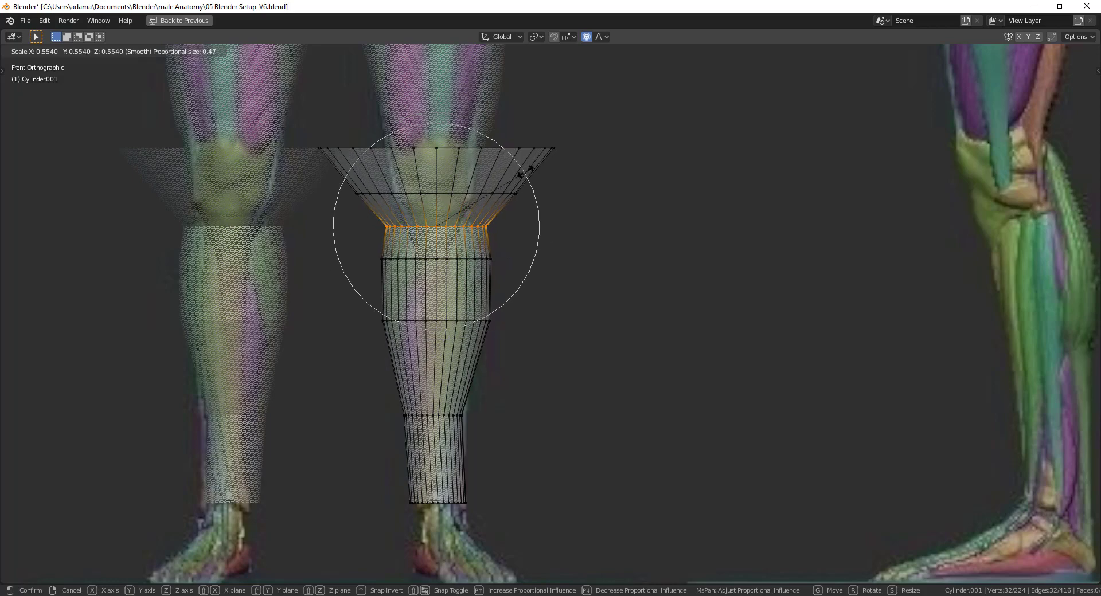
{"action": "left_click", "coordinate": [599, 36]}
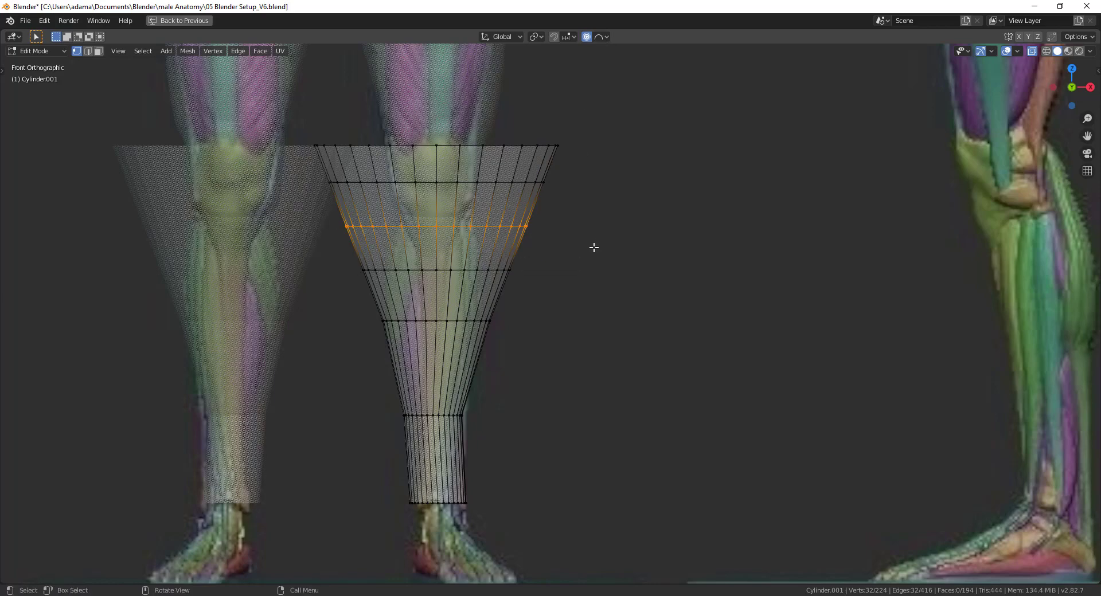
{"action": "key", "text": "s"}
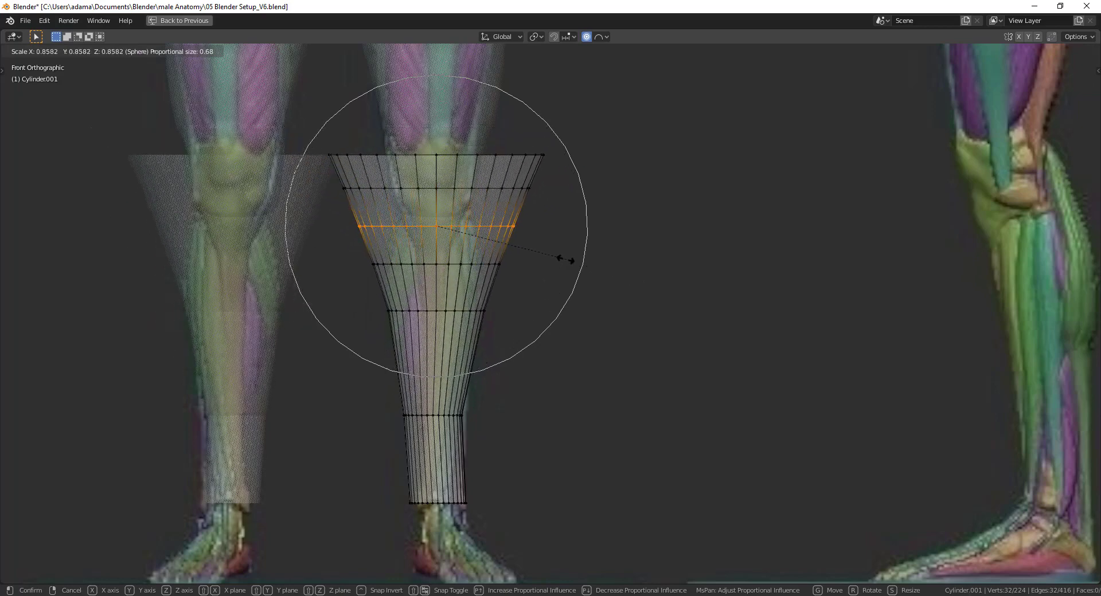
{"action": "left_click", "coordinate": [607, 37]}
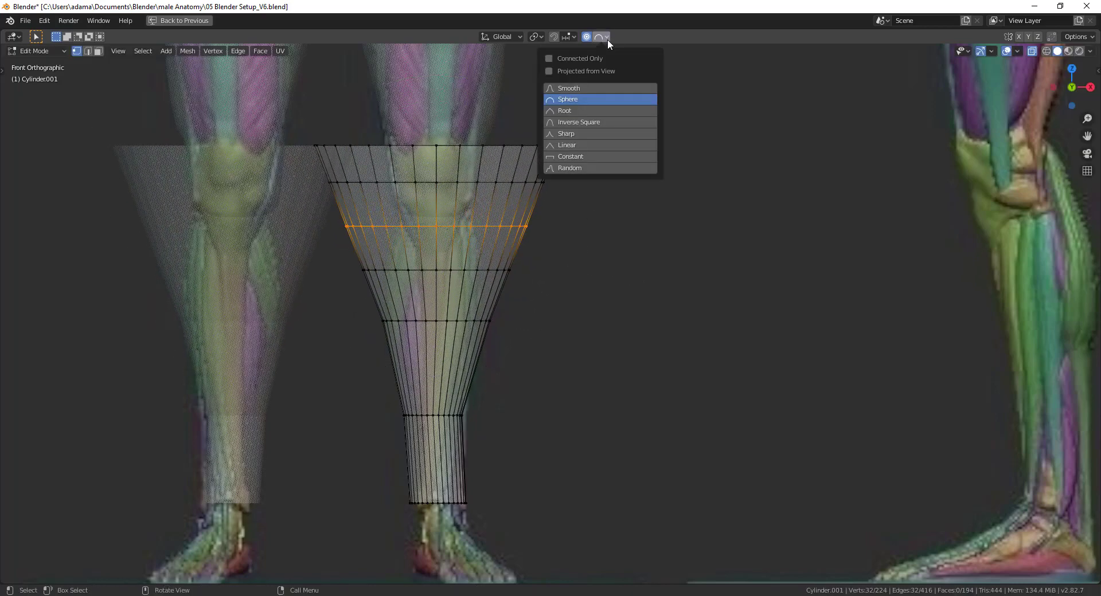
{"action": "mouse_move", "coordinate": [612, 123]}
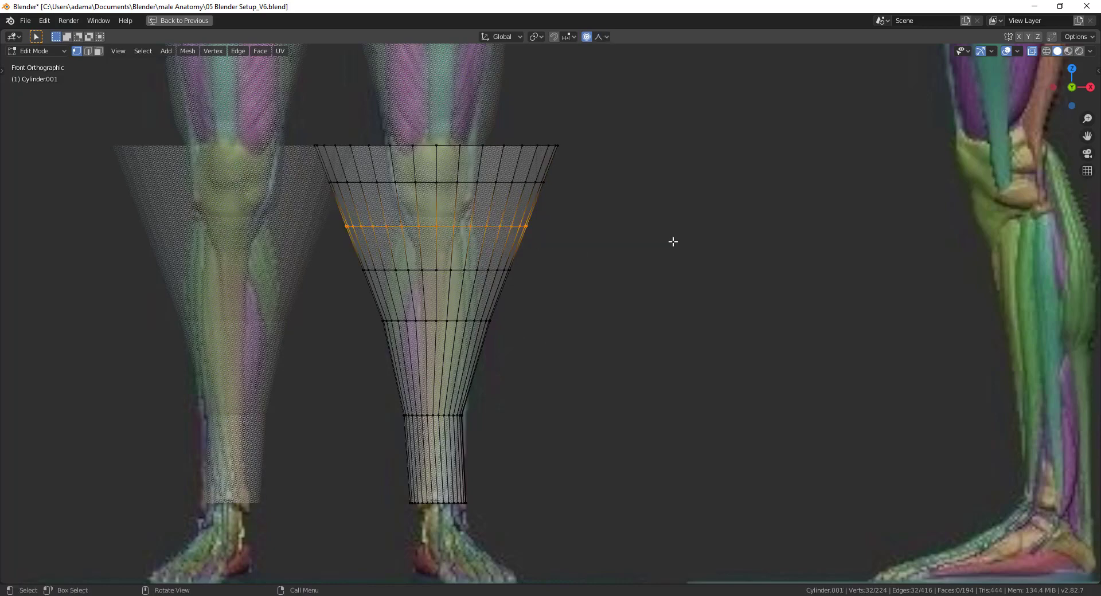
Step: Shrink the knee loop with Sharp falloff, then switch the falloff to Root and scale again
{"action": "key", "text": "s"}
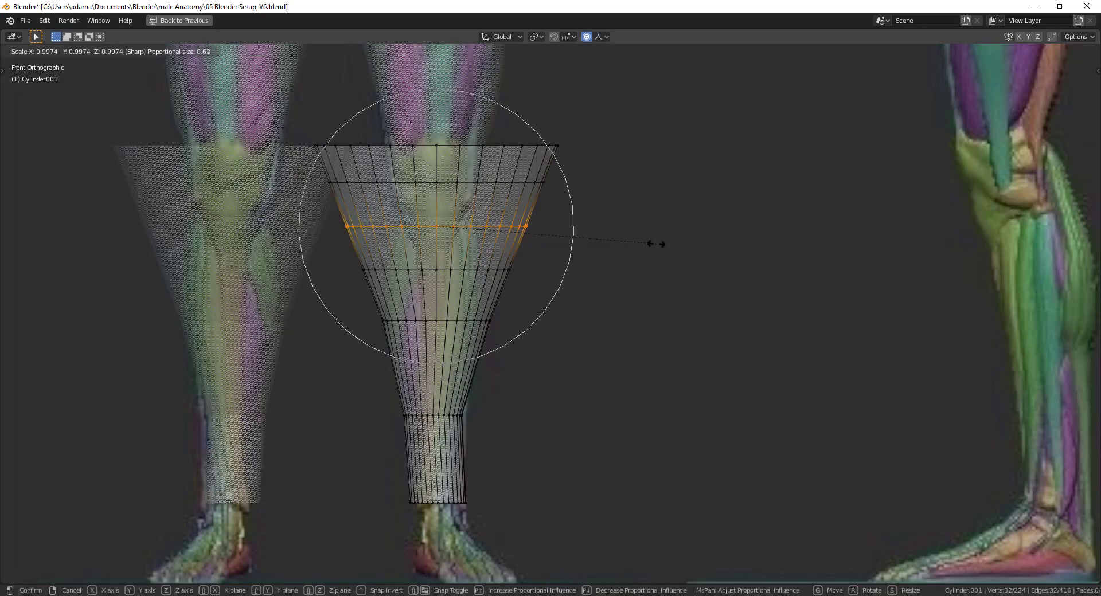
{"action": "left_click_drag", "start_coordinate": [659, 244], "coordinate": [586, 308]}
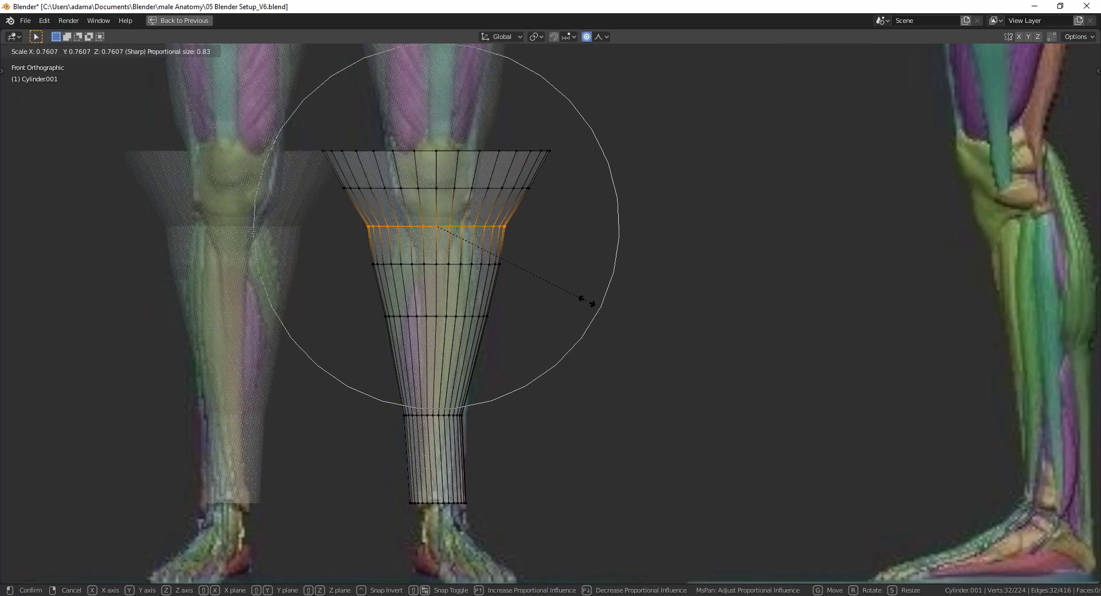
{"action": "left_click", "coordinate": [601, 37]}
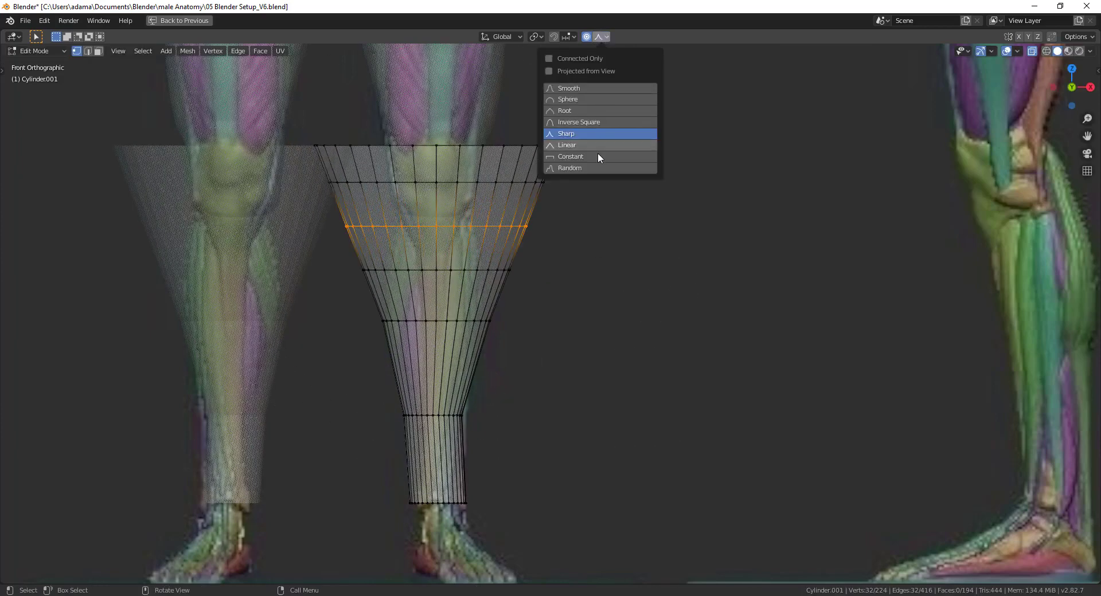
{"action": "mouse_move", "coordinate": [584, 111]}
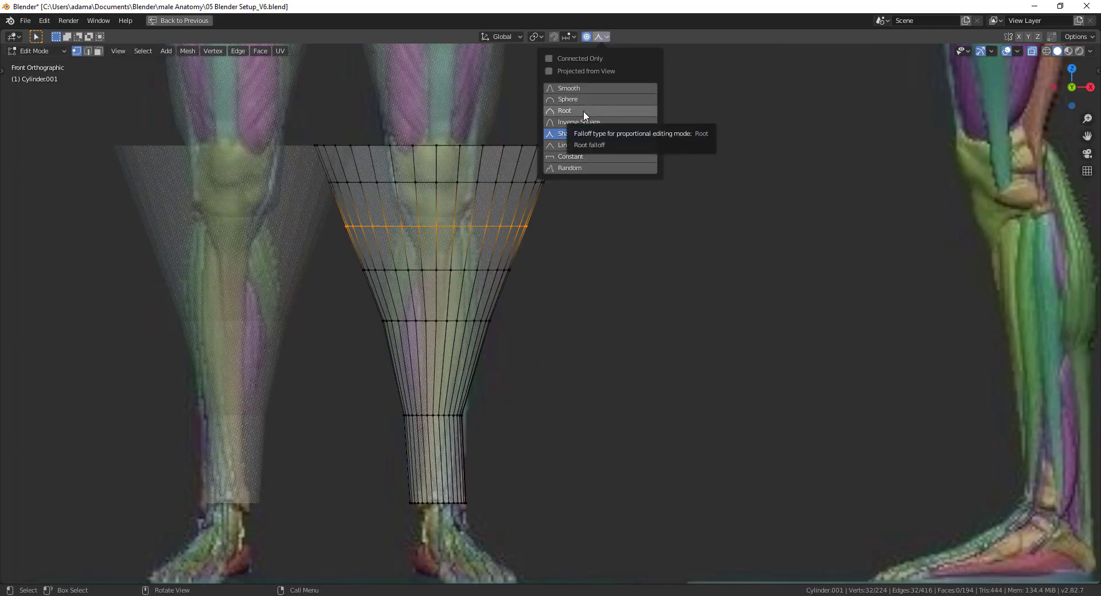
{"action": "left_click", "coordinate": [575, 111]}
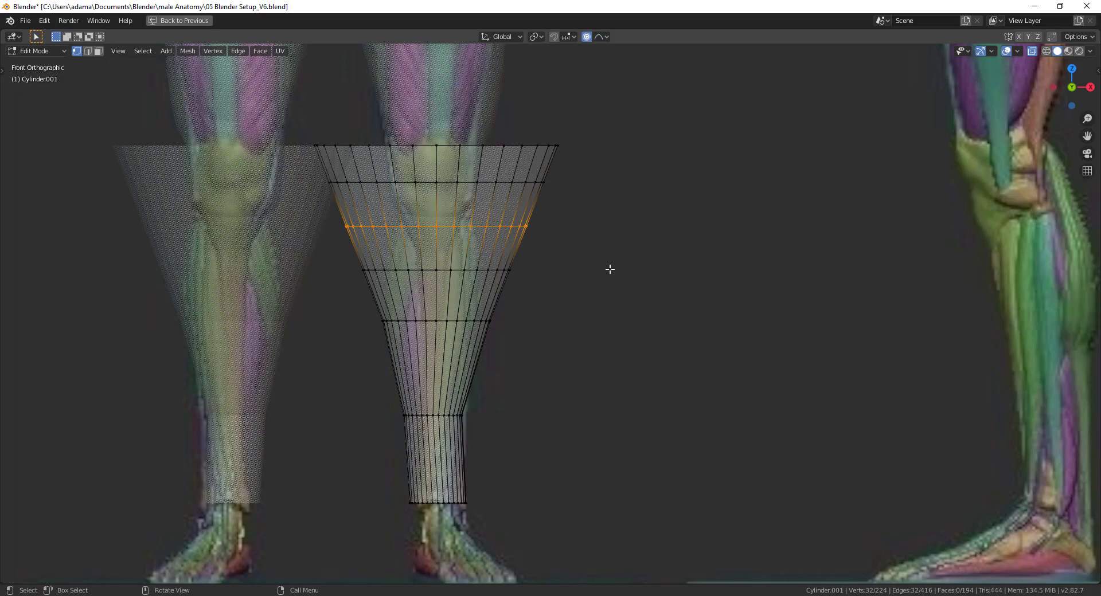
{"action": "key", "text": "s"}
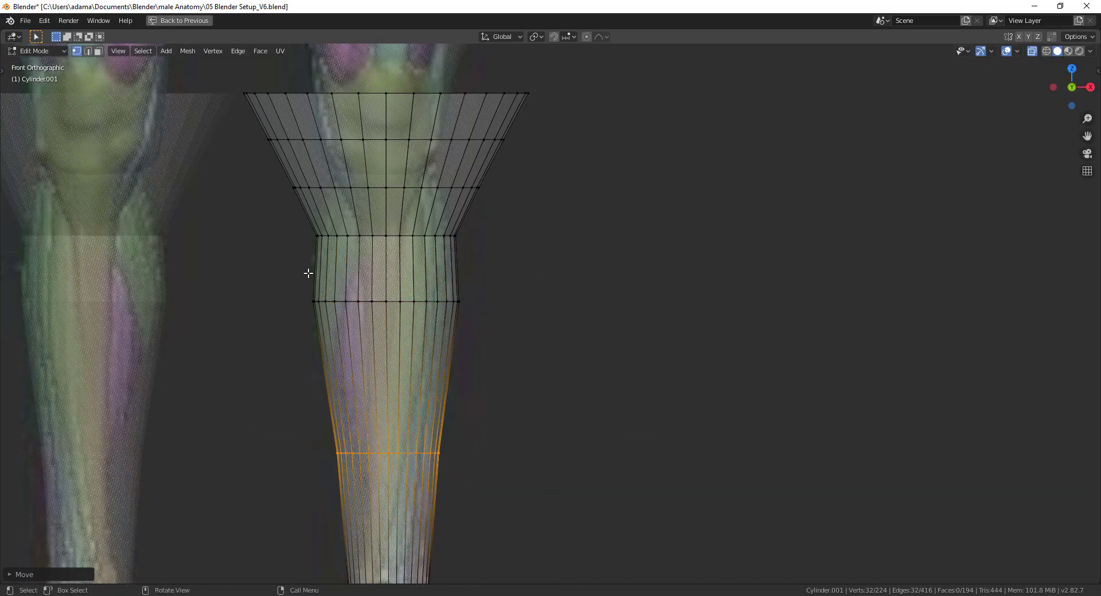
Step: Pull the lower loop in to the ankle and scale loops so the calf swells outward
{"action": "left_click_drag", "start_coordinate": [387, 453], "coordinate": [409, 355]}
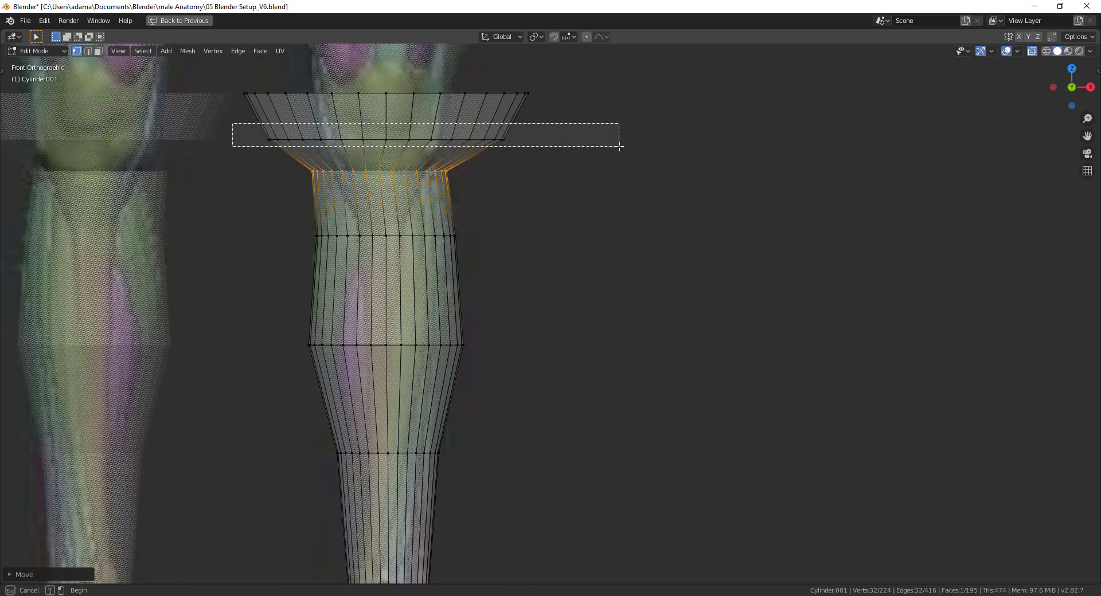
{"action": "key", "text": "s"}
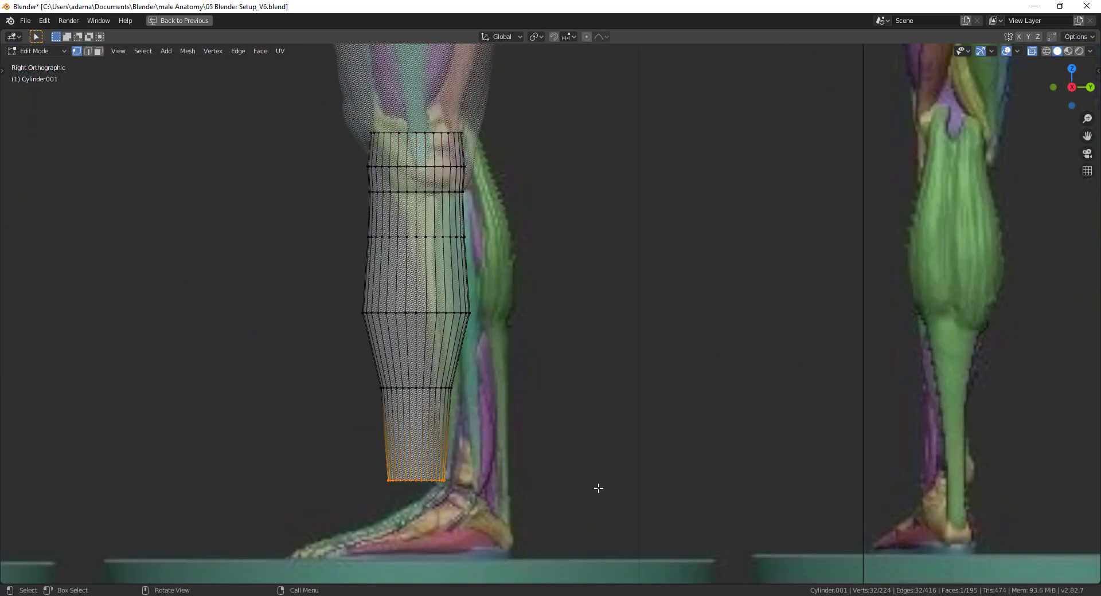
Step: In side view, shift the ankle loop forward and push the calf and shin vertices out to the reference
{"action": "key", "text": "G"}
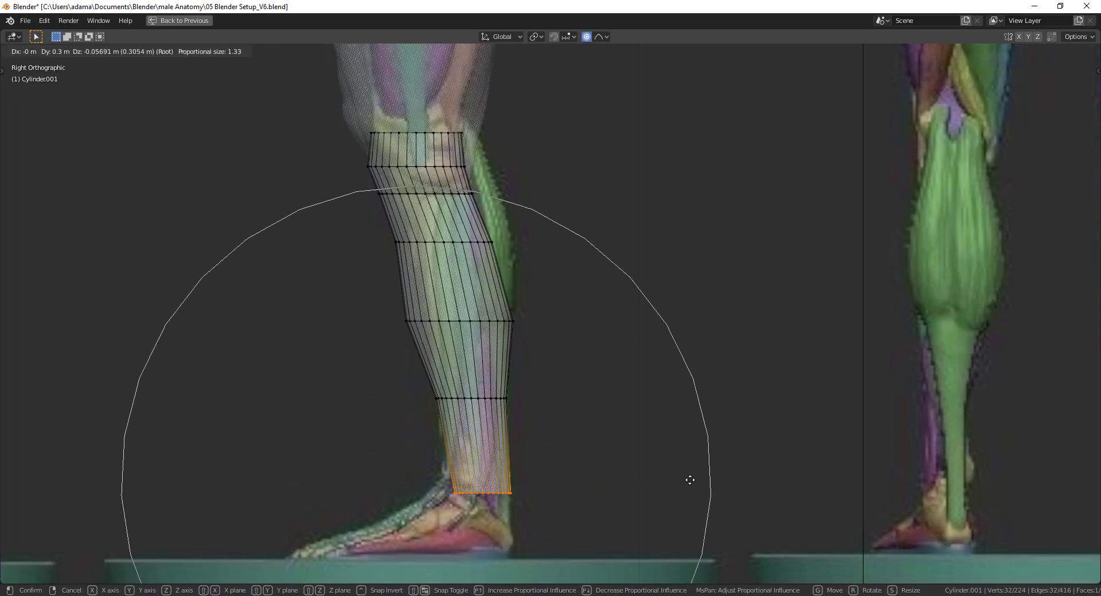
{"action": "key", "text": "Return"}
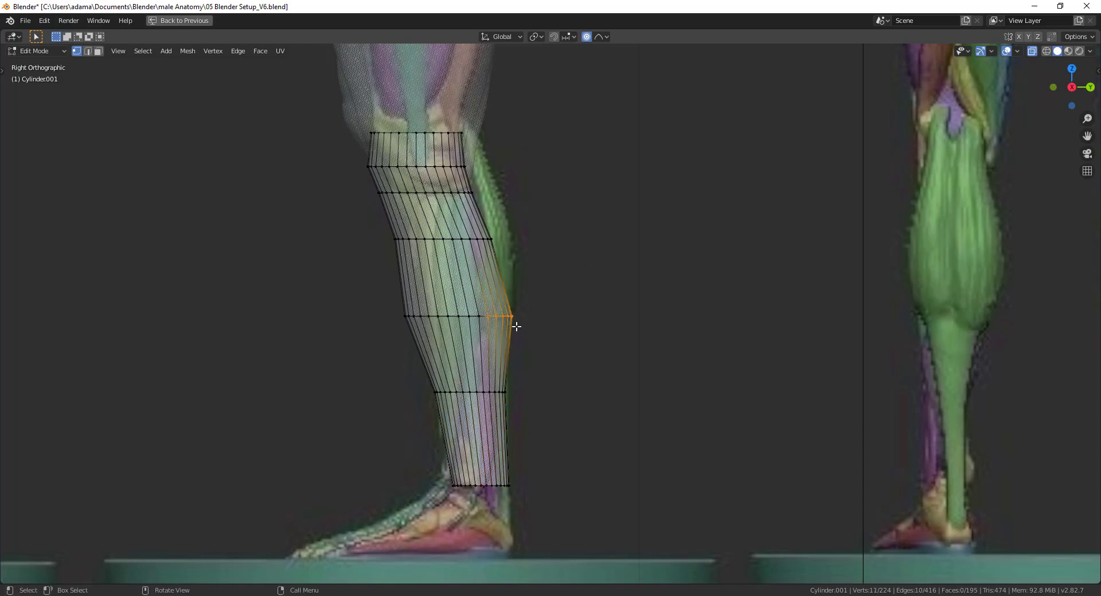
{"action": "key", "text": "g"}
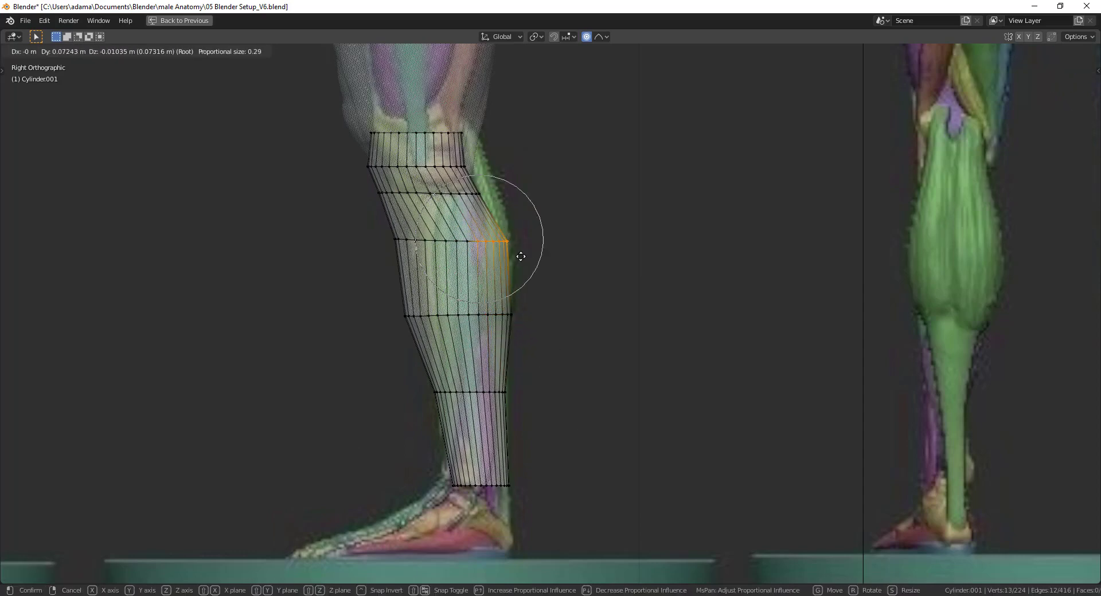
{"action": "left_click_drag", "start_coordinate": [521, 257], "coordinate": [457, 344]}
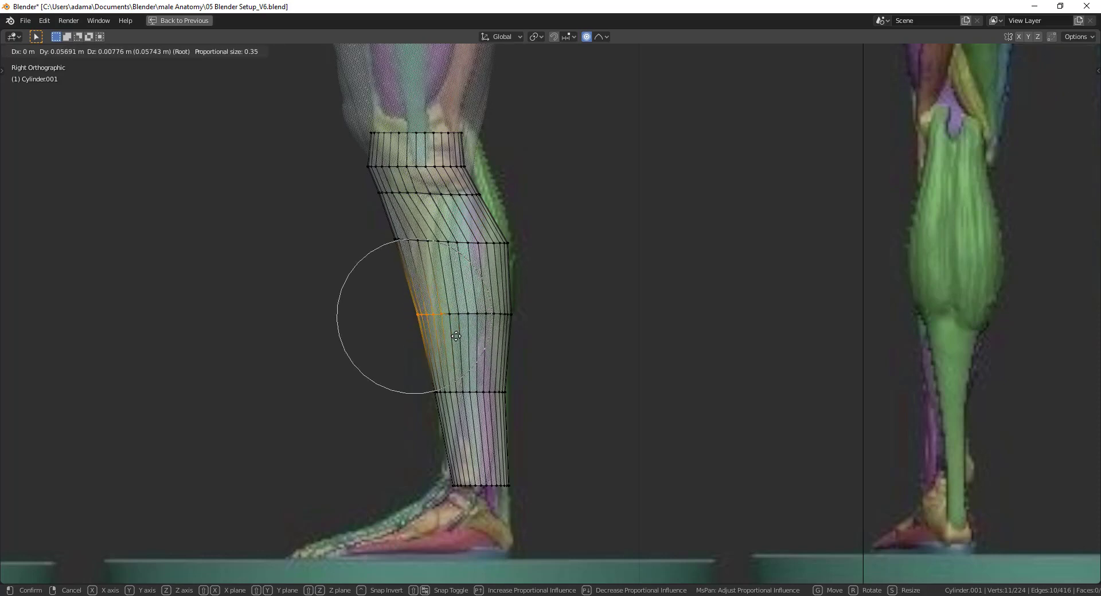
{"action": "left_click_drag", "start_coordinate": [456, 336], "coordinate": [432, 511]}
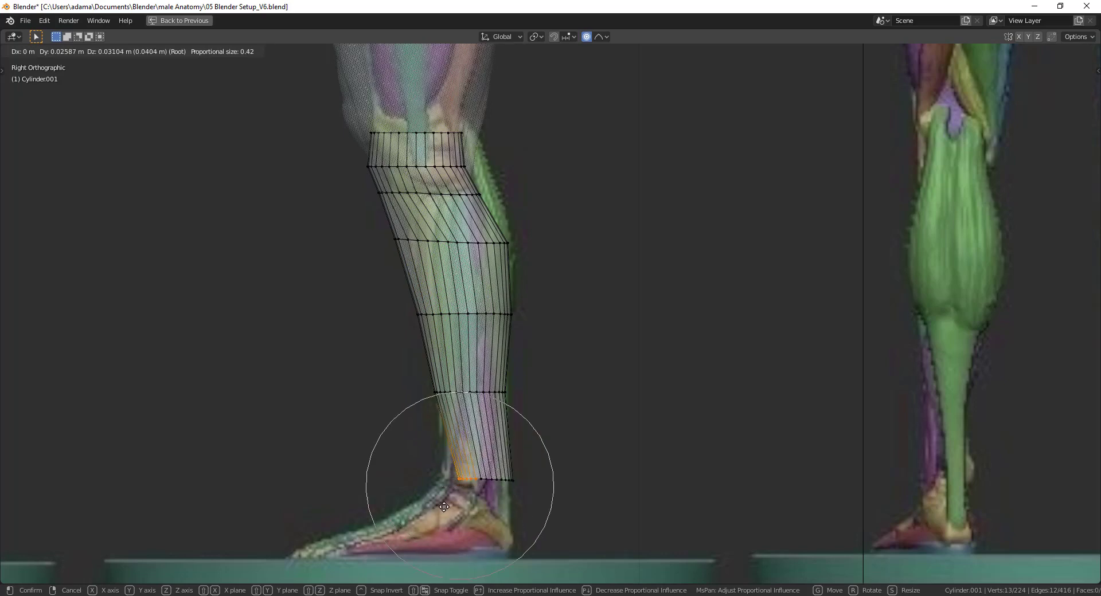
{"action": "left_click", "coordinate": [443, 508]}
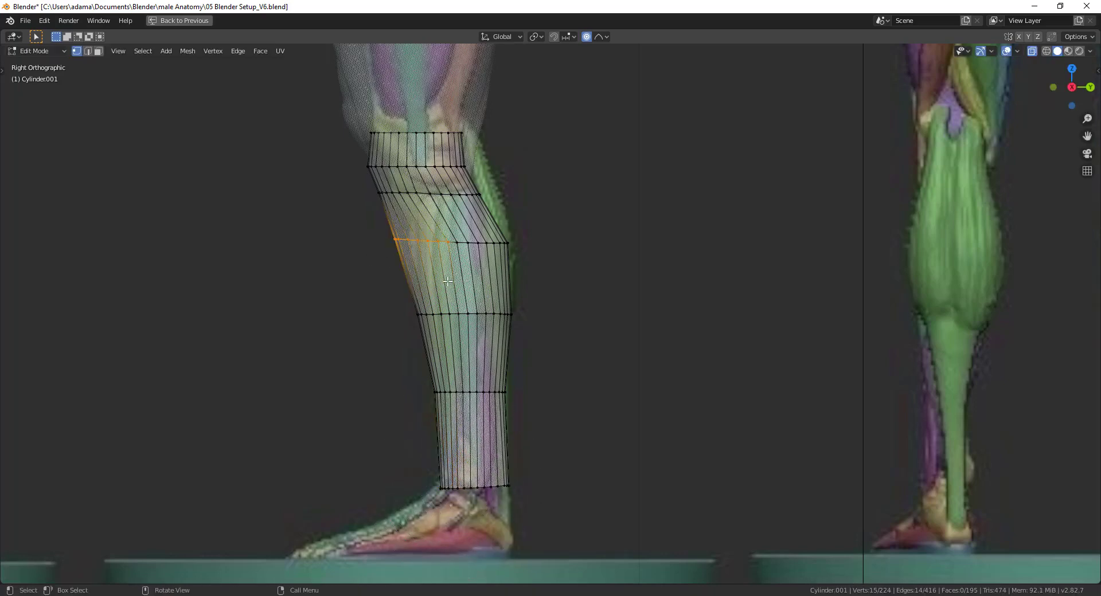
Step: Adjust the front knee vertex and push the top of the knee outward
{"action": "key", "text": "s"}
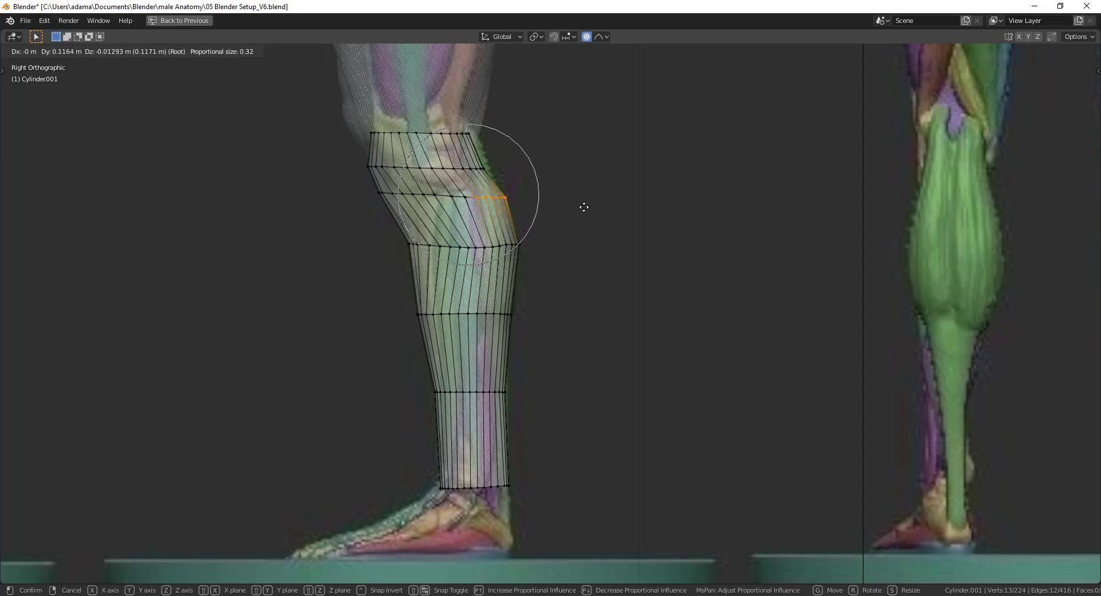
{"action": "left_click", "coordinate": [444, 154]}
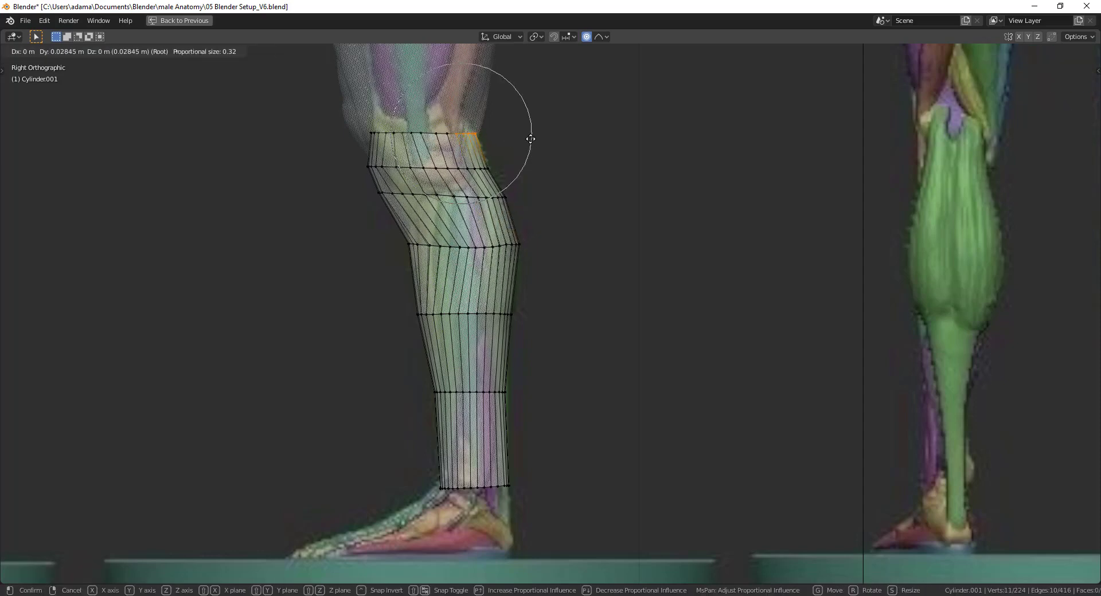
{"action": "left_click_drag", "start_coordinate": [530, 139], "coordinate": [507, 171]}
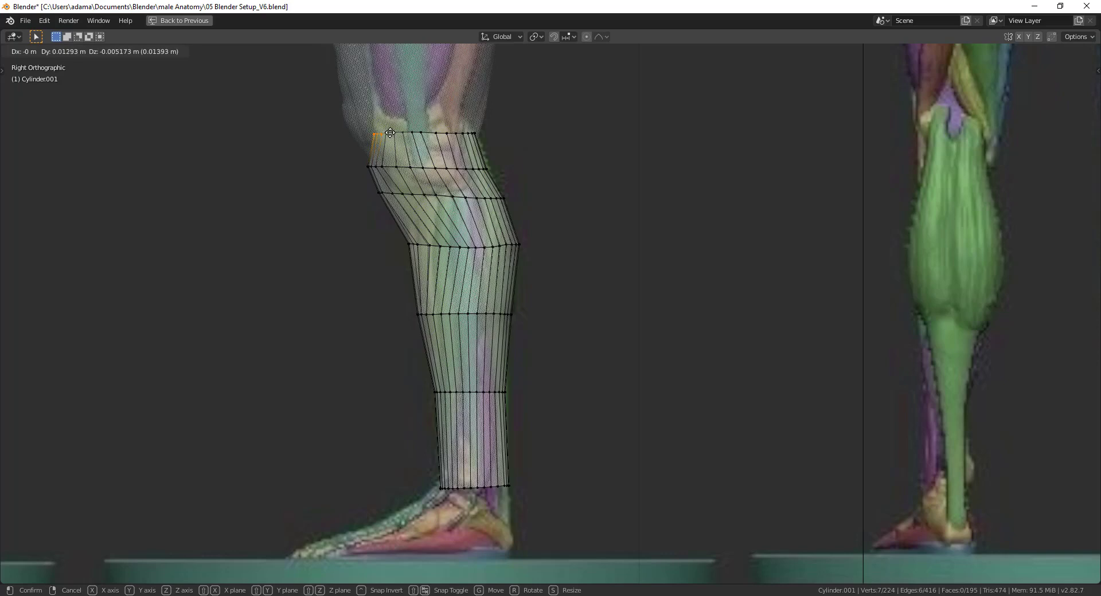
{"action": "mouse_move", "coordinate": [374, 135]}
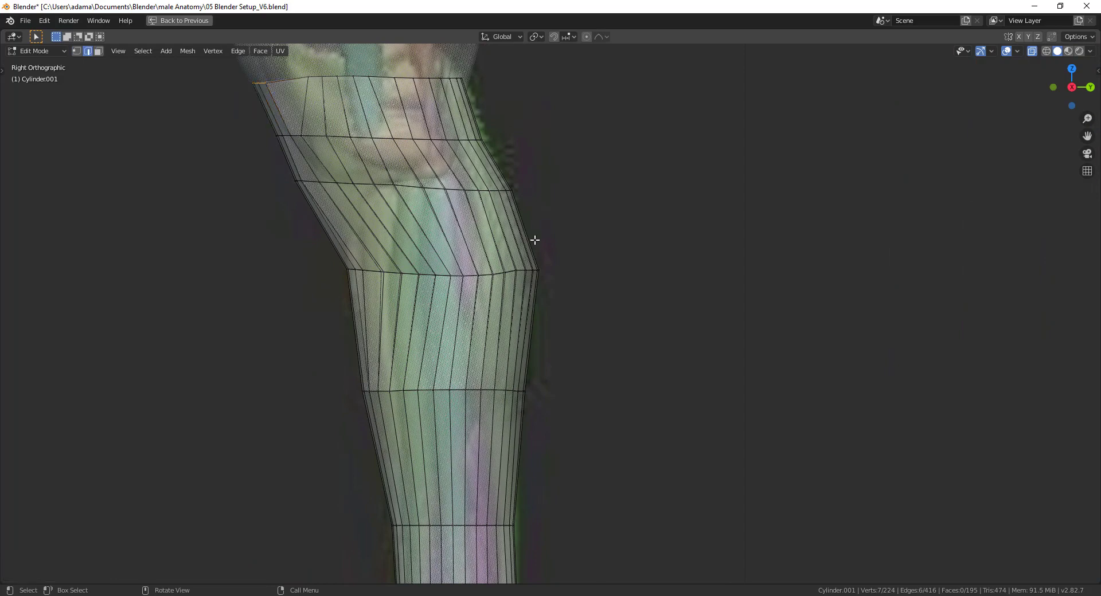
{"action": "mouse_move", "coordinate": [356, 134]}
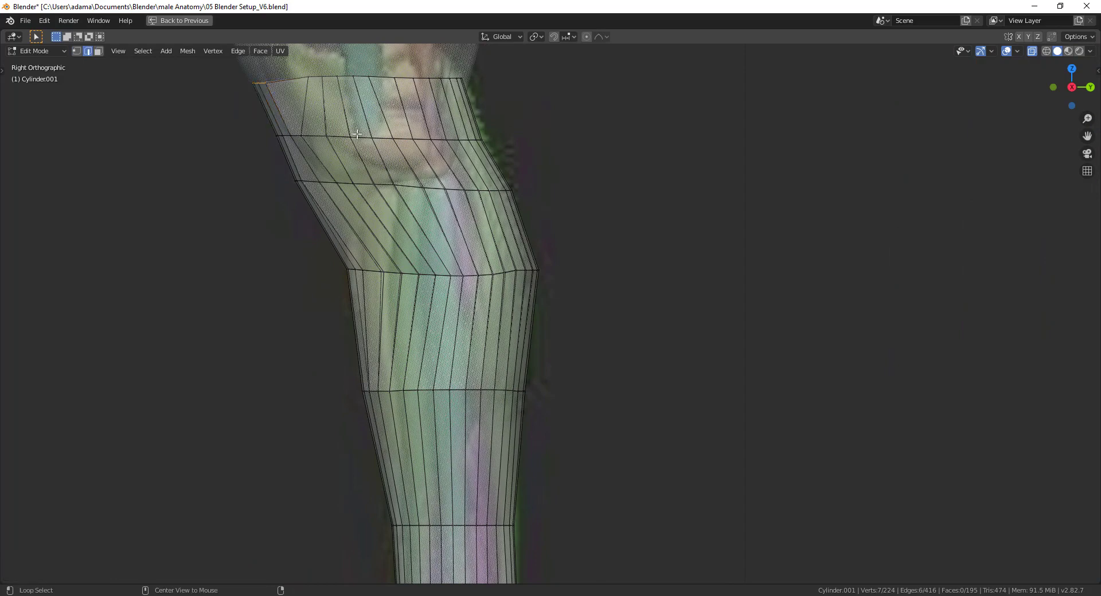
Step: Select the upper knee edge loop and resize it in side view to the knee width
{"action": "left_click", "coordinate": [357, 134]}
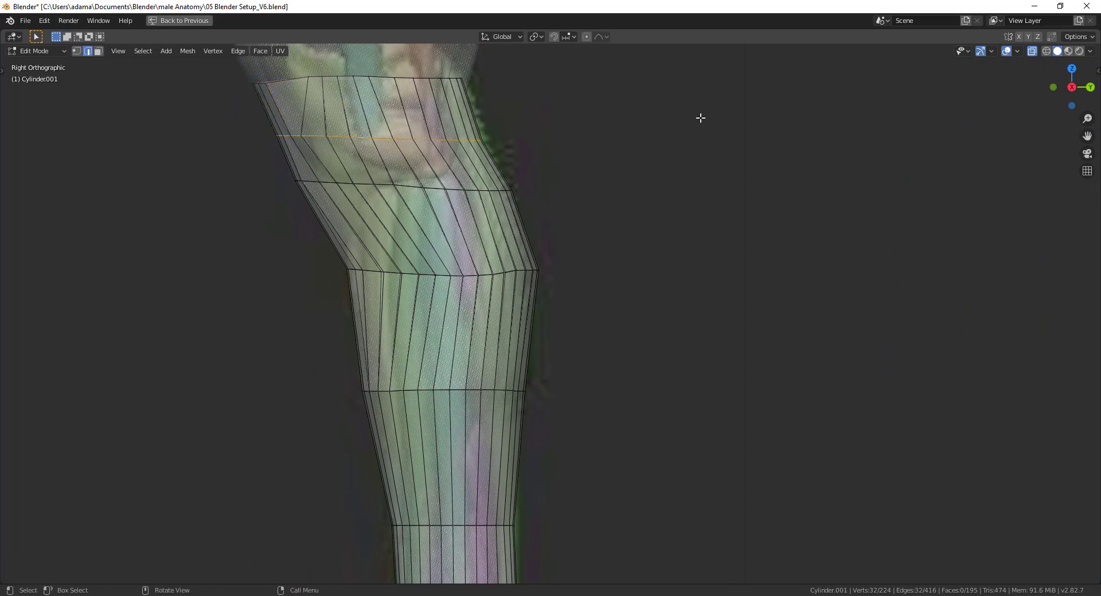
{"action": "key", "text": "s"}
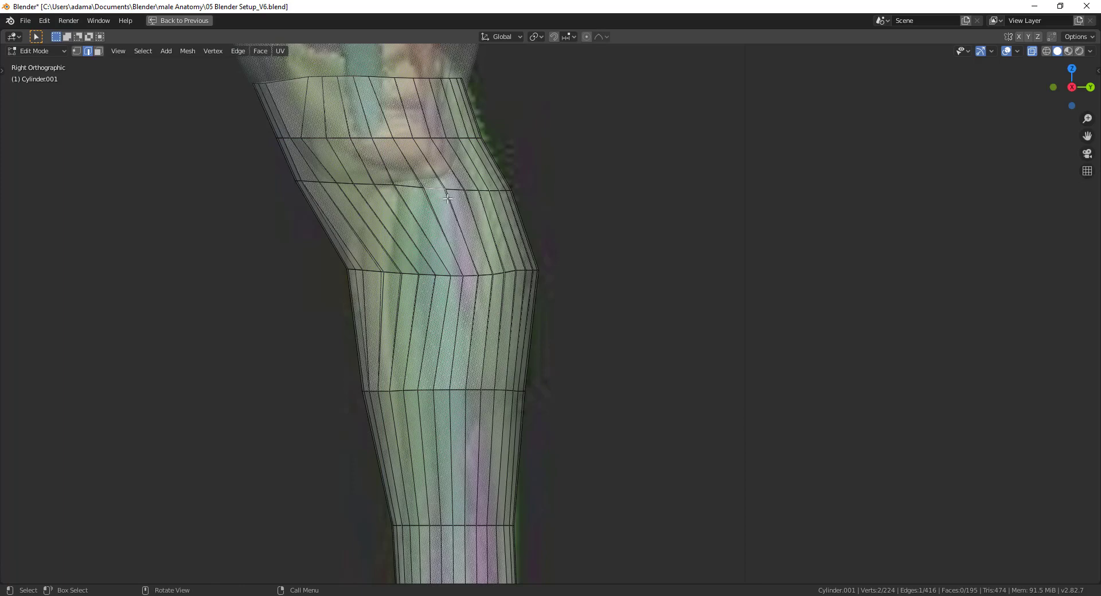
{"action": "mouse_move", "coordinate": [586, 206]}
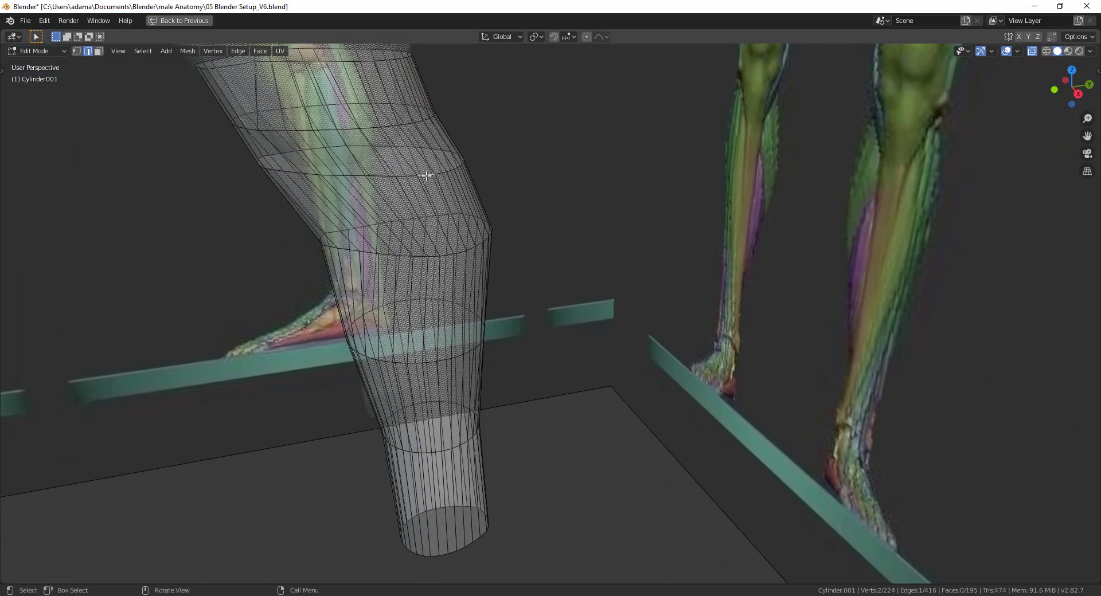
{"action": "key", "text": "s"}
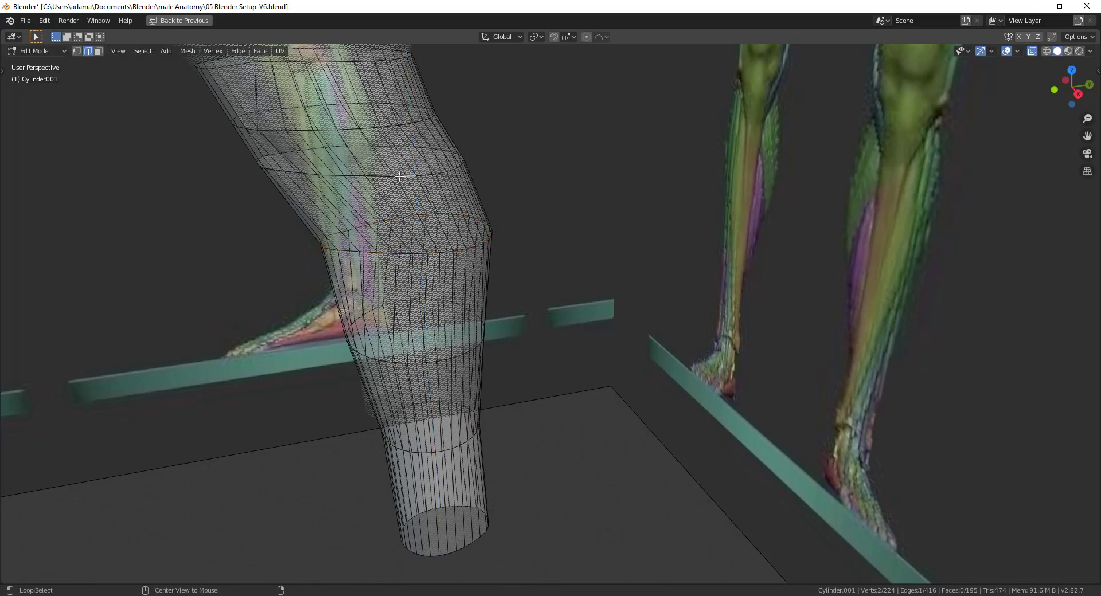
{"action": "mouse_move", "coordinate": [378, 174]}
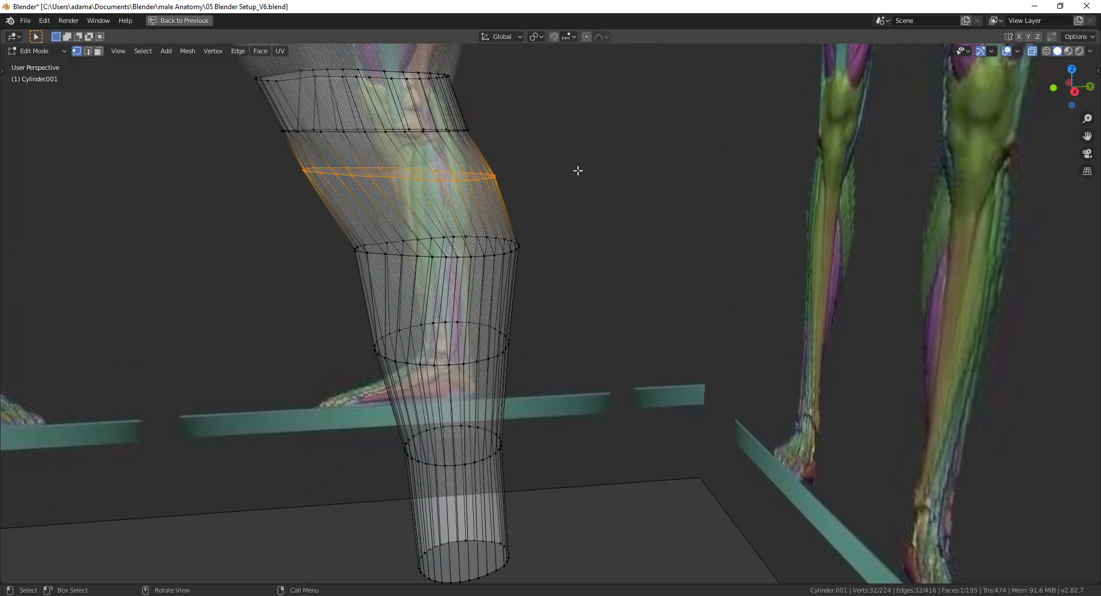
{"action": "key", "text": "s"}
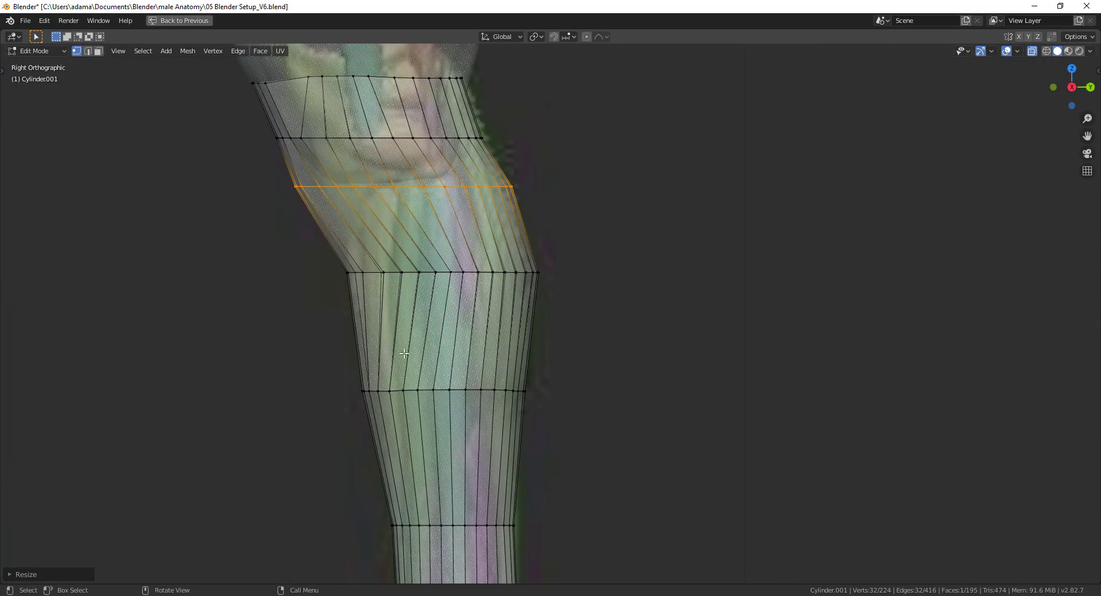
{"action": "mouse_move", "coordinate": [432, 253]}
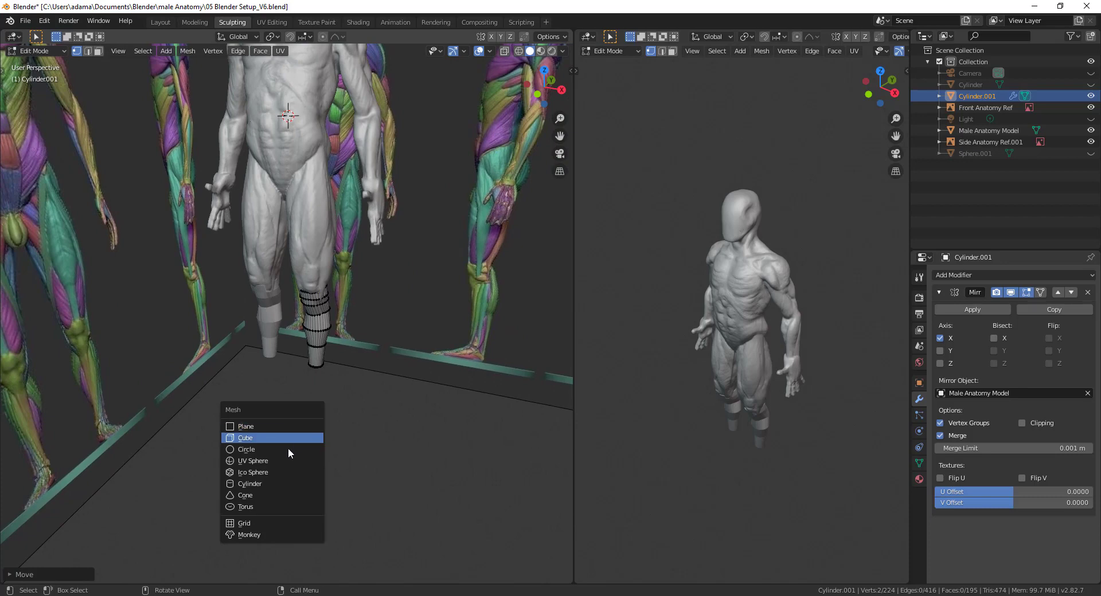
Step: Add a cube in the Sculpting workspace and check the mirrored legs in front view
{"action": "left_click", "coordinate": [246, 438]}
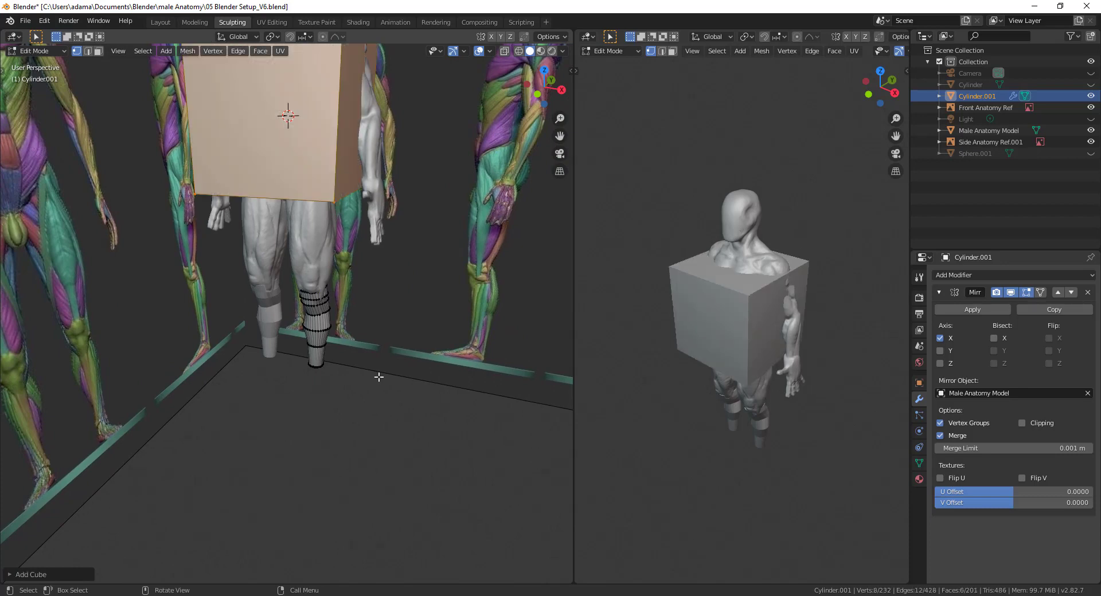
{"action": "key", "text": "KP_1"}
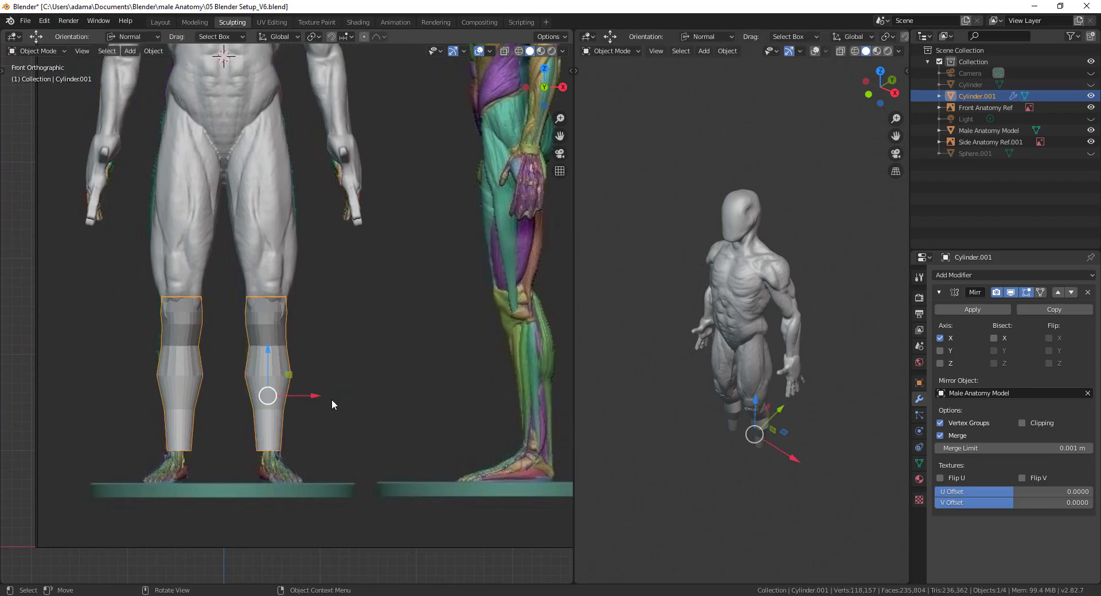
Step: Add a mesh cube at the foot and give it a Mirror modifier across the anatomy model
{"action": "left_click", "coordinate": [129, 50]}
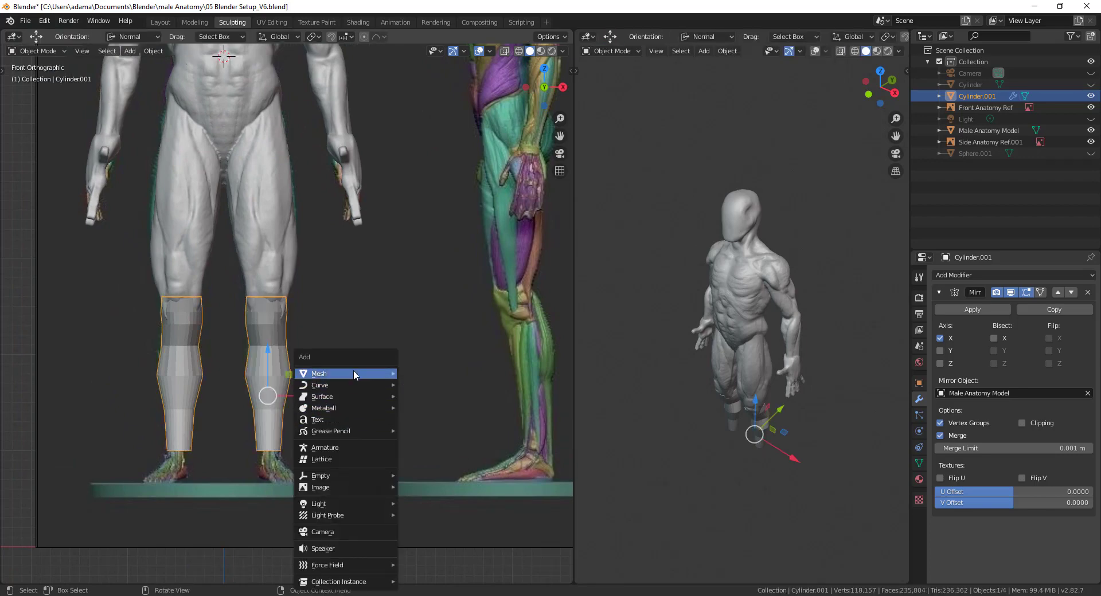
{"action": "left_click", "coordinate": [319, 374]}
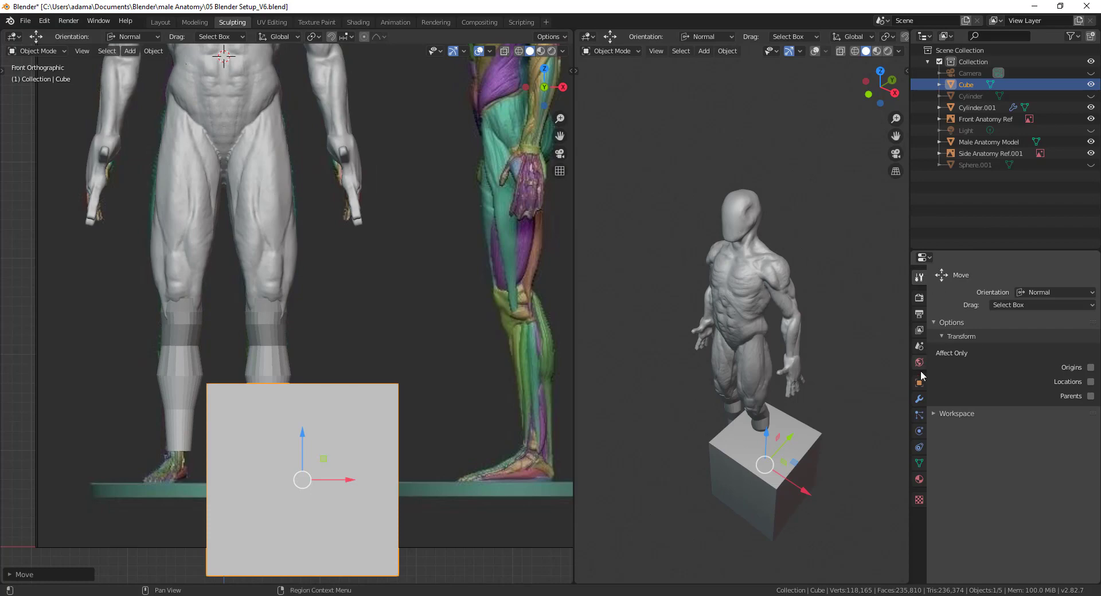
{"action": "left_click", "coordinate": [953, 275]}
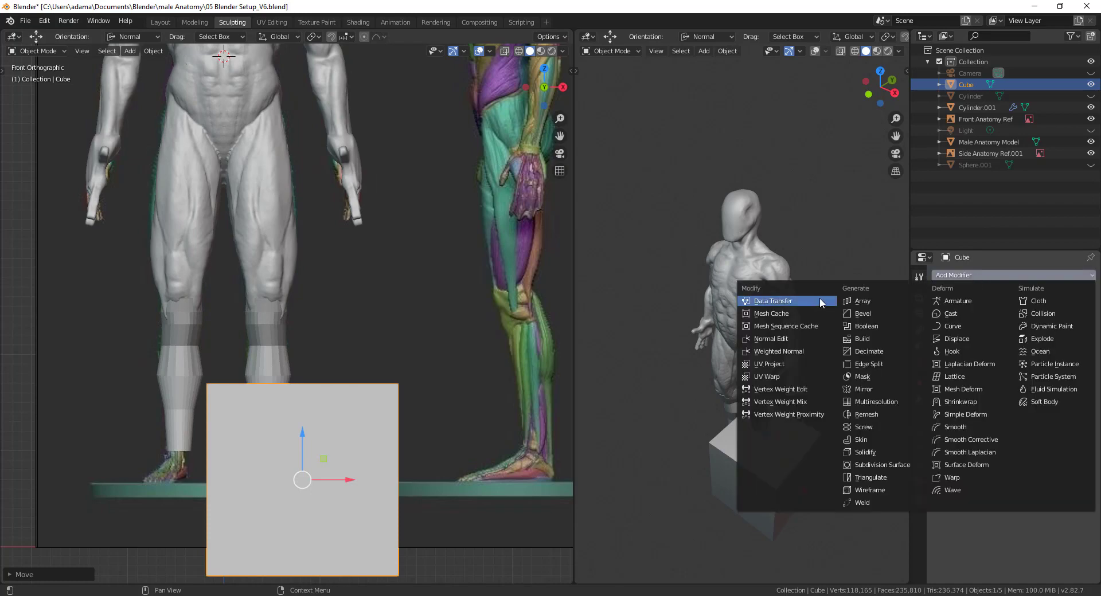
{"action": "left_click", "coordinate": [863, 390]}
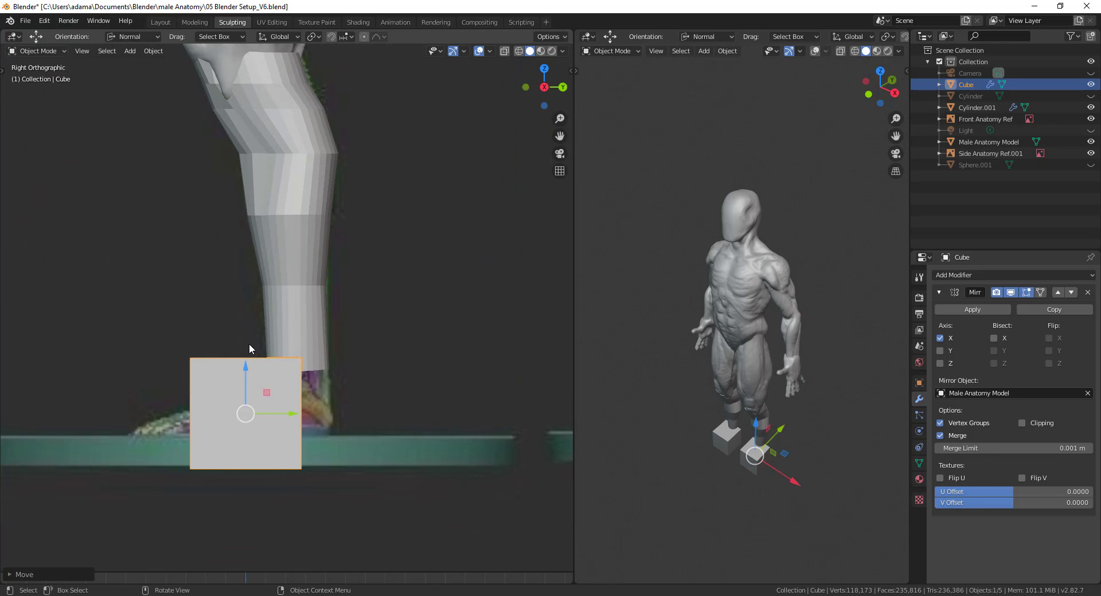
Step: Edit the foot block's top vertices into a flat, sloped wedge following the side reference
{"action": "key", "text": "Tab"}
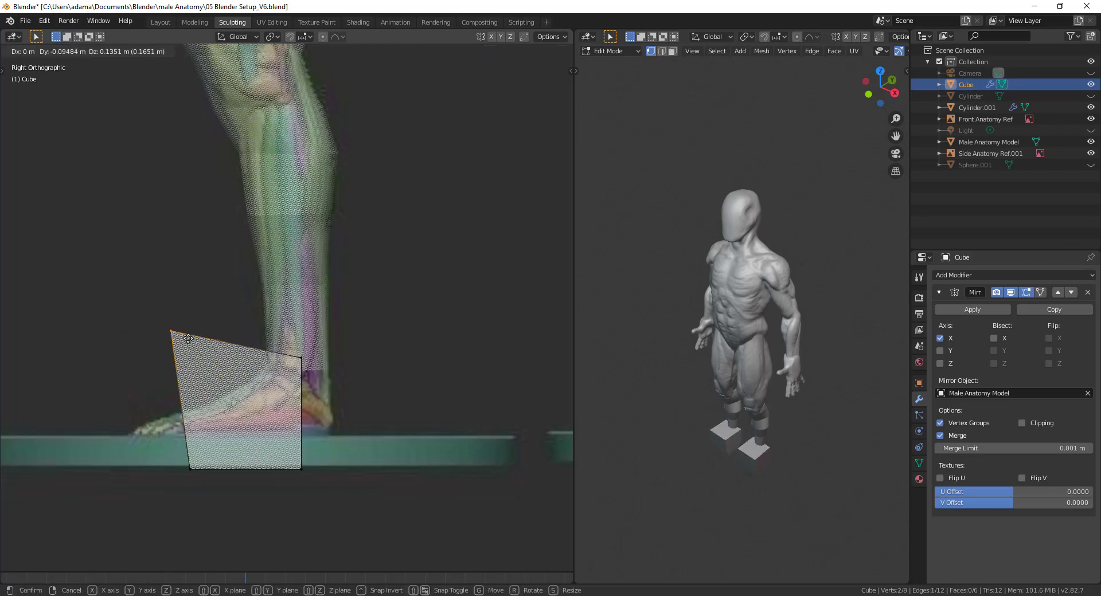
{"action": "left_click", "coordinate": [247, 456]}
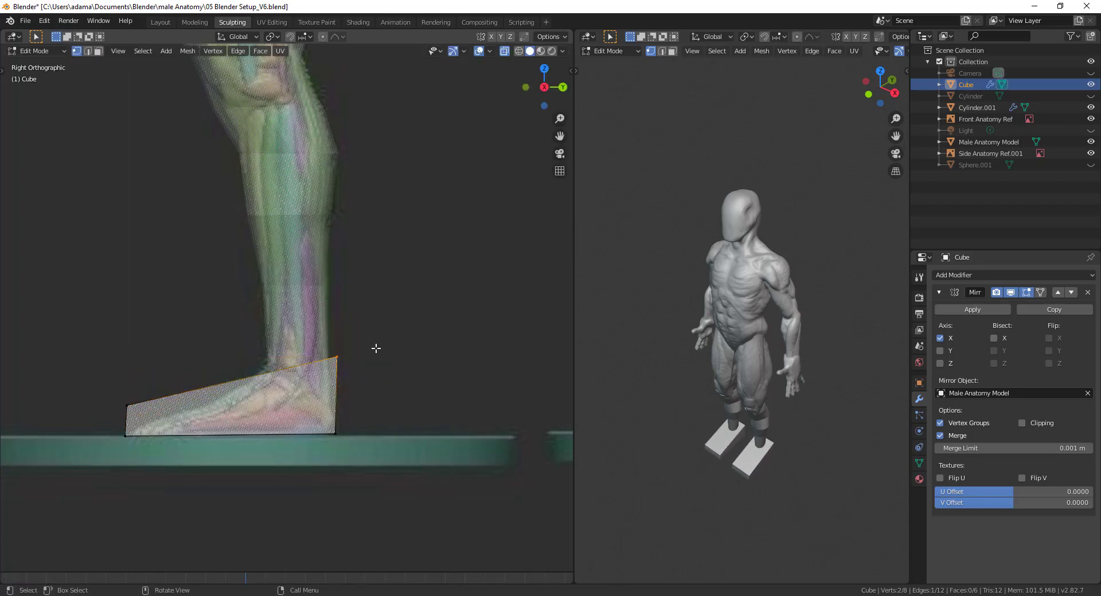
{"action": "key", "text": "g"}
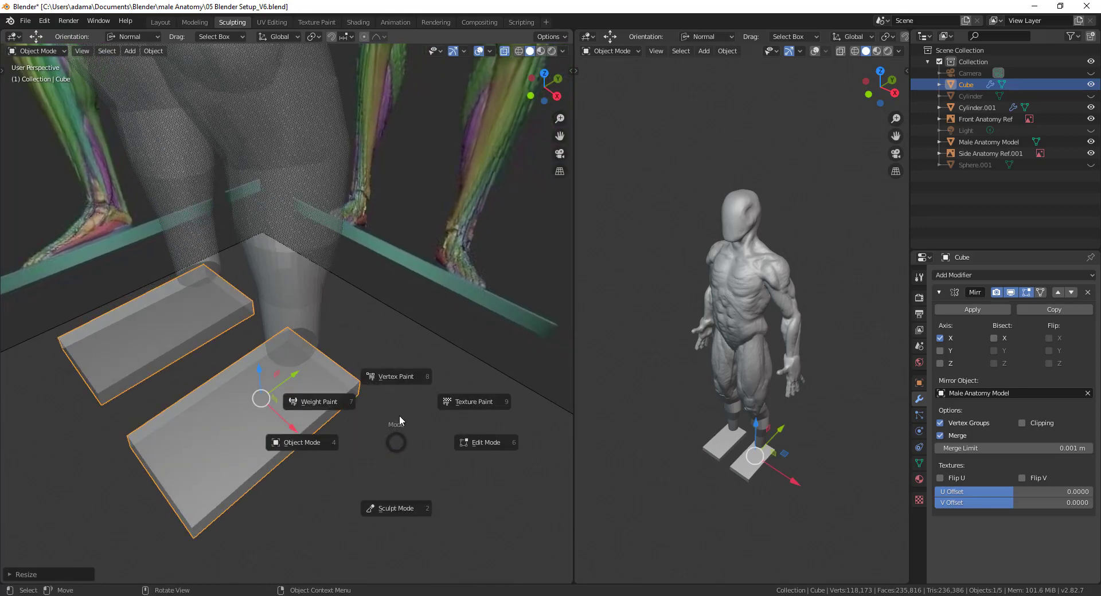
Step: Inset the foot slab's top face in Edit Mode to begin the raised heel area
{"action": "left_click", "coordinate": [487, 442]}
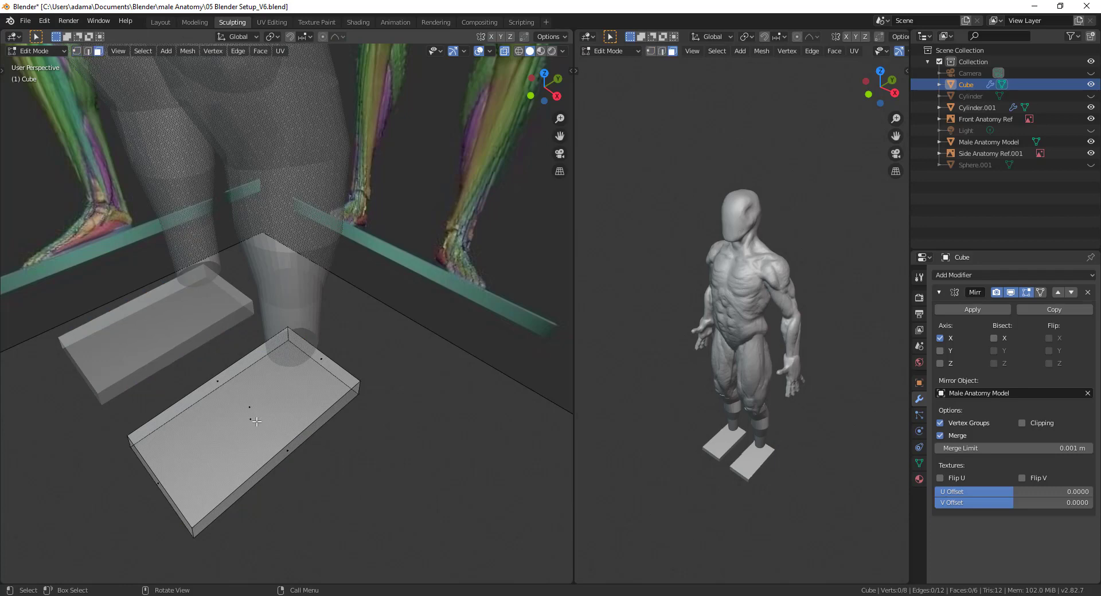
{"action": "left_click", "coordinate": [251, 420]}
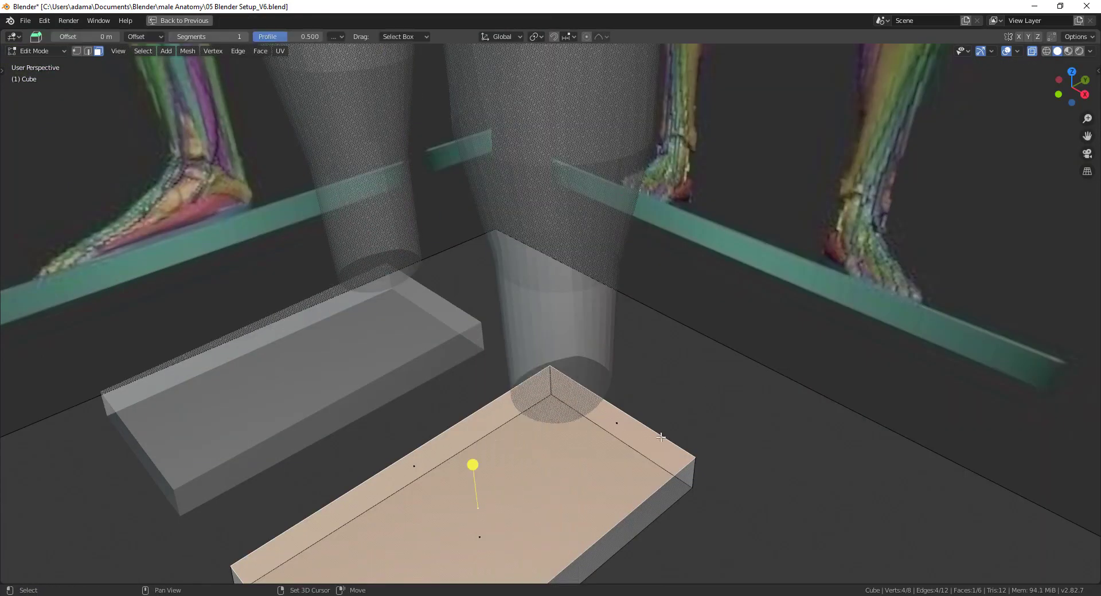
{"action": "right_click", "coordinate": [661, 438]}
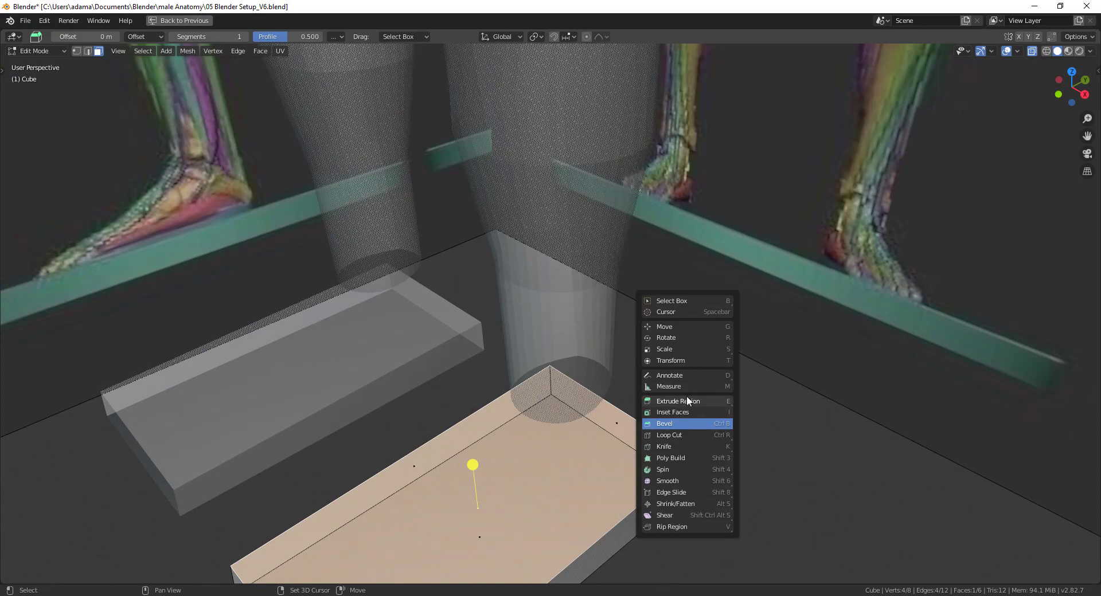
{"action": "mouse_move", "coordinate": [687, 404]}
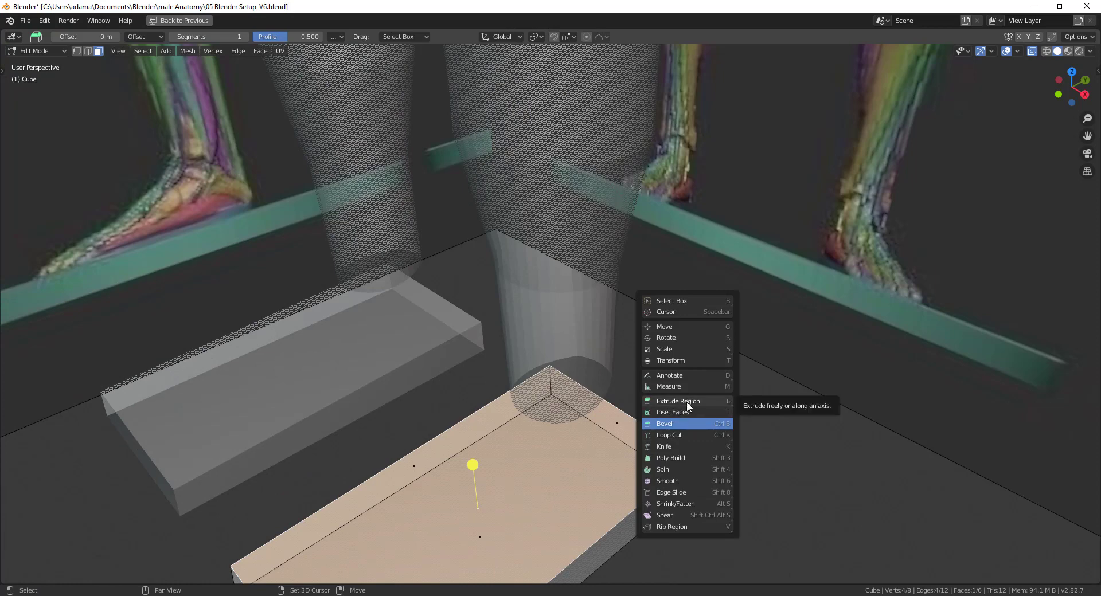
{"action": "mouse_move", "coordinate": [691, 509]}
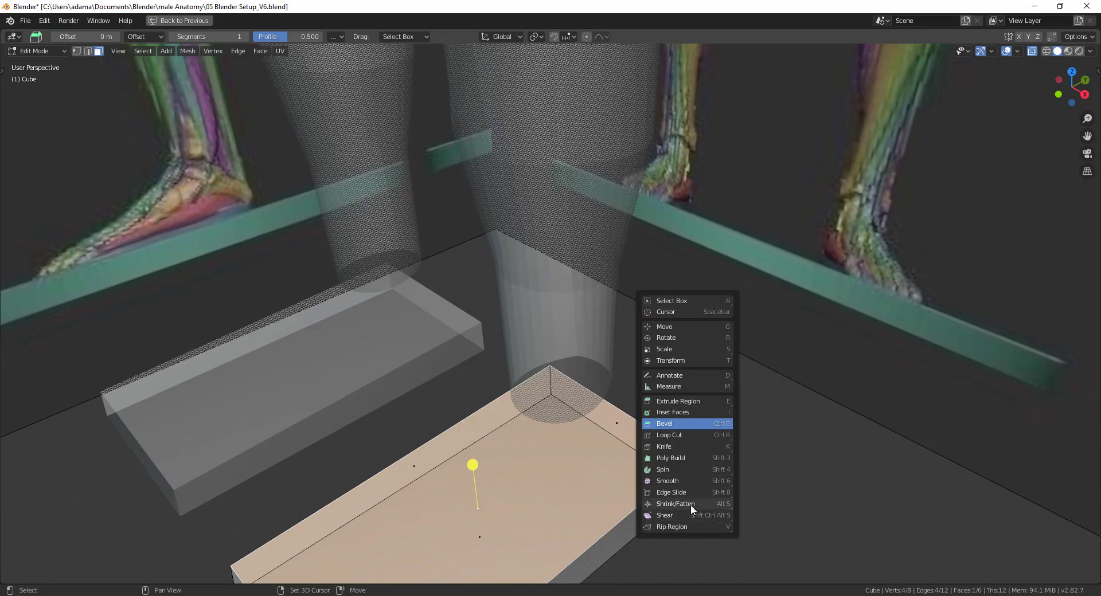
{"action": "mouse_move", "coordinate": [693, 489]}
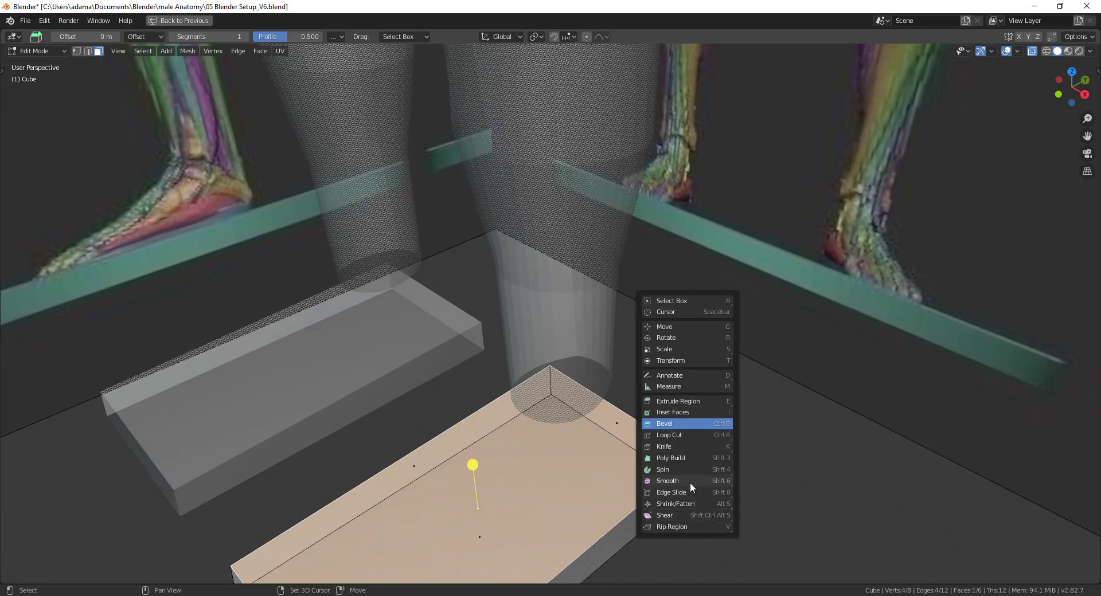
{"action": "mouse_move", "coordinate": [685, 418]}
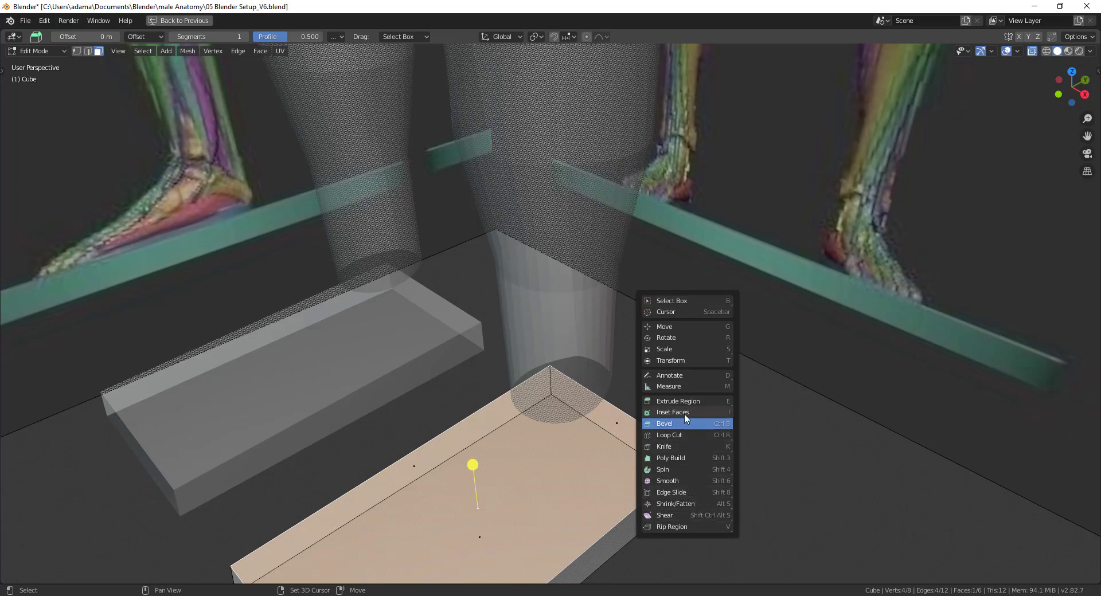
{"action": "left_click", "coordinate": [672, 412]}
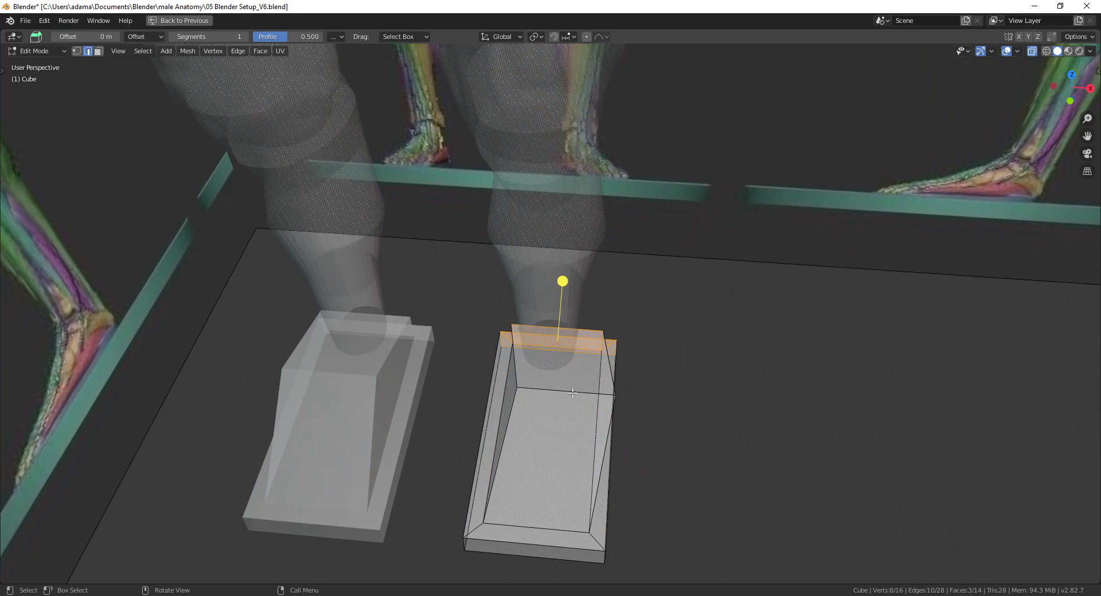
Step: Extrude the heel face up to the ankle, return to Object Mode and apply the Mirror modifier
{"action": "key", "text": "G"}
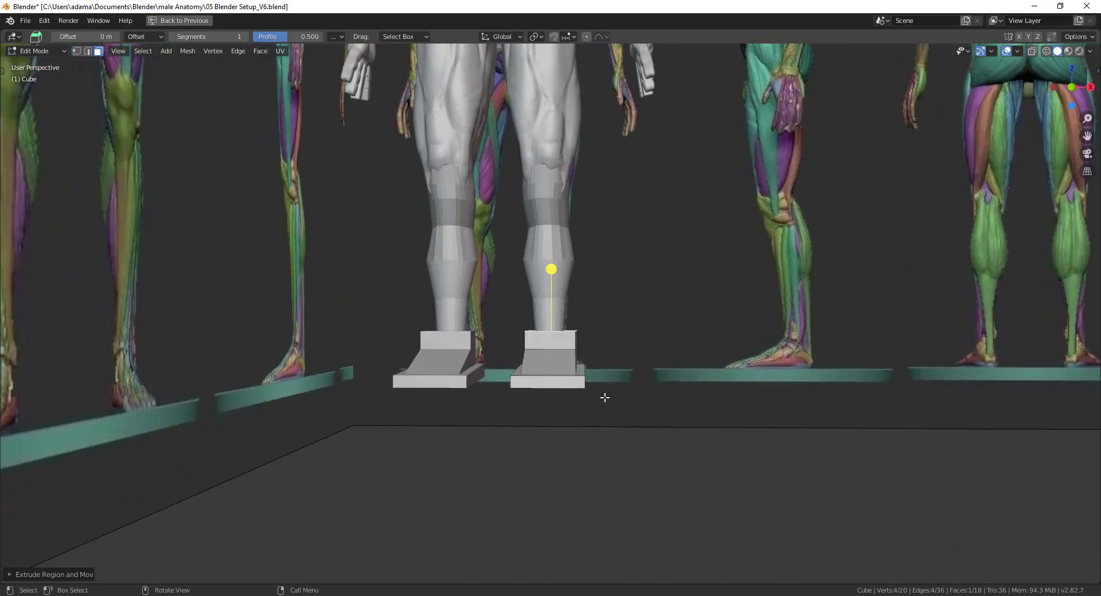
{"action": "mouse_move", "coordinate": [567, 409]}
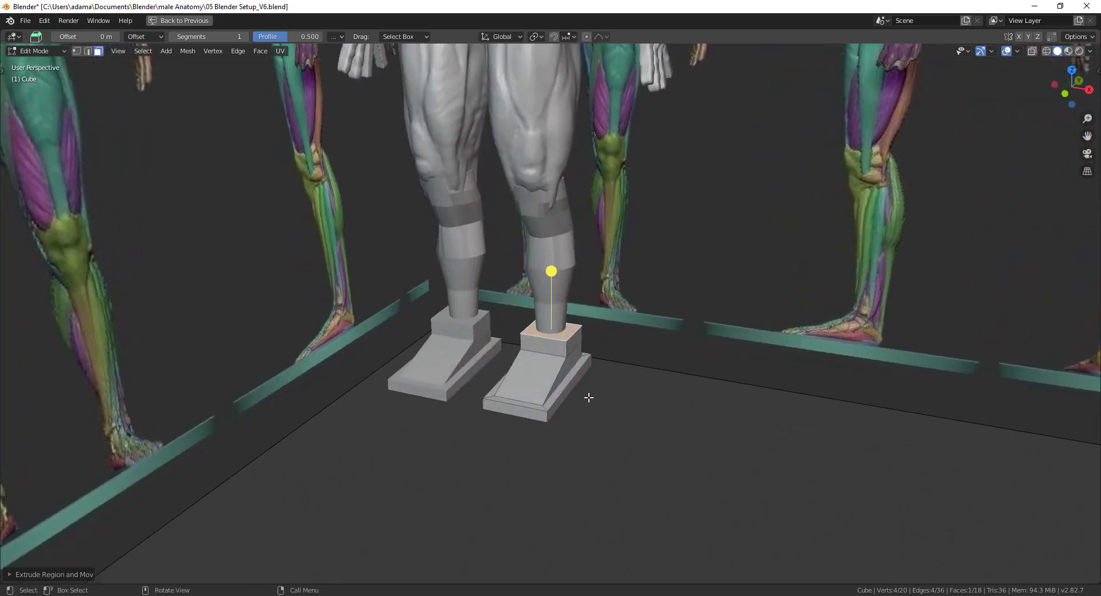
{"action": "mouse_move", "coordinate": [620, 425]}
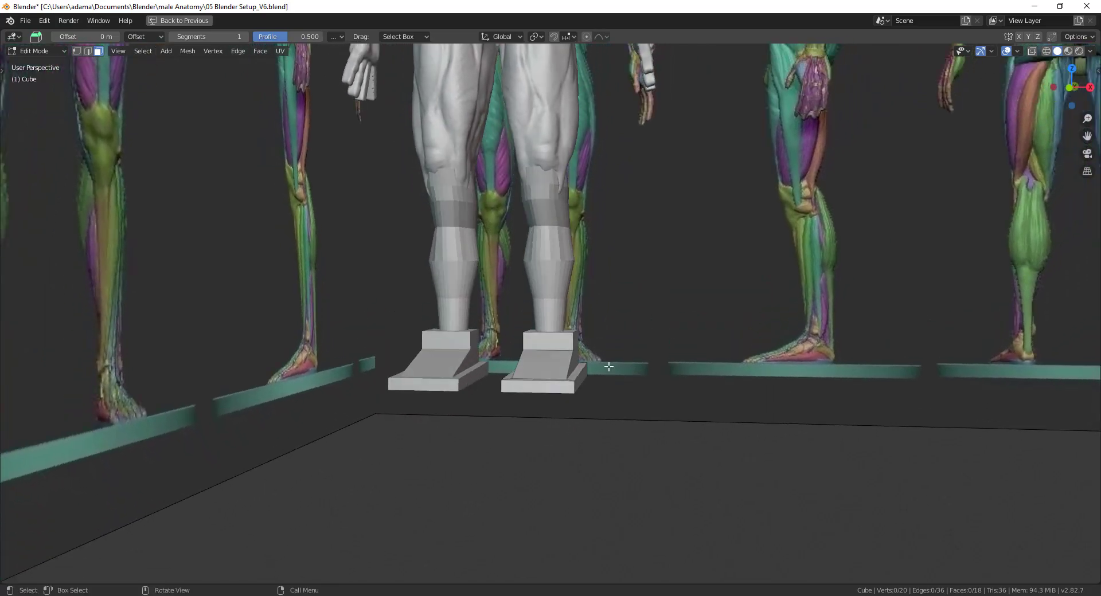
{"action": "mouse_move", "coordinate": [607, 373]}
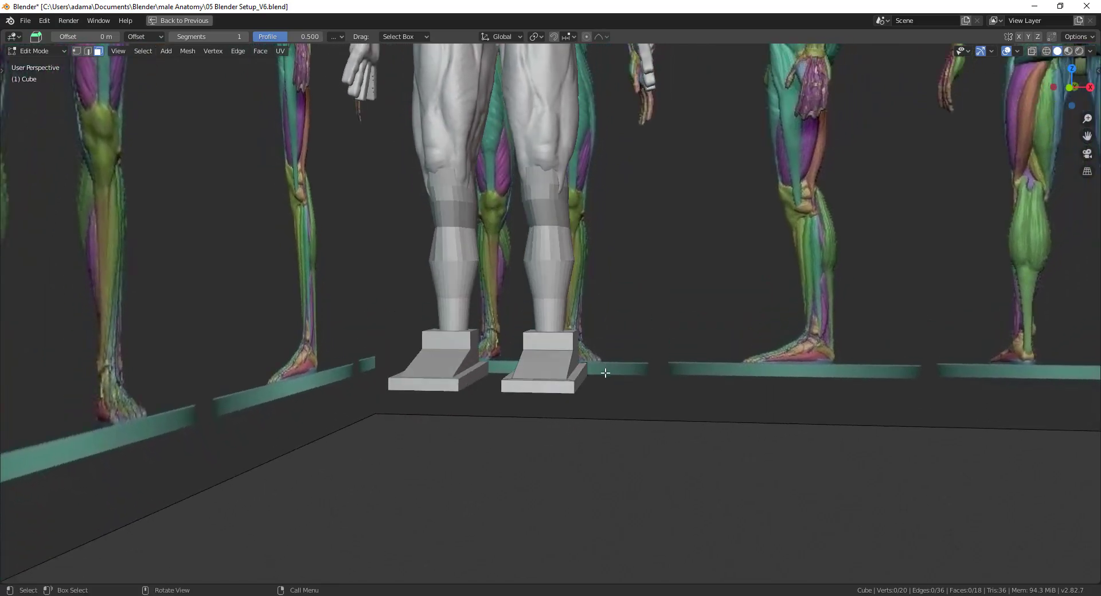
{"action": "mouse_move", "coordinate": [670, 342]}
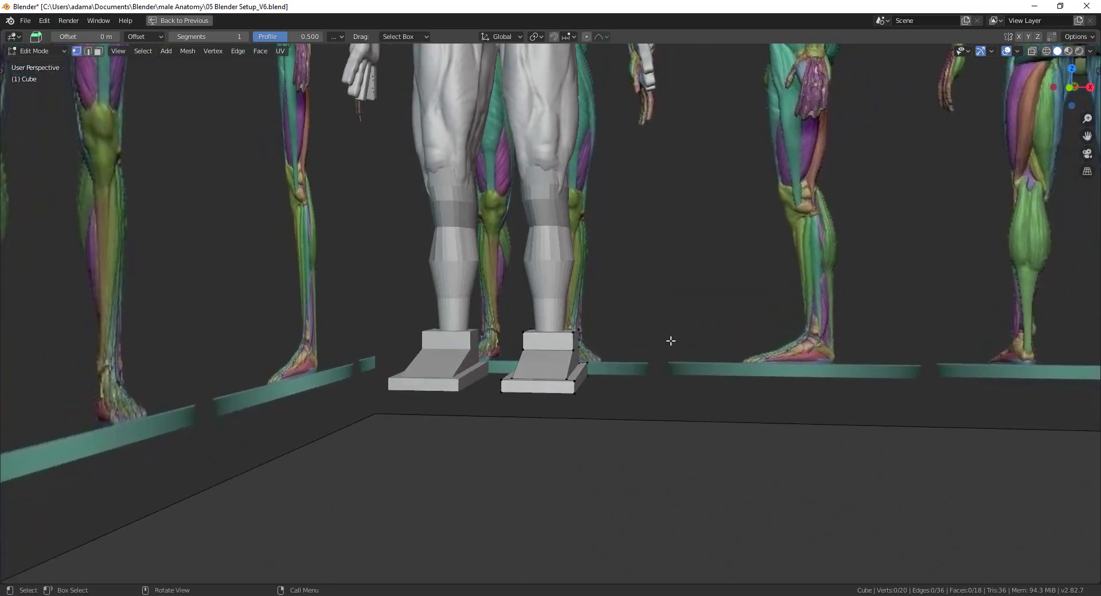
{"action": "key", "text": "Tab"}
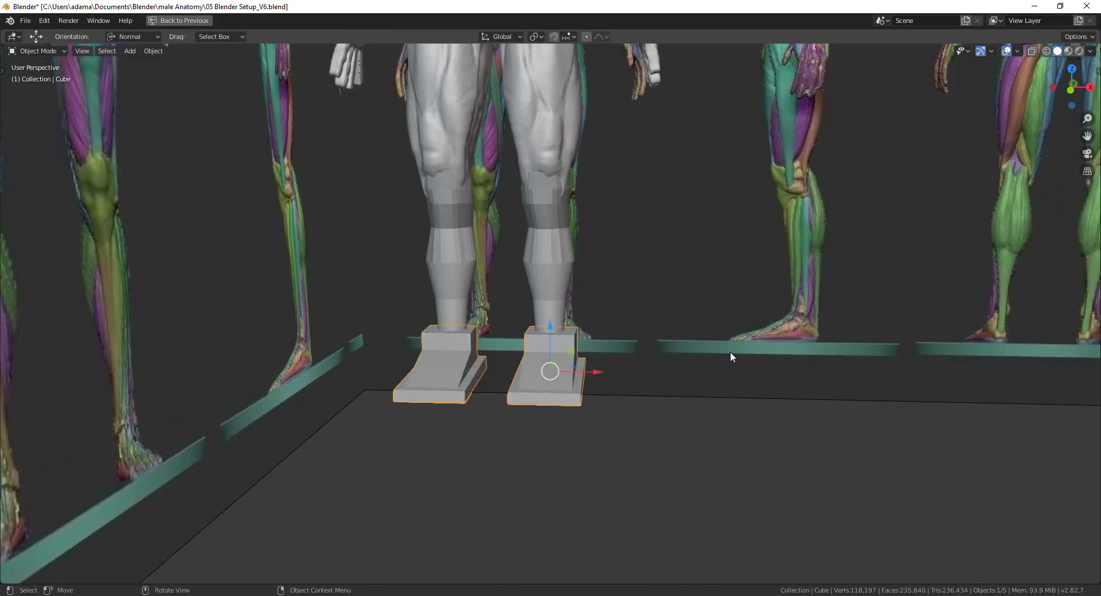
{"action": "key", "text": "s"}
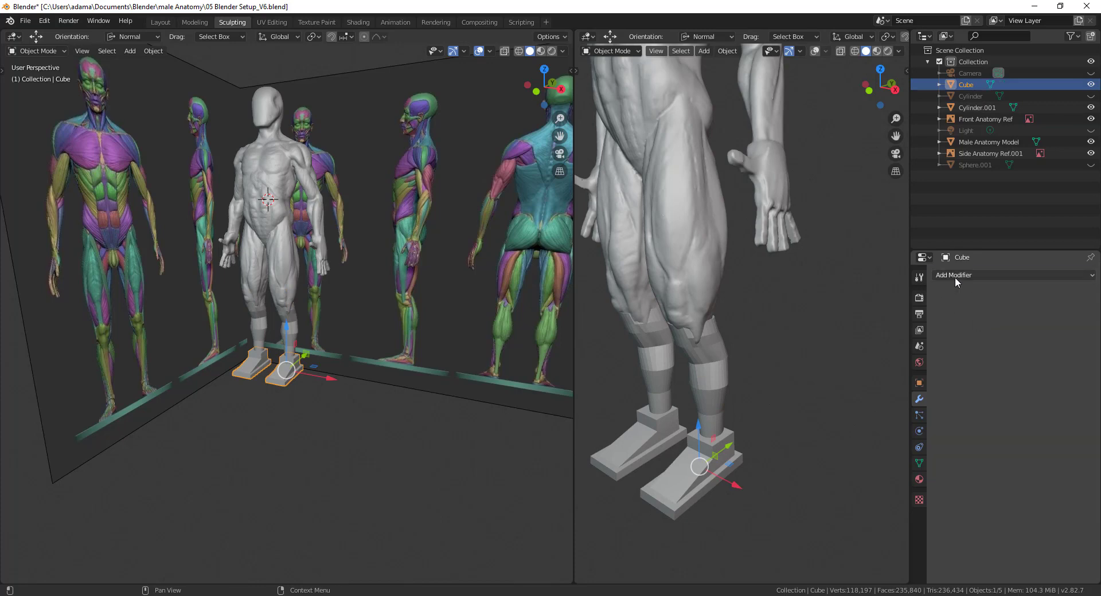
Step: Add a Boolean Union modifier on Cylinder.001 targeting the Cube foot blocks, and hide the Cube
{"action": "left_click", "coordinate": [977, 108]}
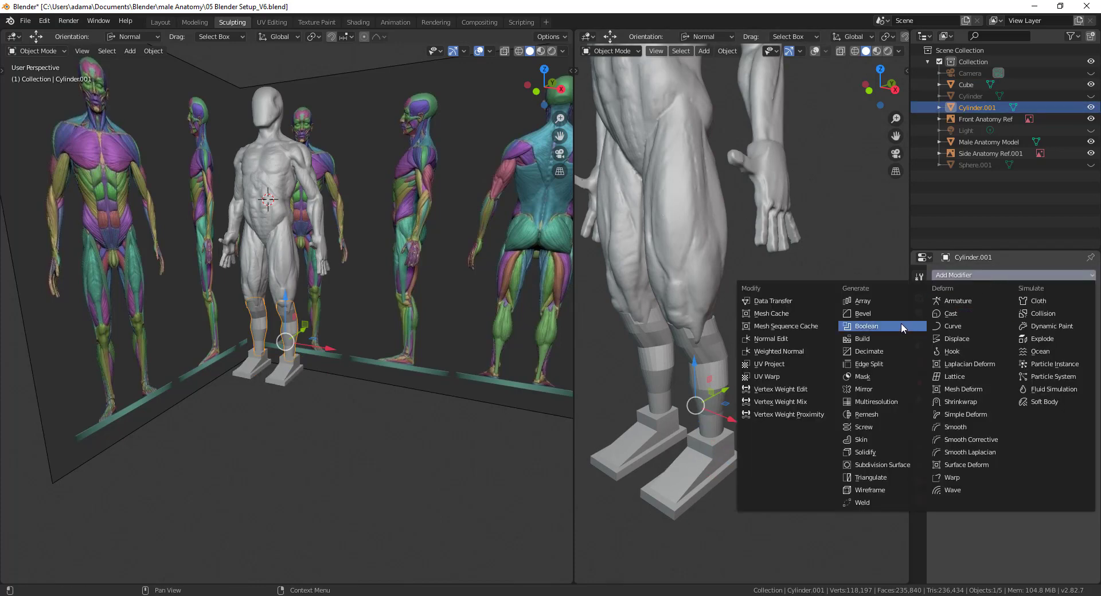
{"action": "left_click", "coordinate": [865, 326]}
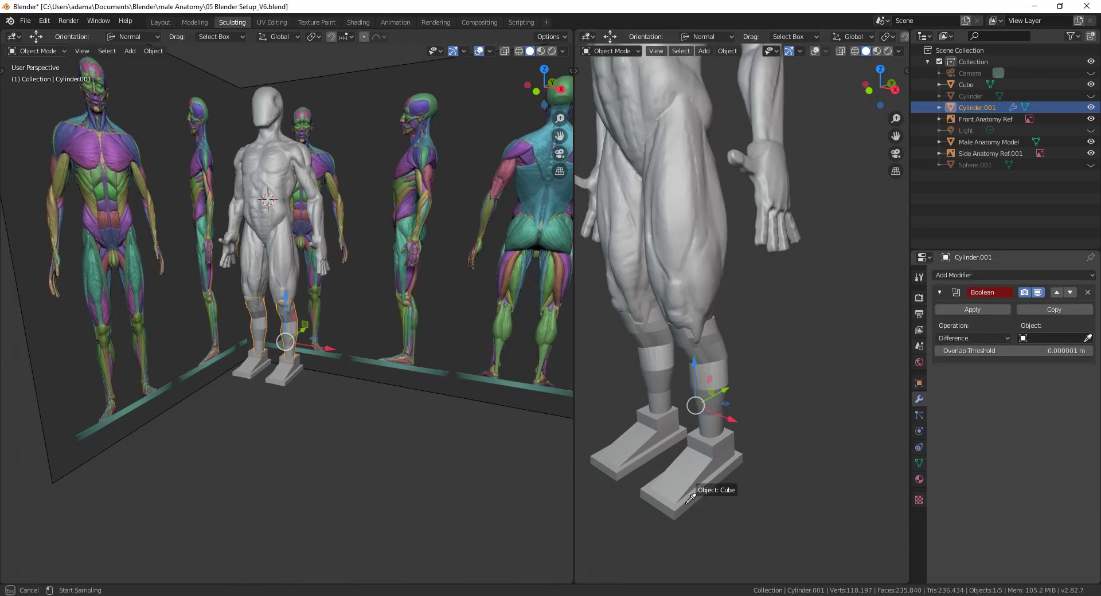
{"action": "left_click", "coordinate": [1053, 338]}
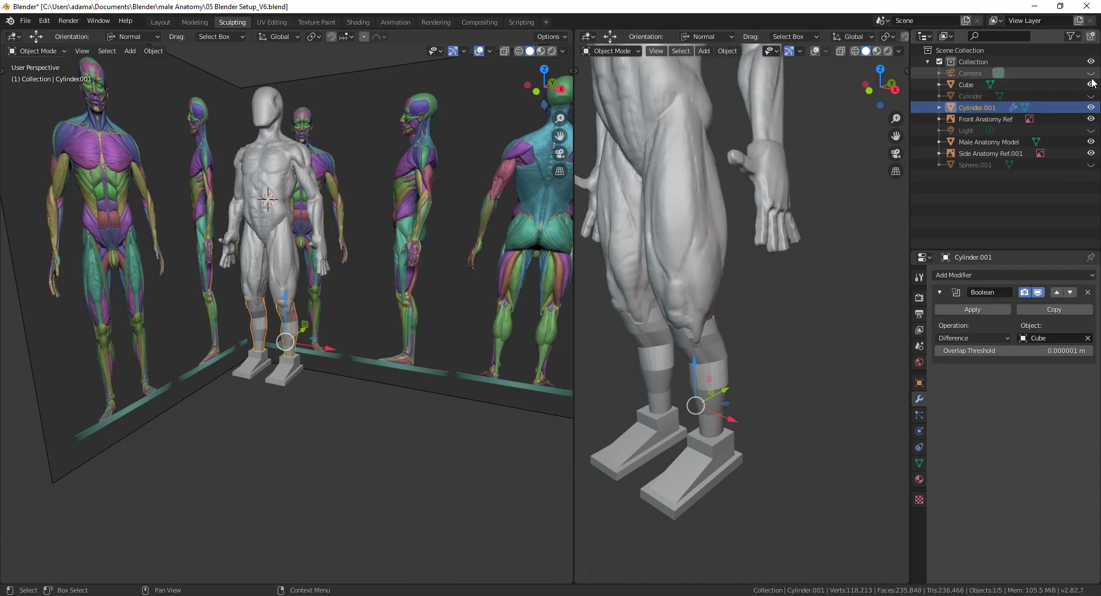
{"action": "left_click", "coordinate": [973, 339]}
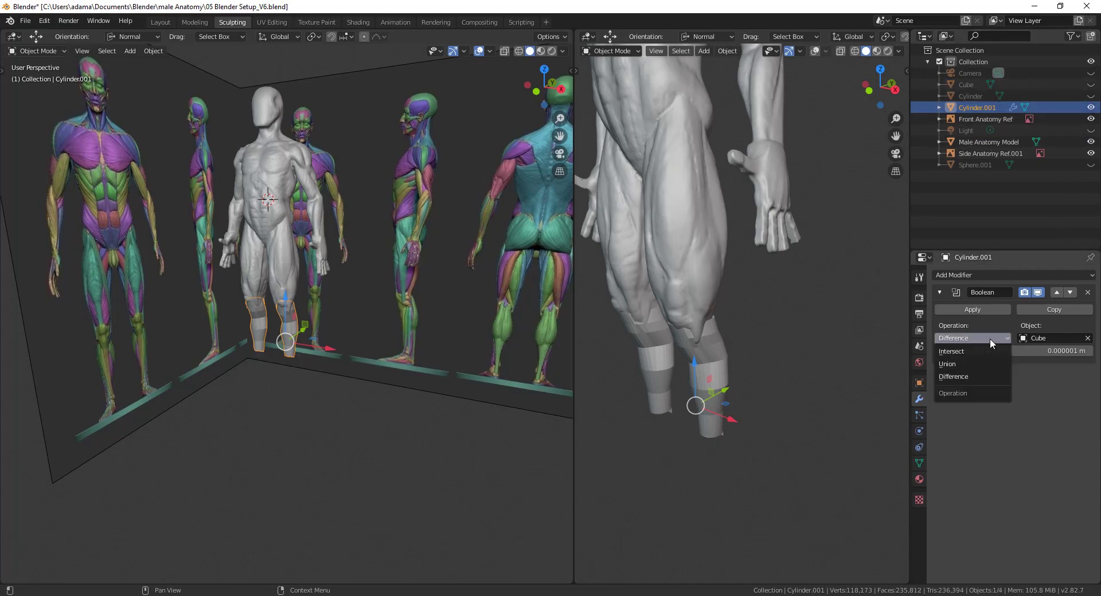
{"action": "left_click", "coordinate": [947, 365]}
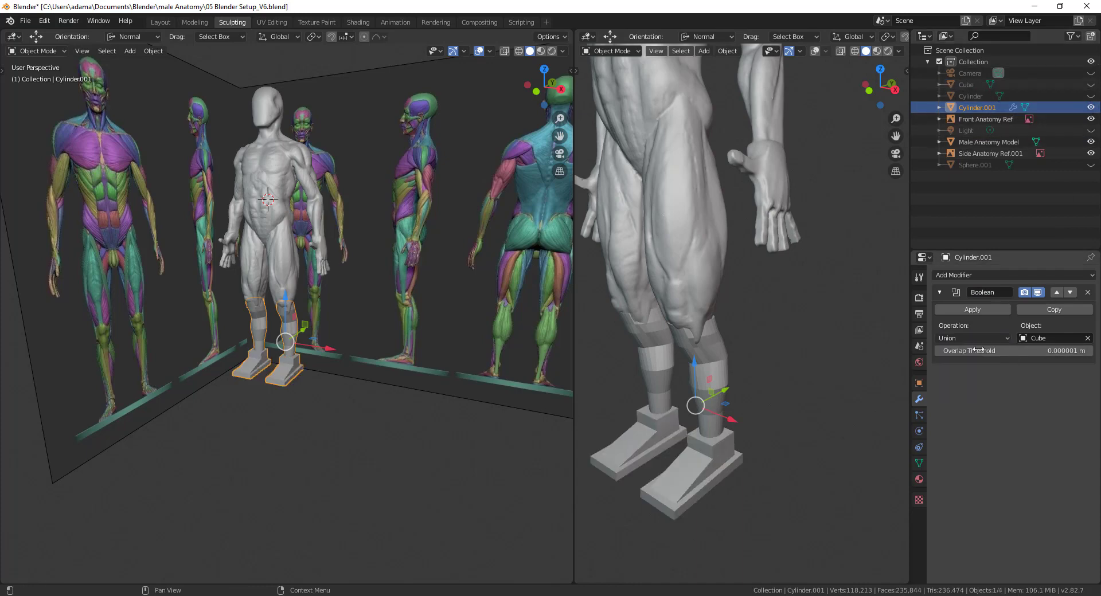
{"action": "left_click", "coordinate": [972, 310]}
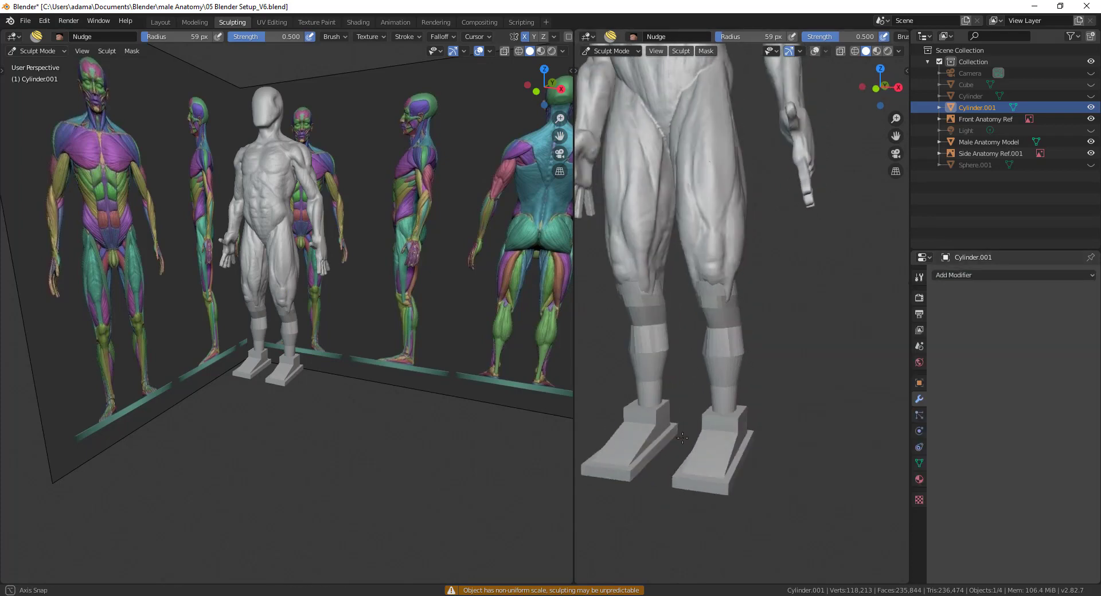
Step: Voxel-remesh the merged leg-and-foot block in Sculpt Mode into one continuous surface
{"action": "left_click", "coordinate": [1011, 275]}
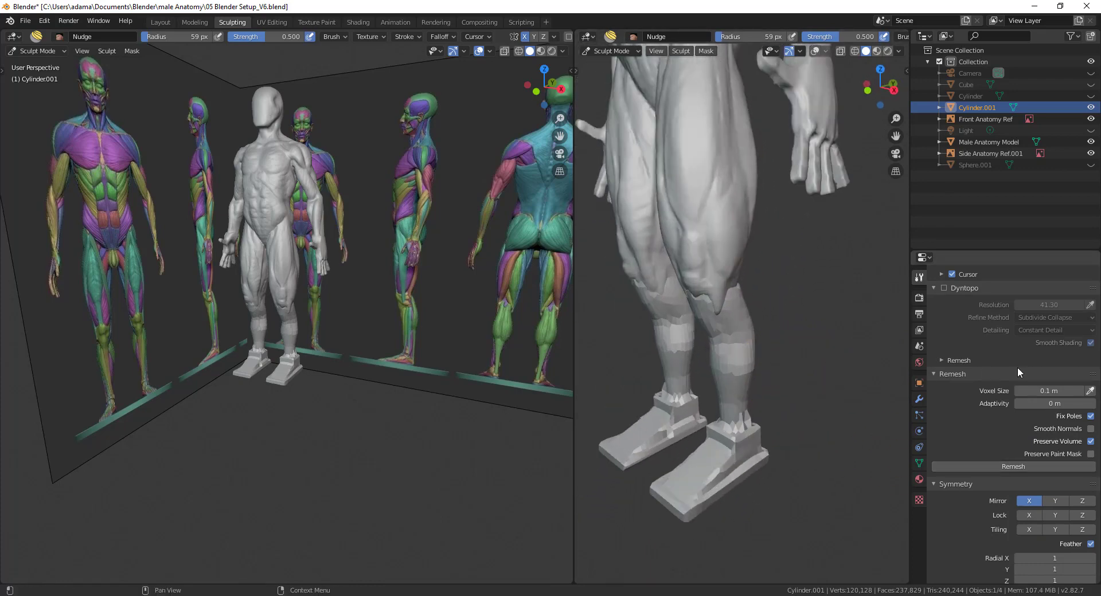
{"action": "mouse_move", "coordinate": [706, 377]}
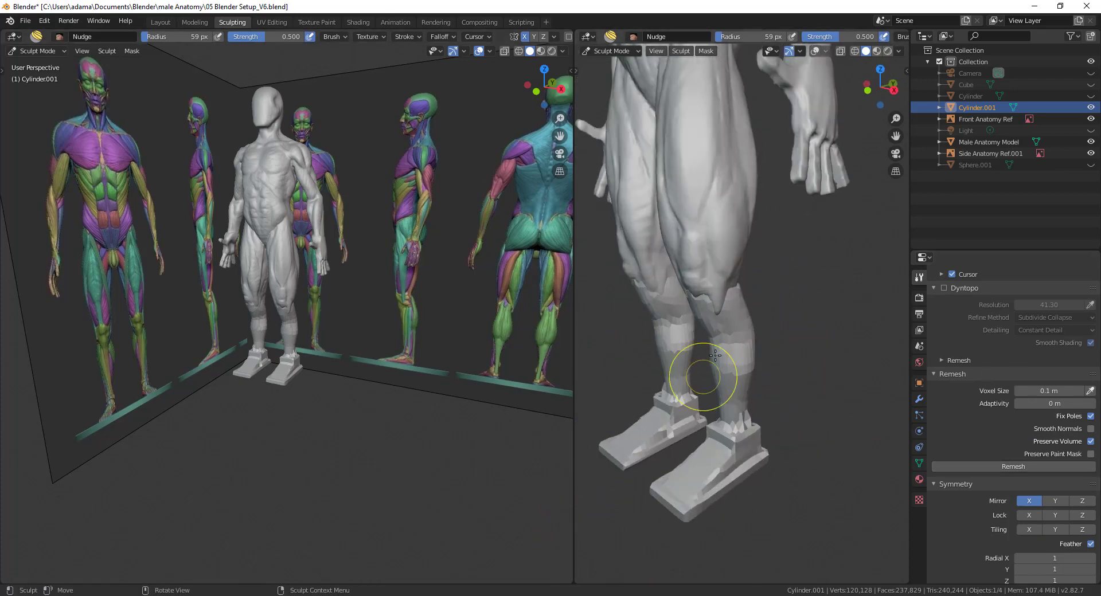